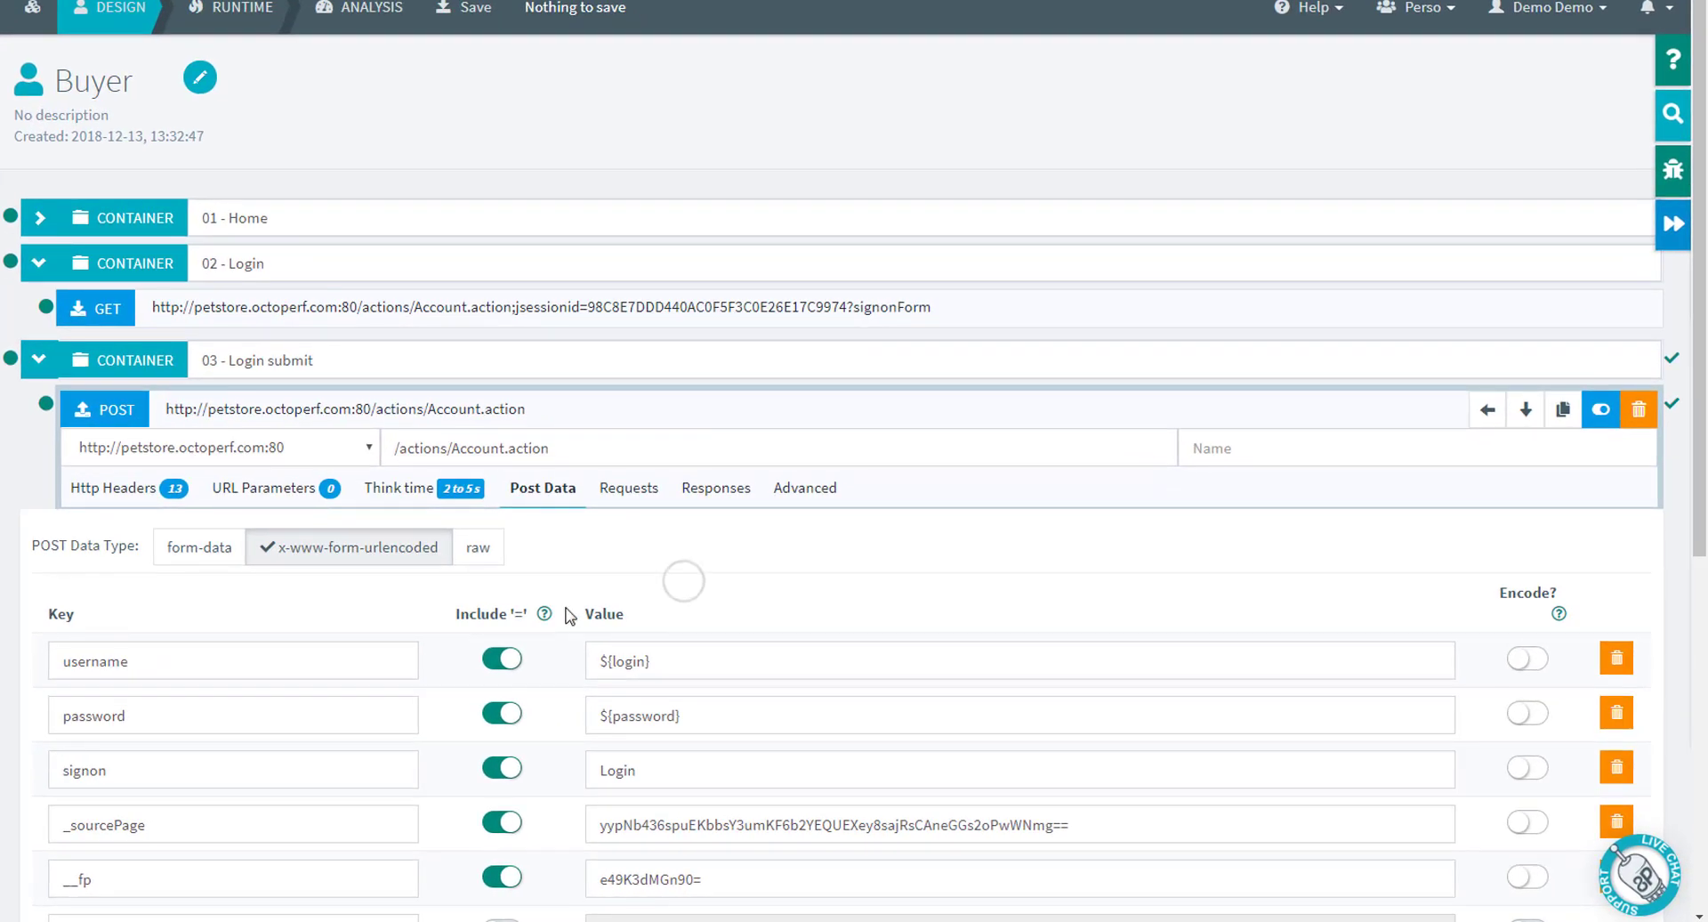
Step: Select the recorded _sourcePage value in the login POST data and bring up Search And Replace
scroll(down, 3)
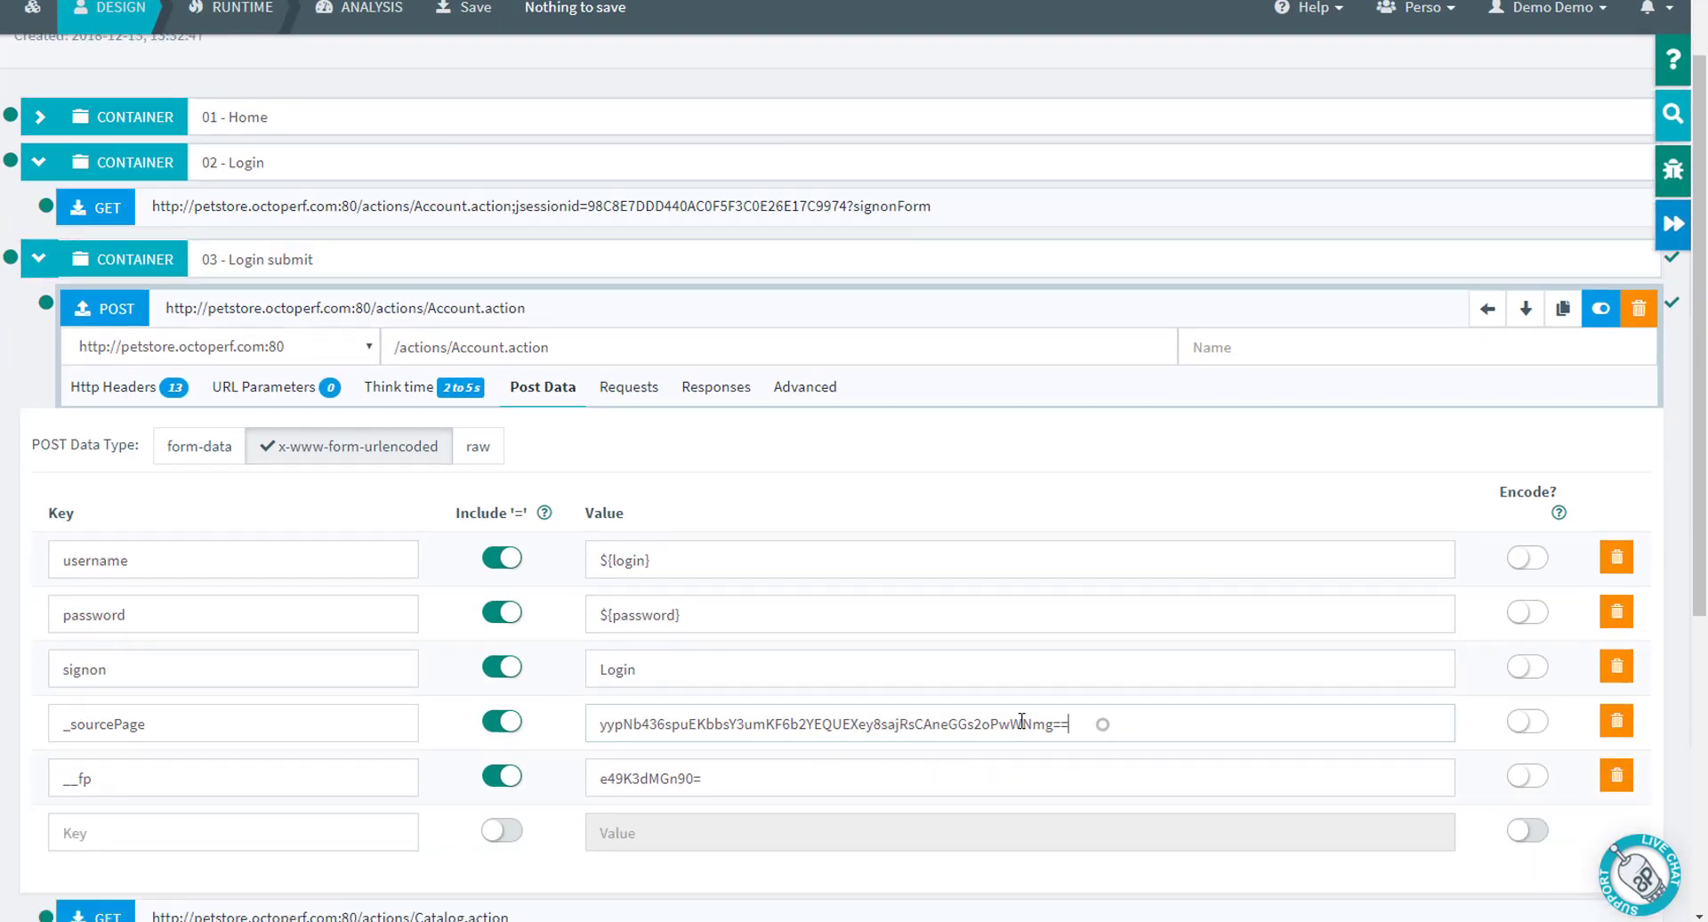
double_click(675, 776)
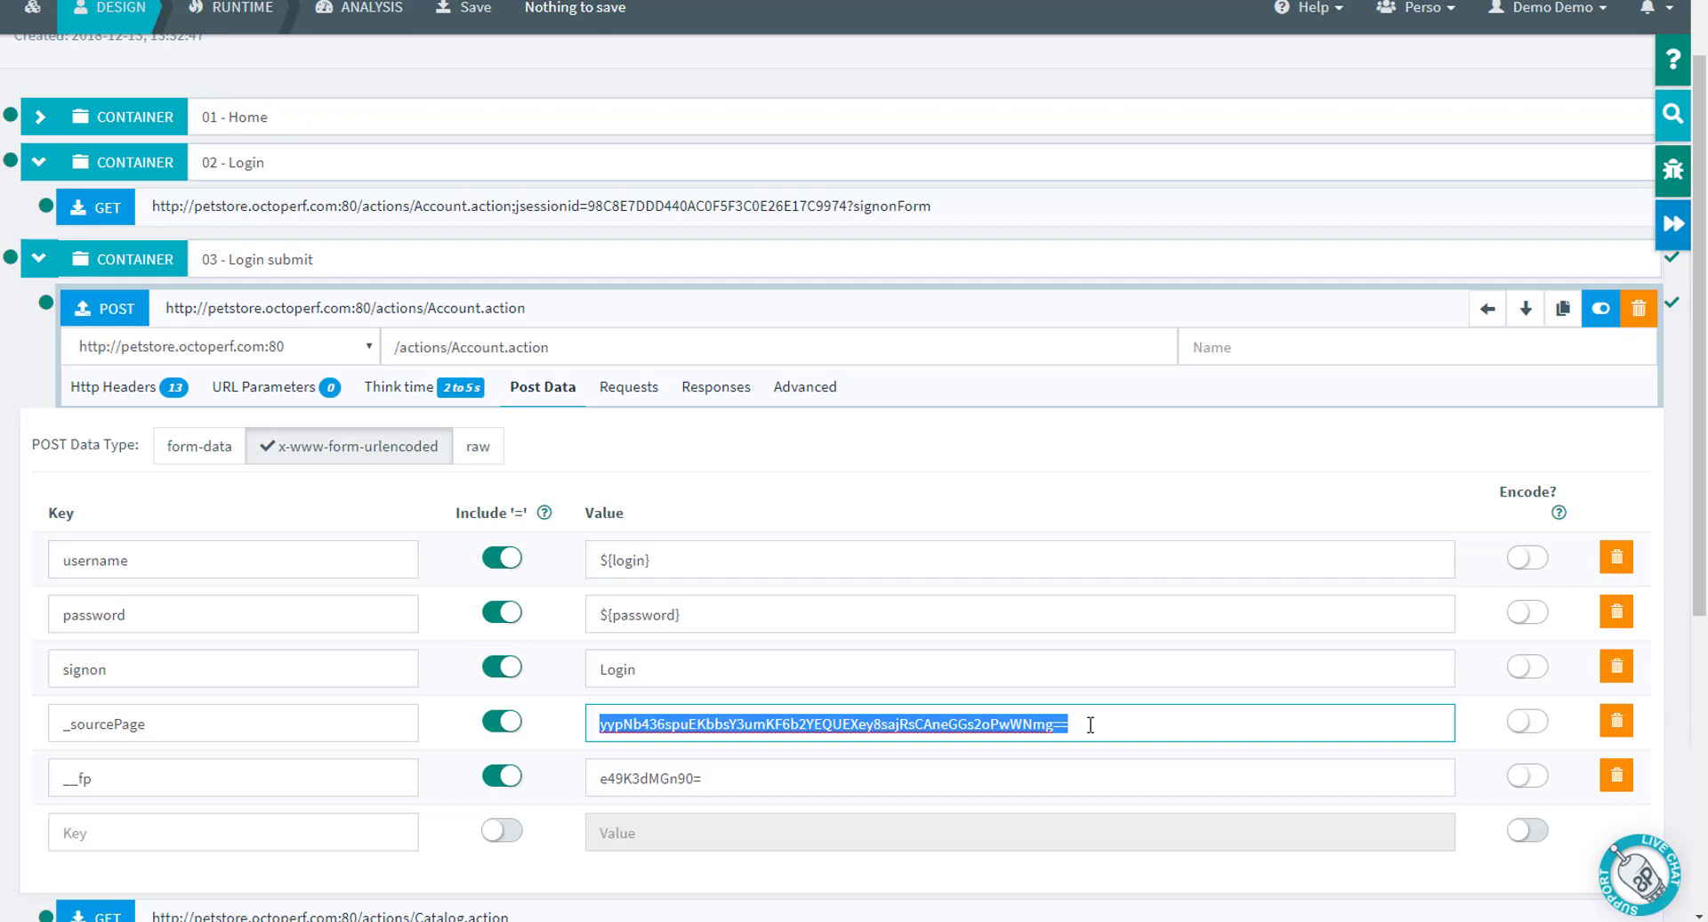
click(1673, 117)
text(j2ee)
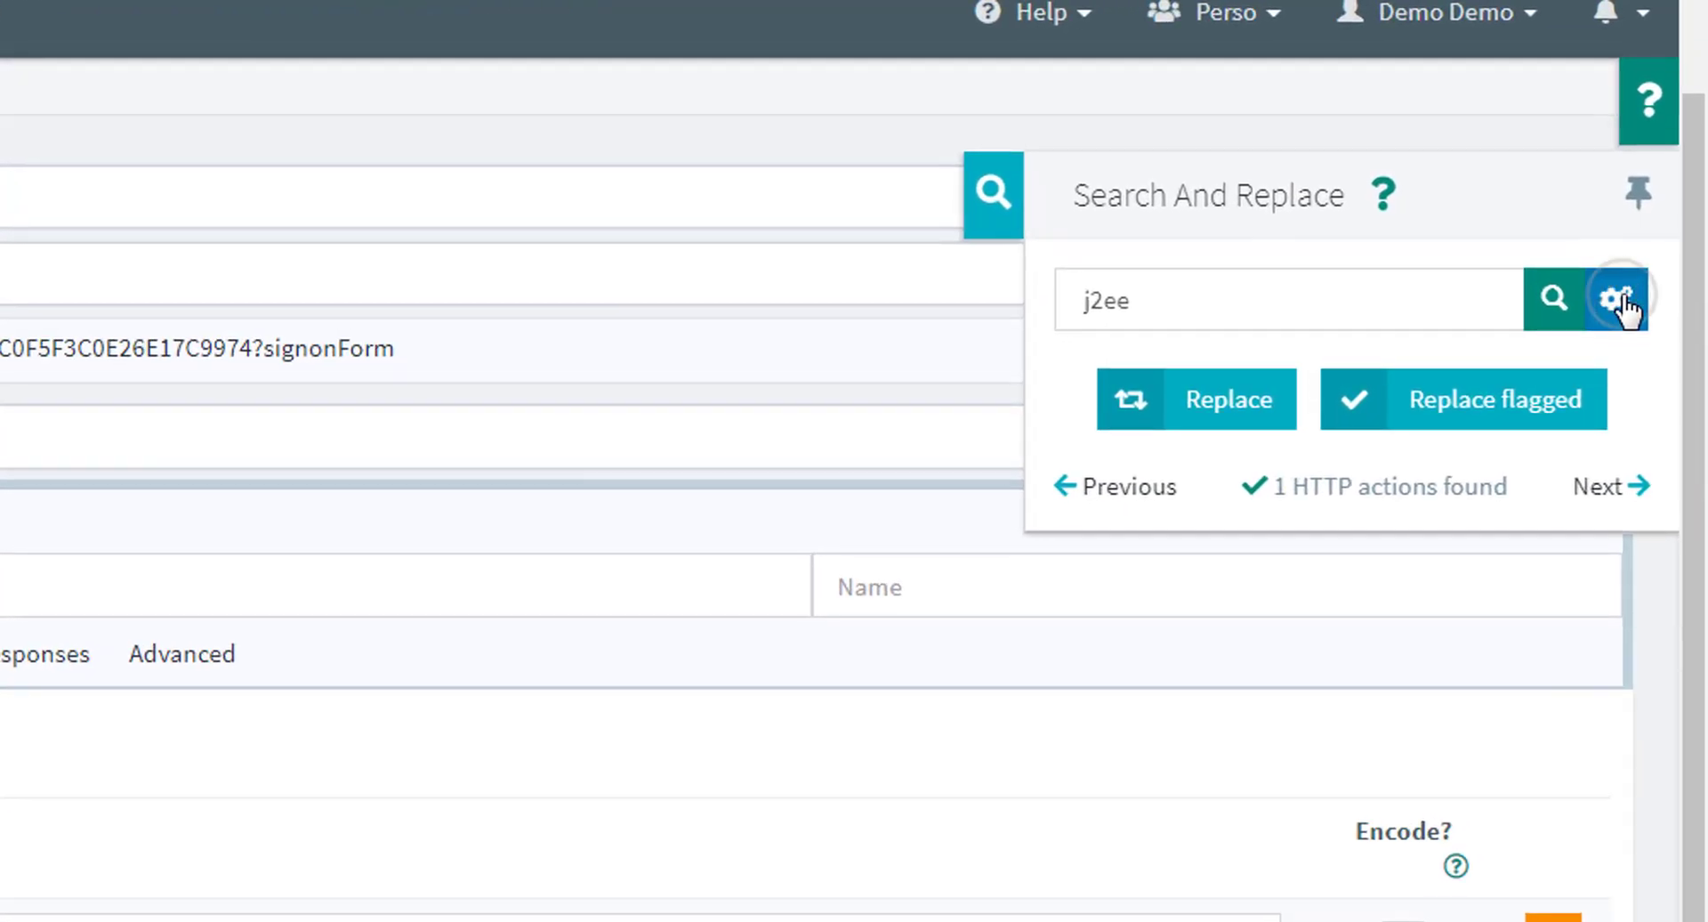
Step: Search responses for the _sourcePage value and jump to the matching Login GET request
click(1620, 299)
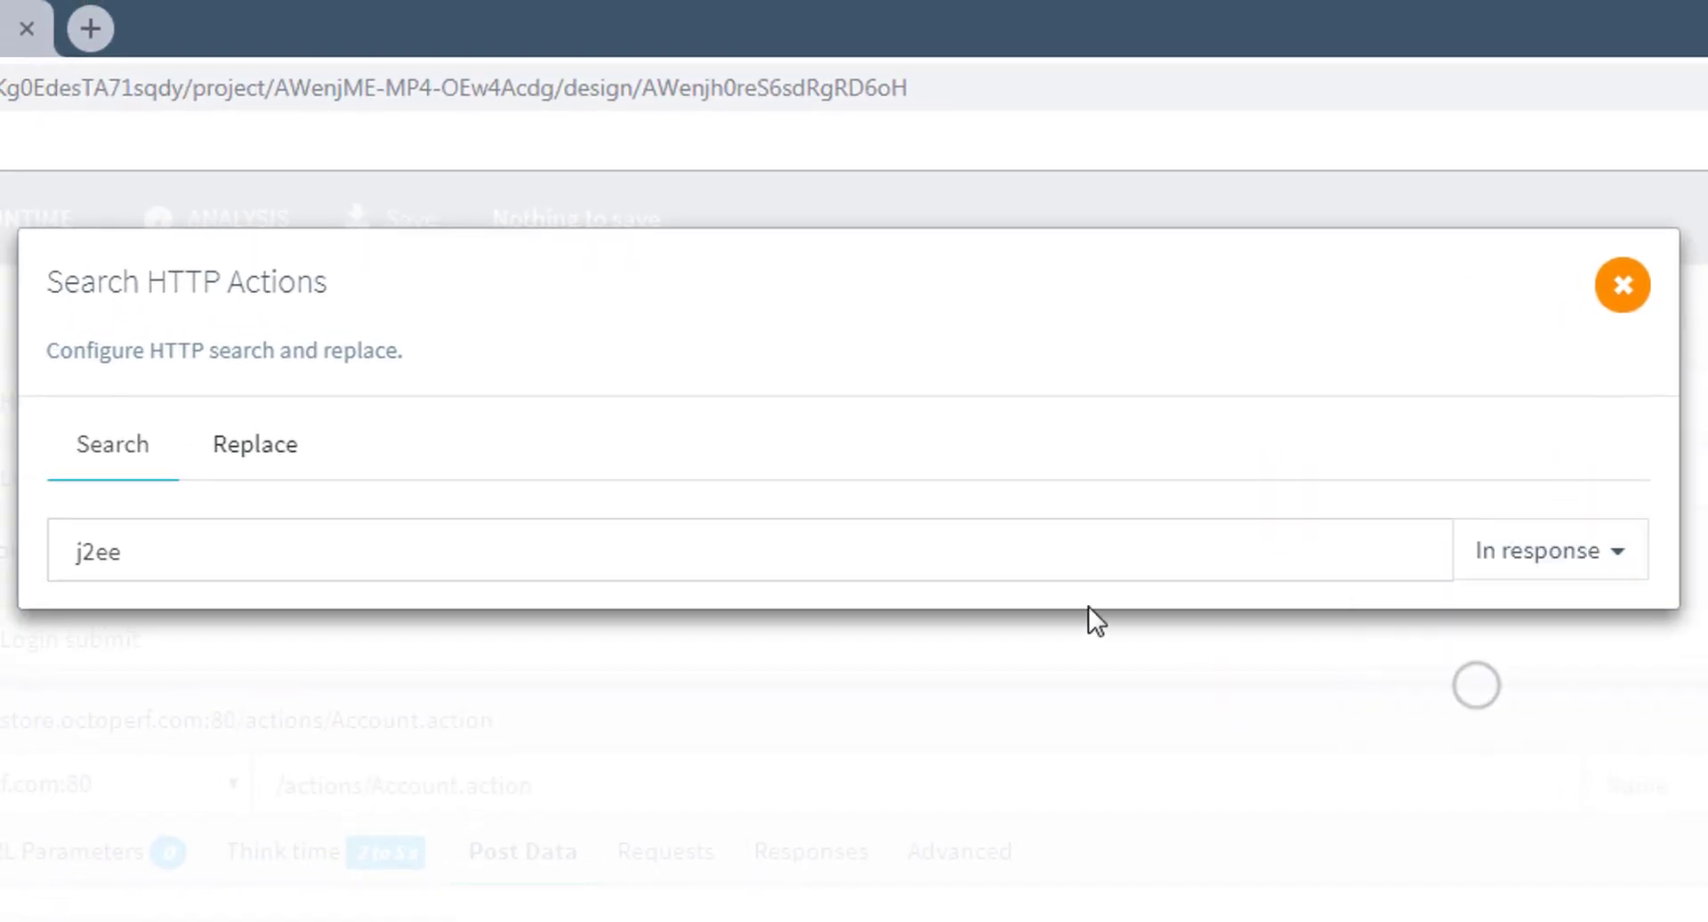
text(yypNb436spuEKbbsY3umKF6b2YEQUEXey8sajRsCAneGGs2oPwWNmg==)
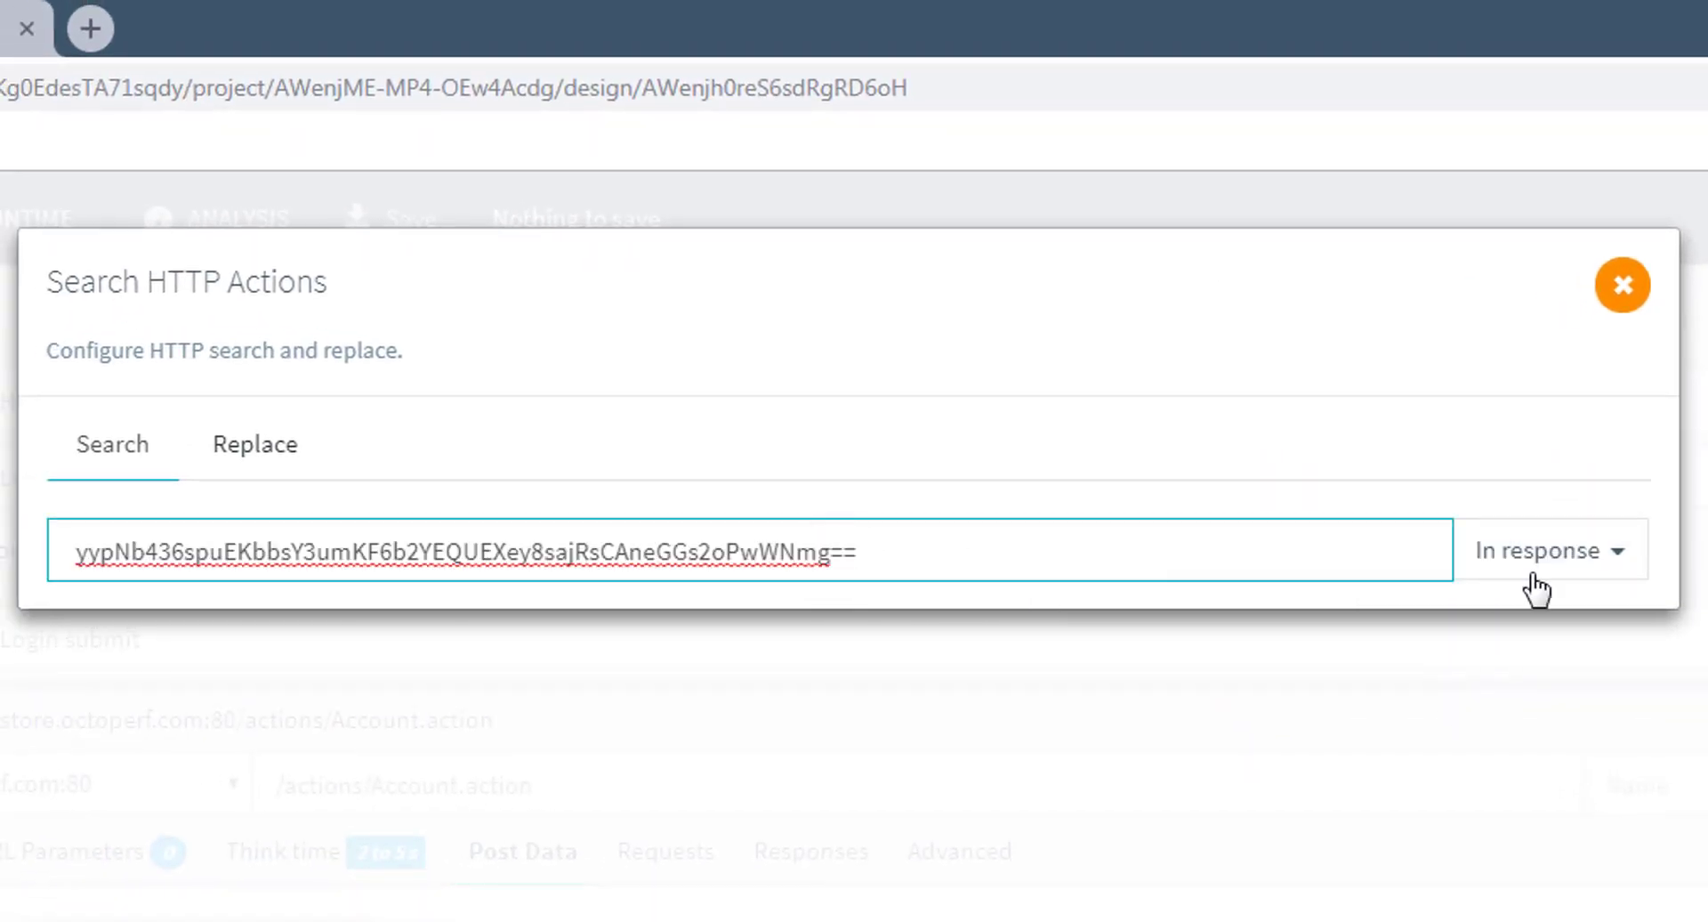
mouse_move(1529, 501)
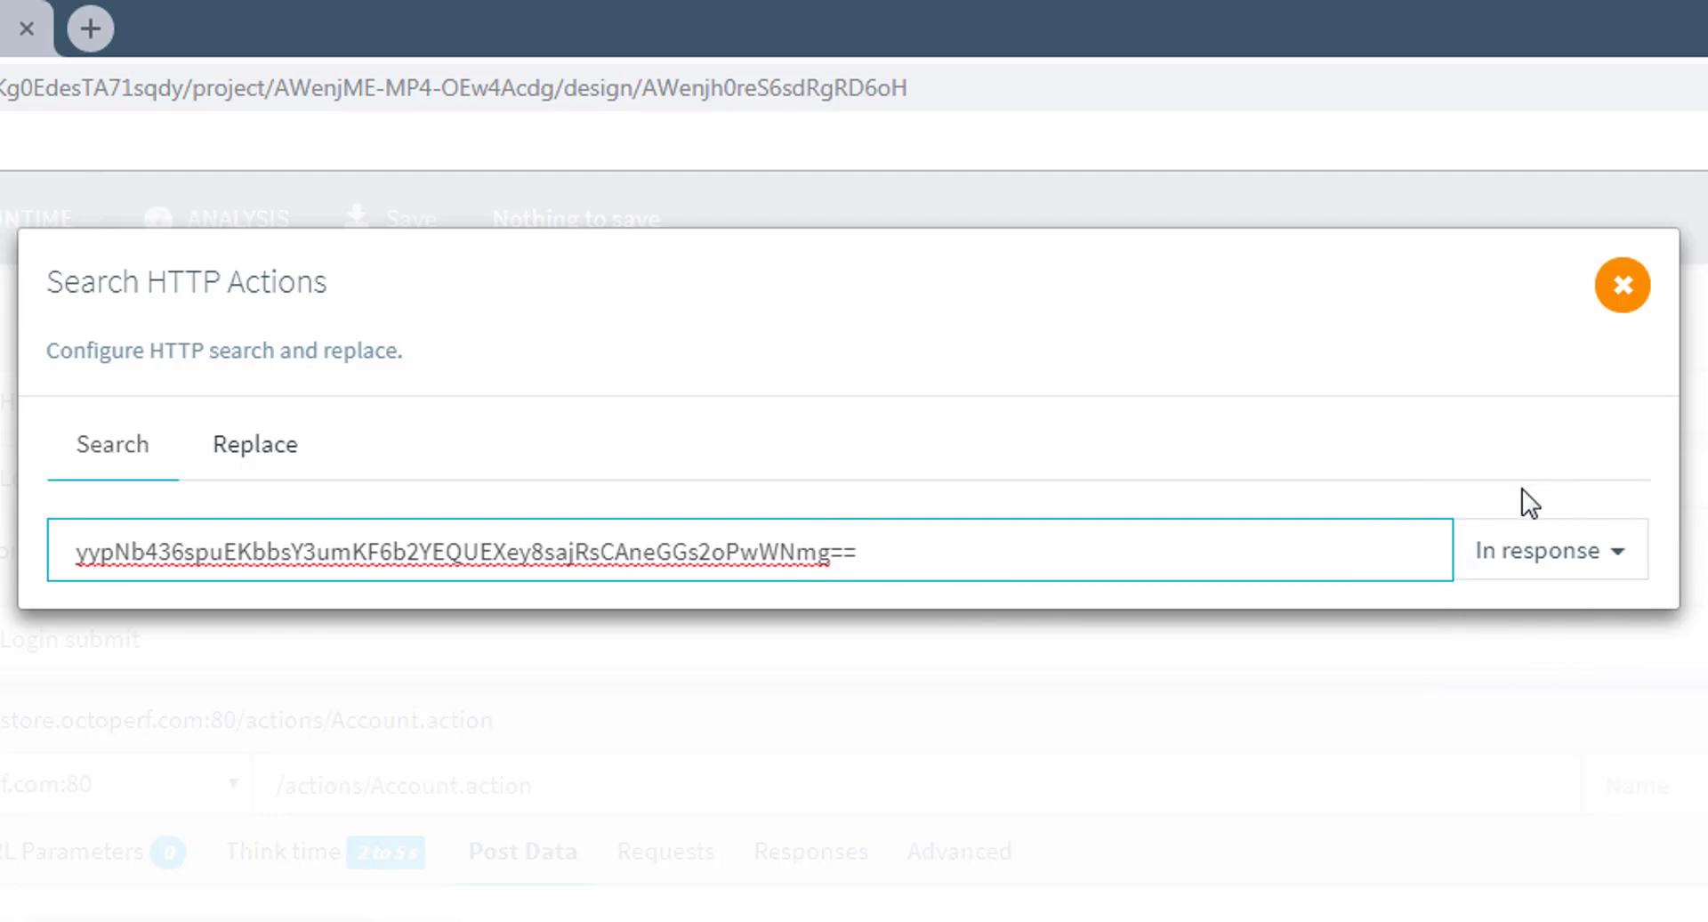
mouse_move(1486, 615)
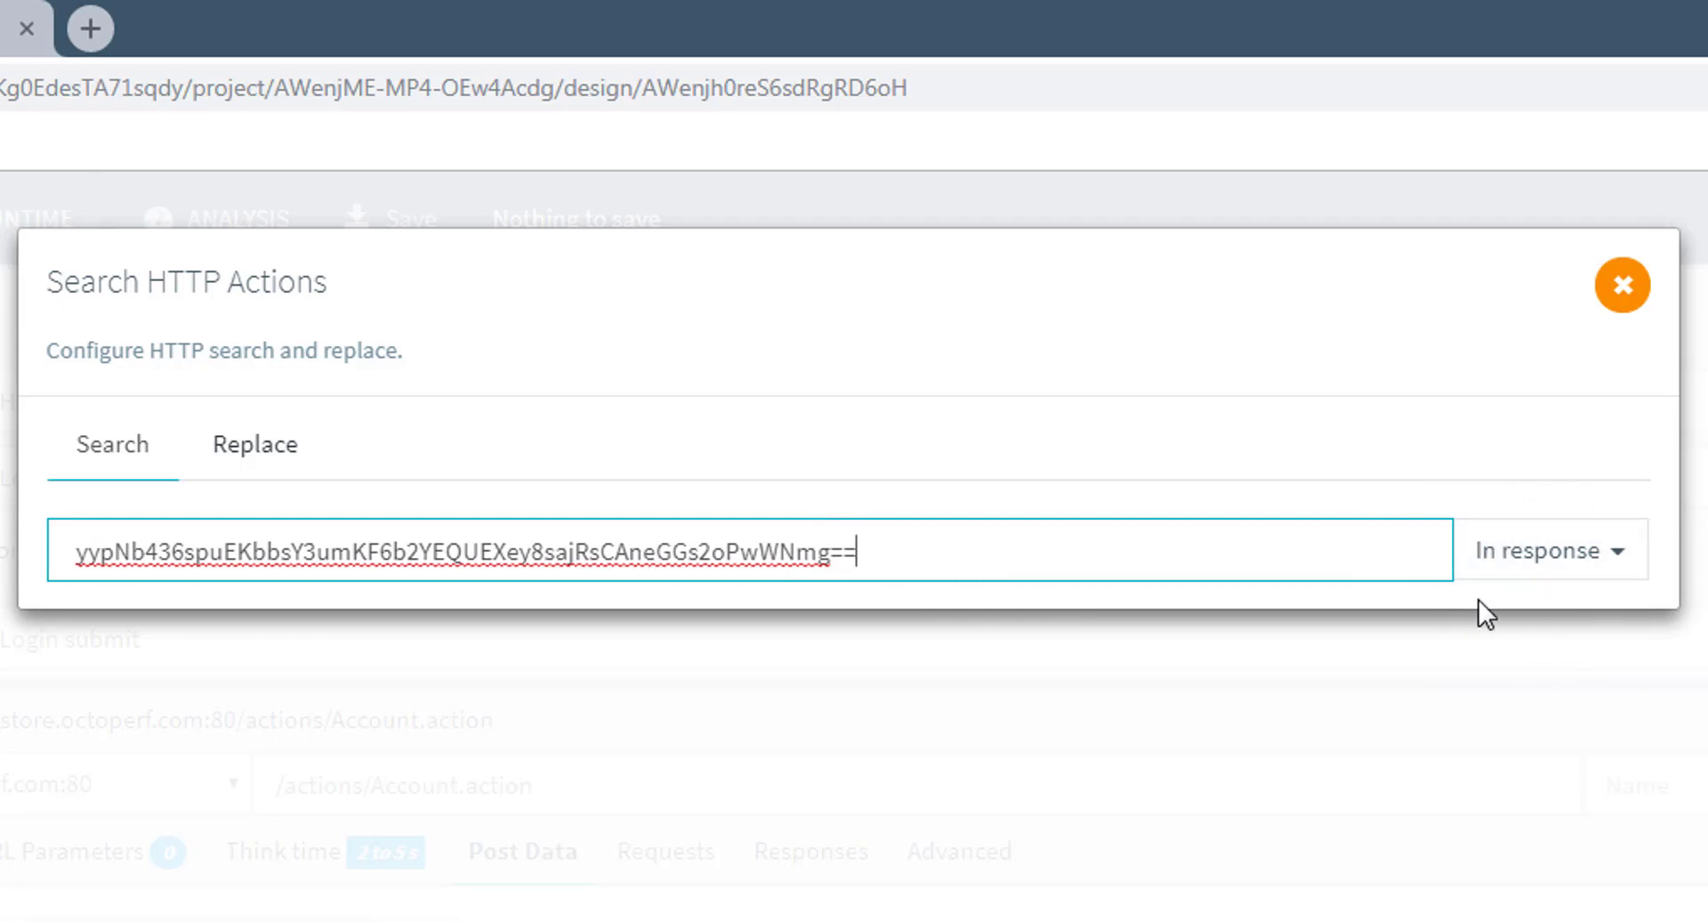
mouse_move(1622, 284)
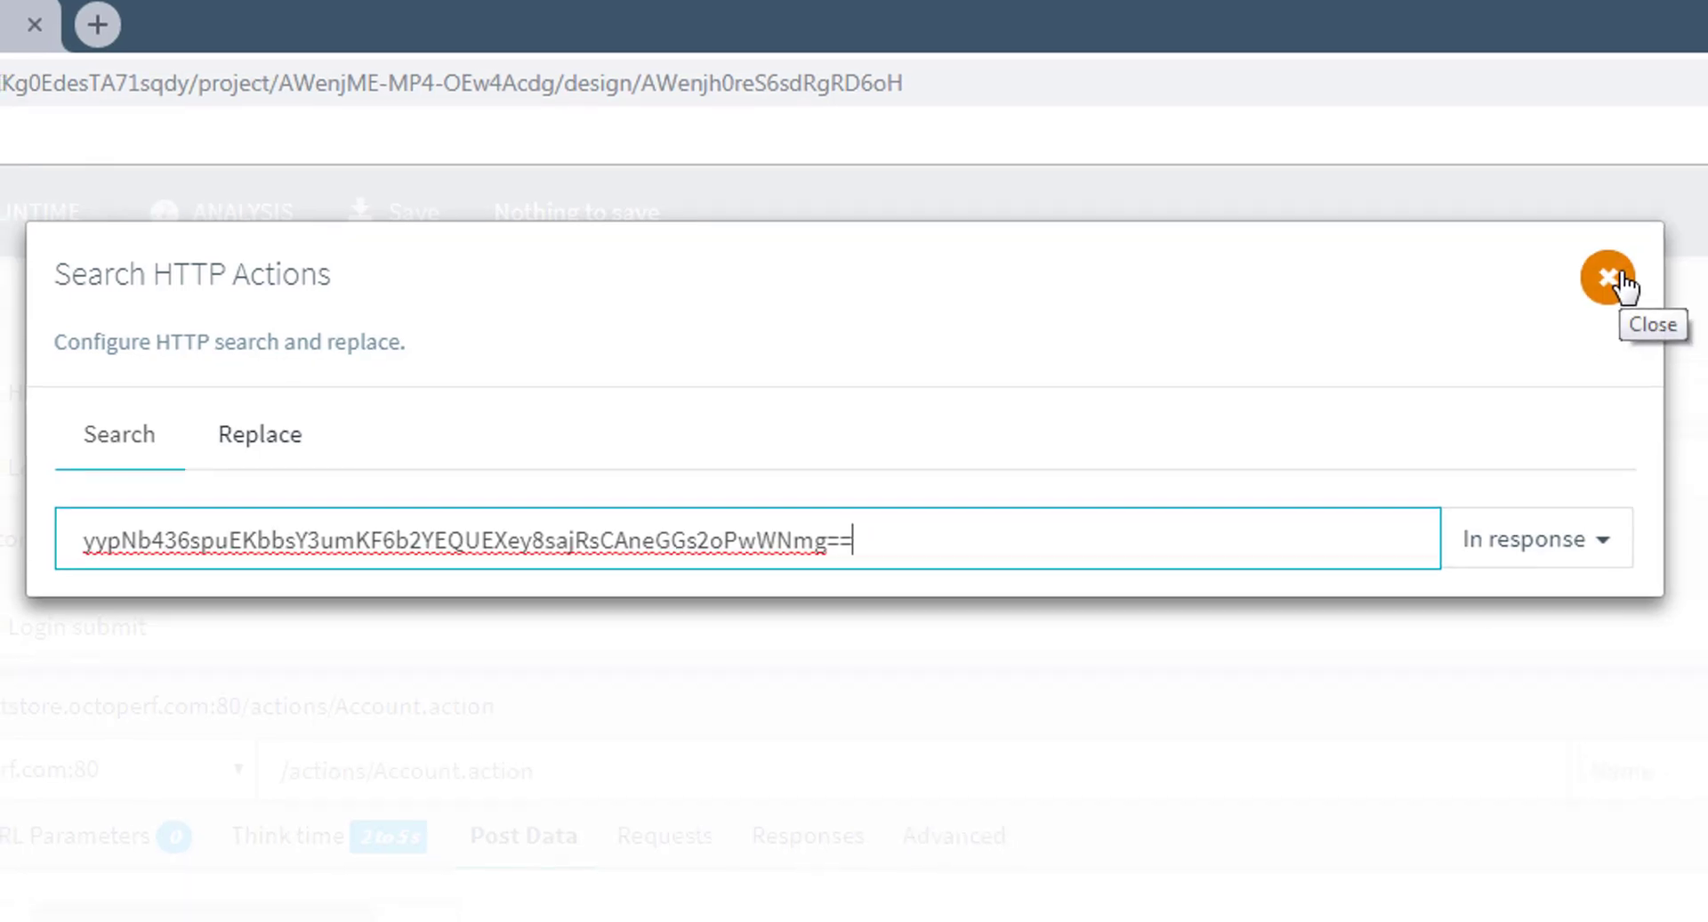
click(1607, 276)
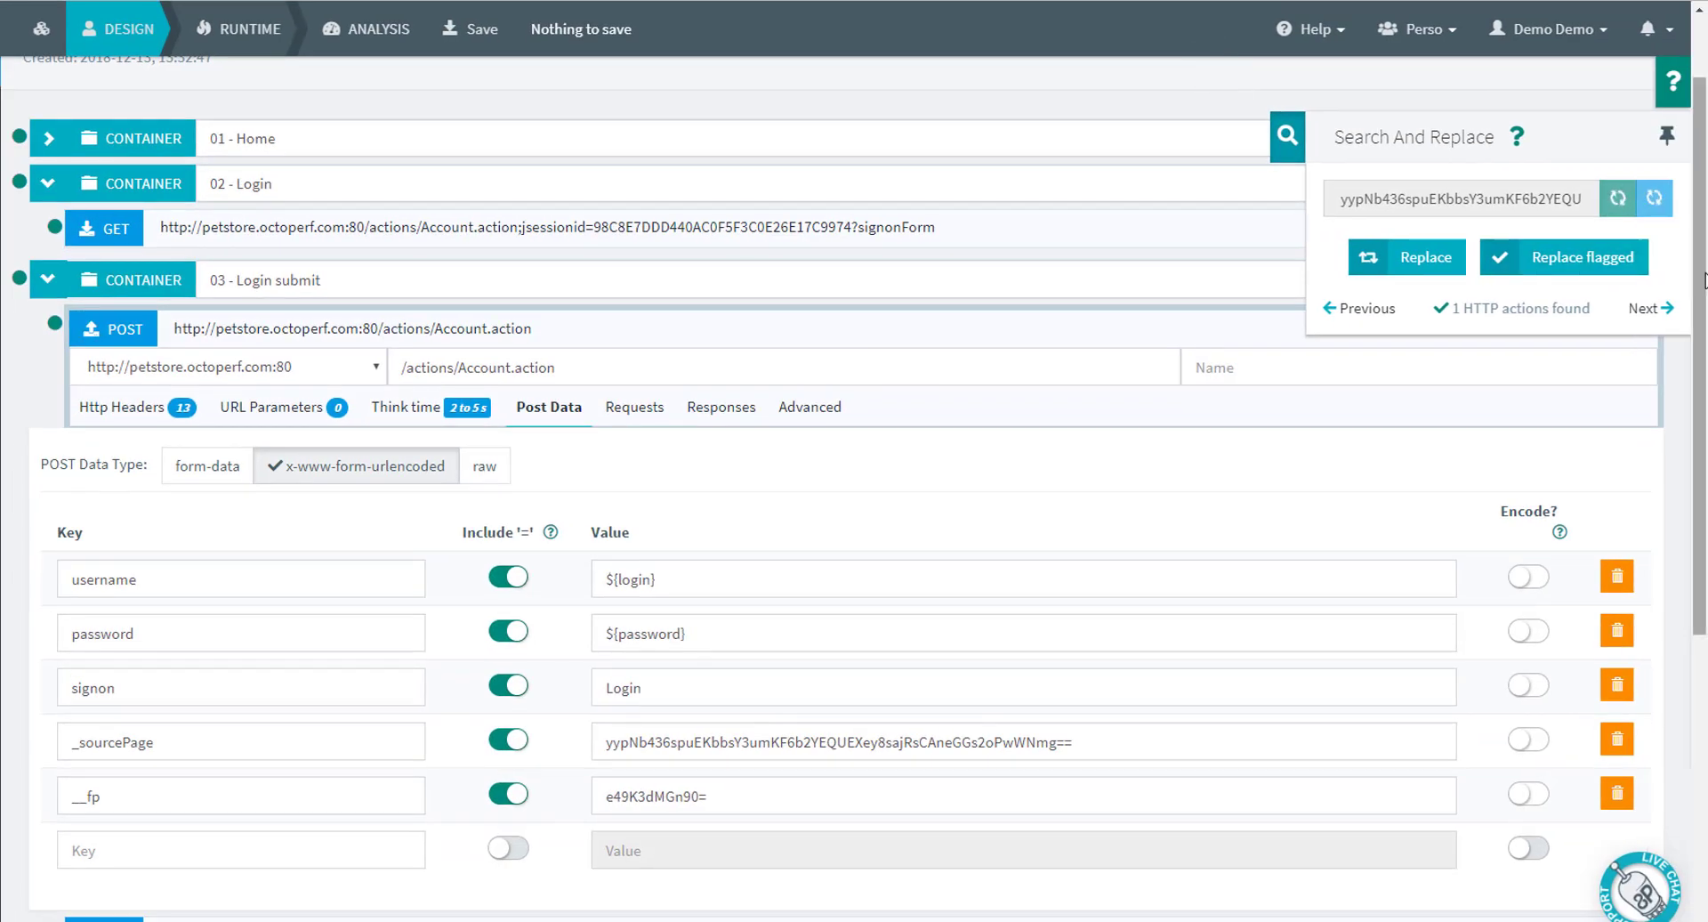
scroll(up, 3)
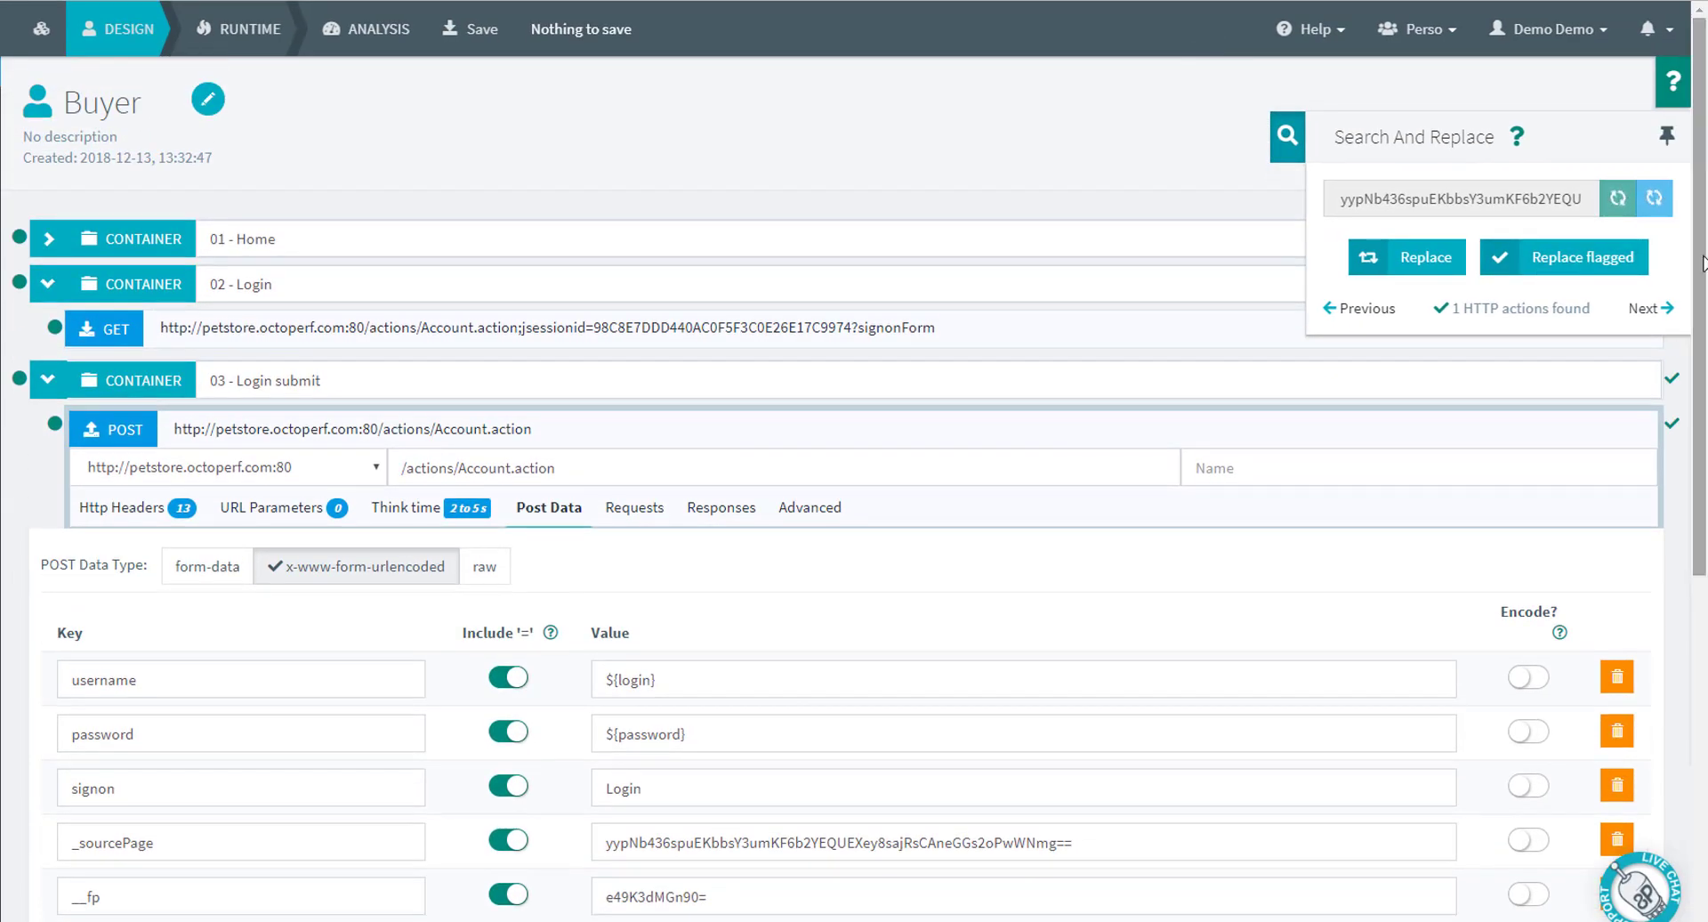
mouse_move(1646, 309)
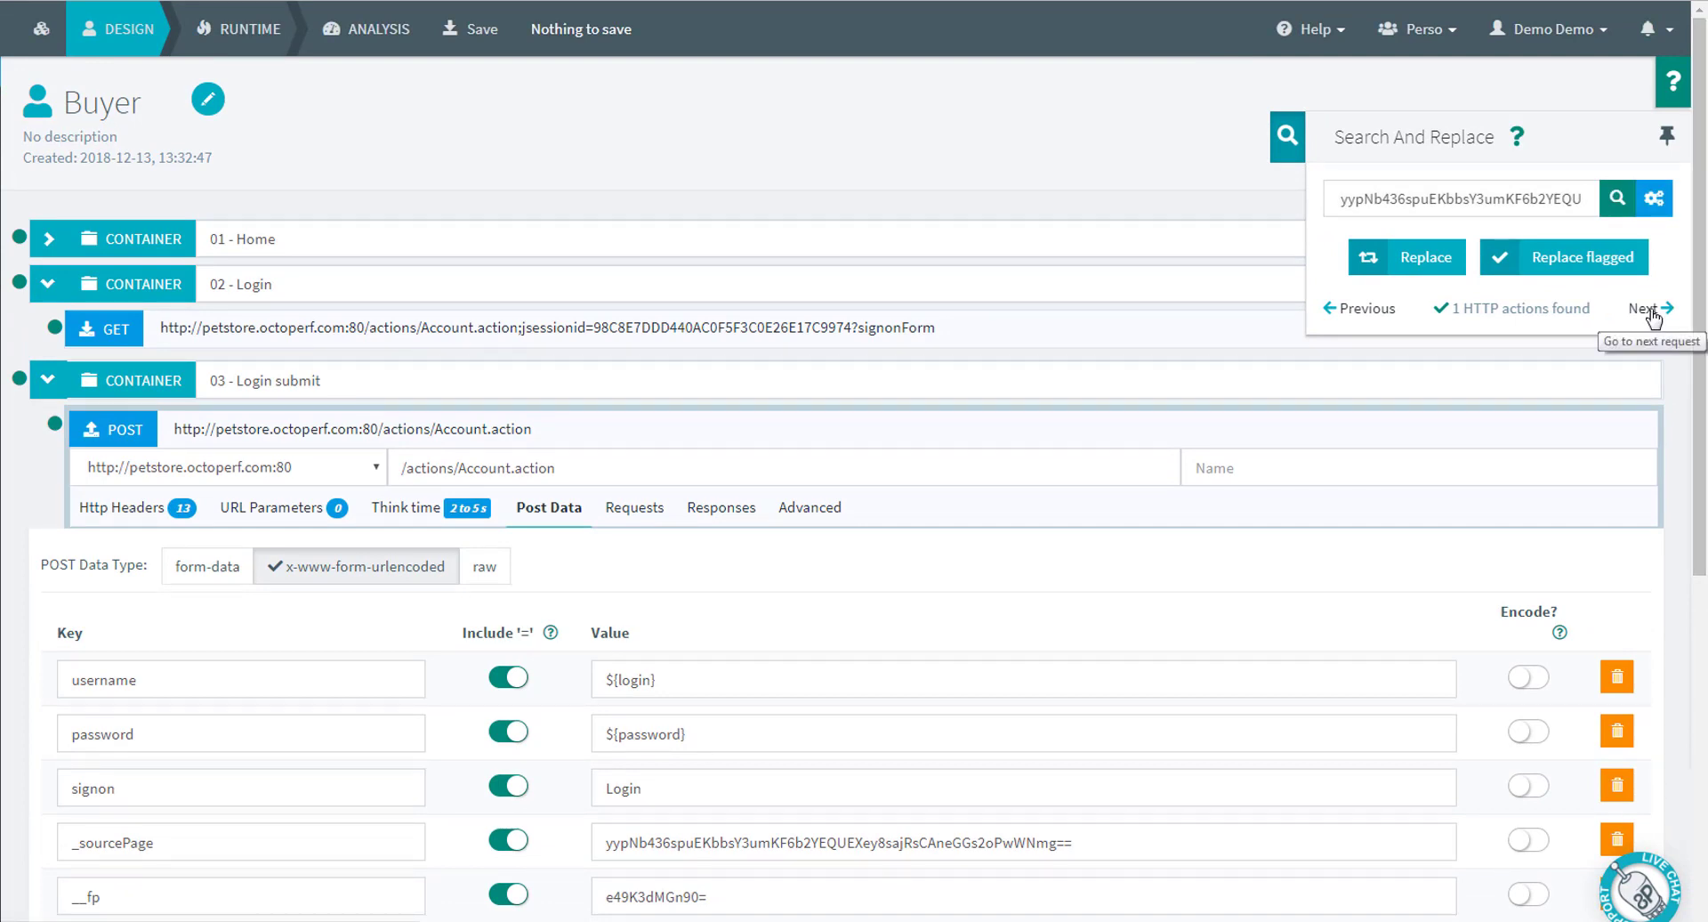
click(1644, 309)
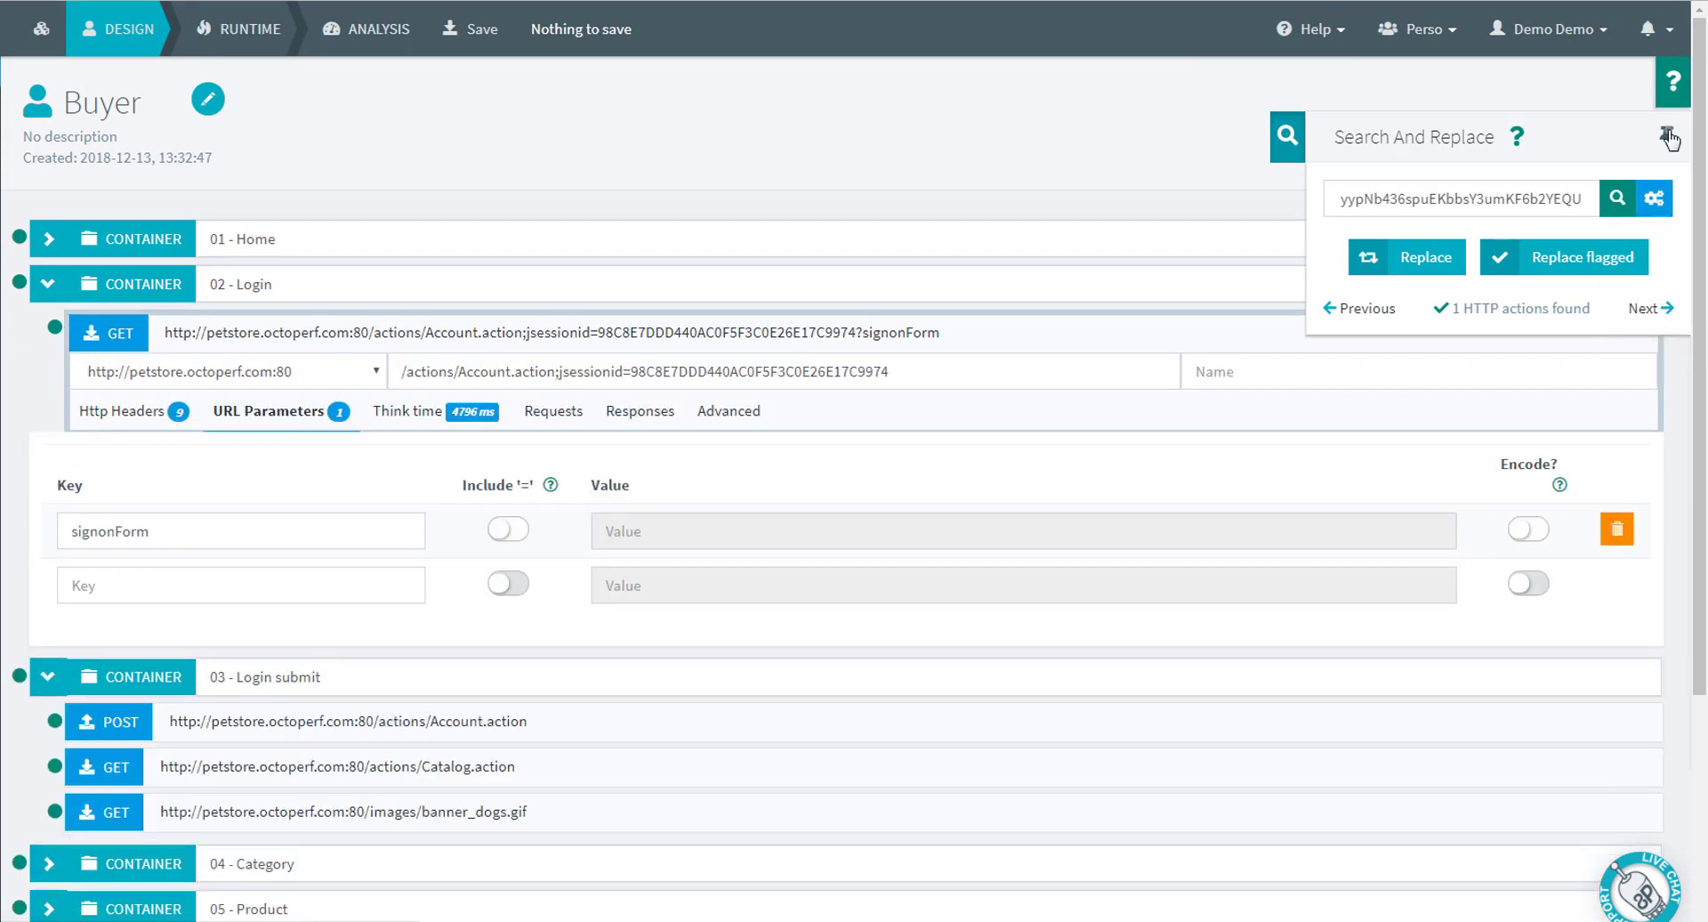
Step: Compare the Login GET recorded and replayed responses and locate the _sourcePage value in the body
click(1670, 139)
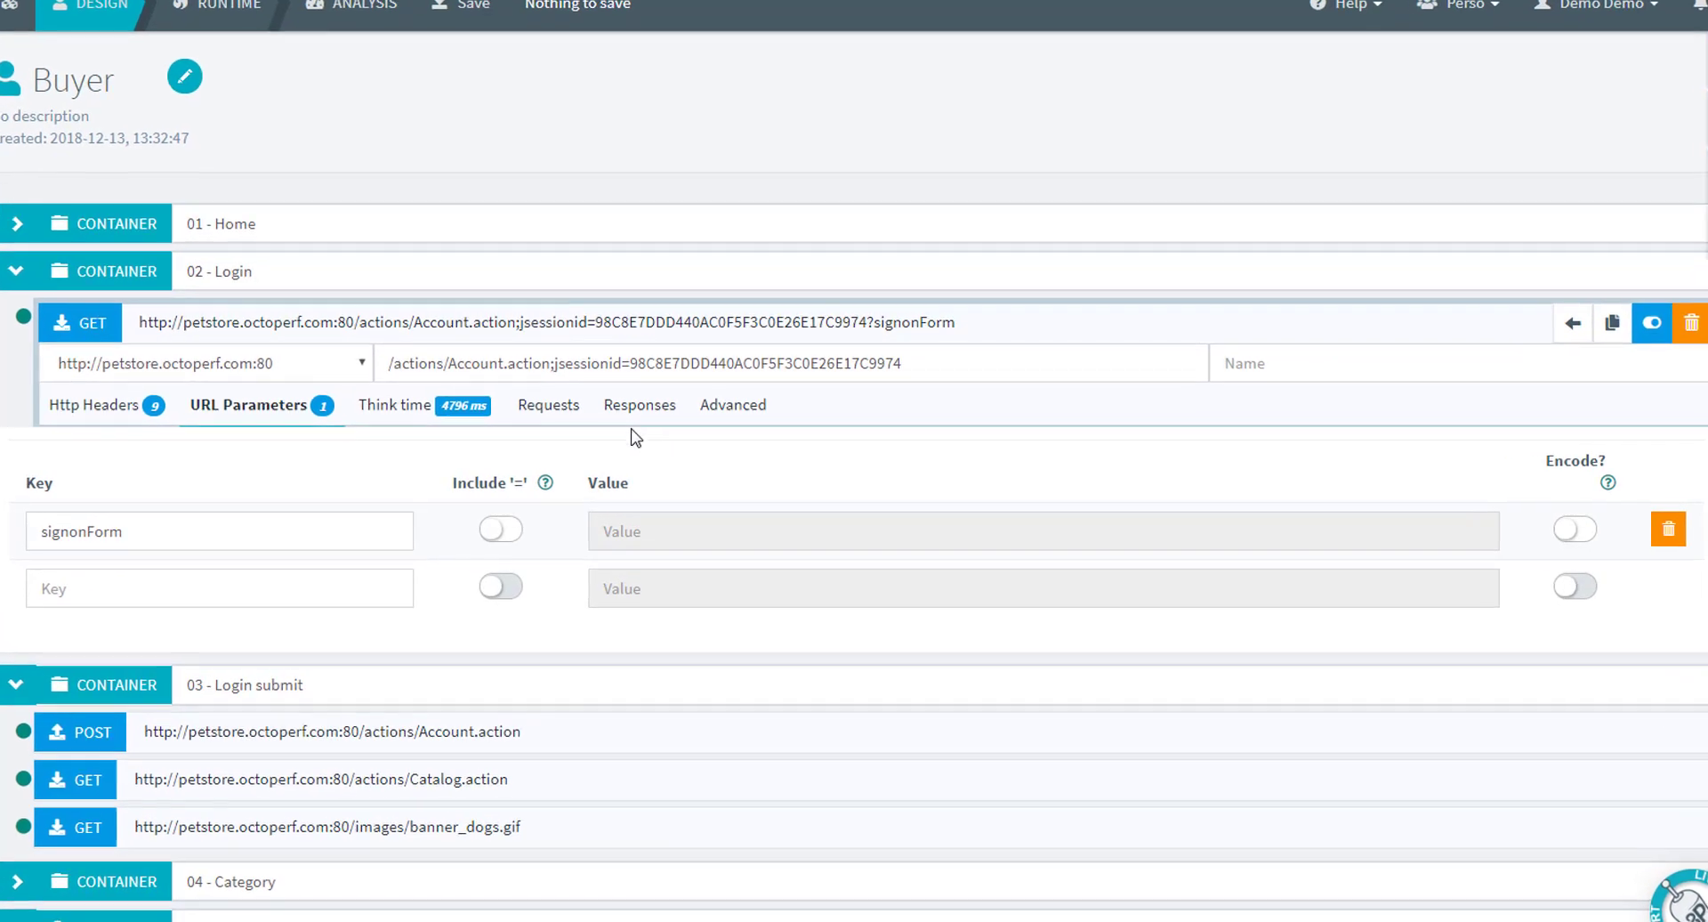
click(640, 404)
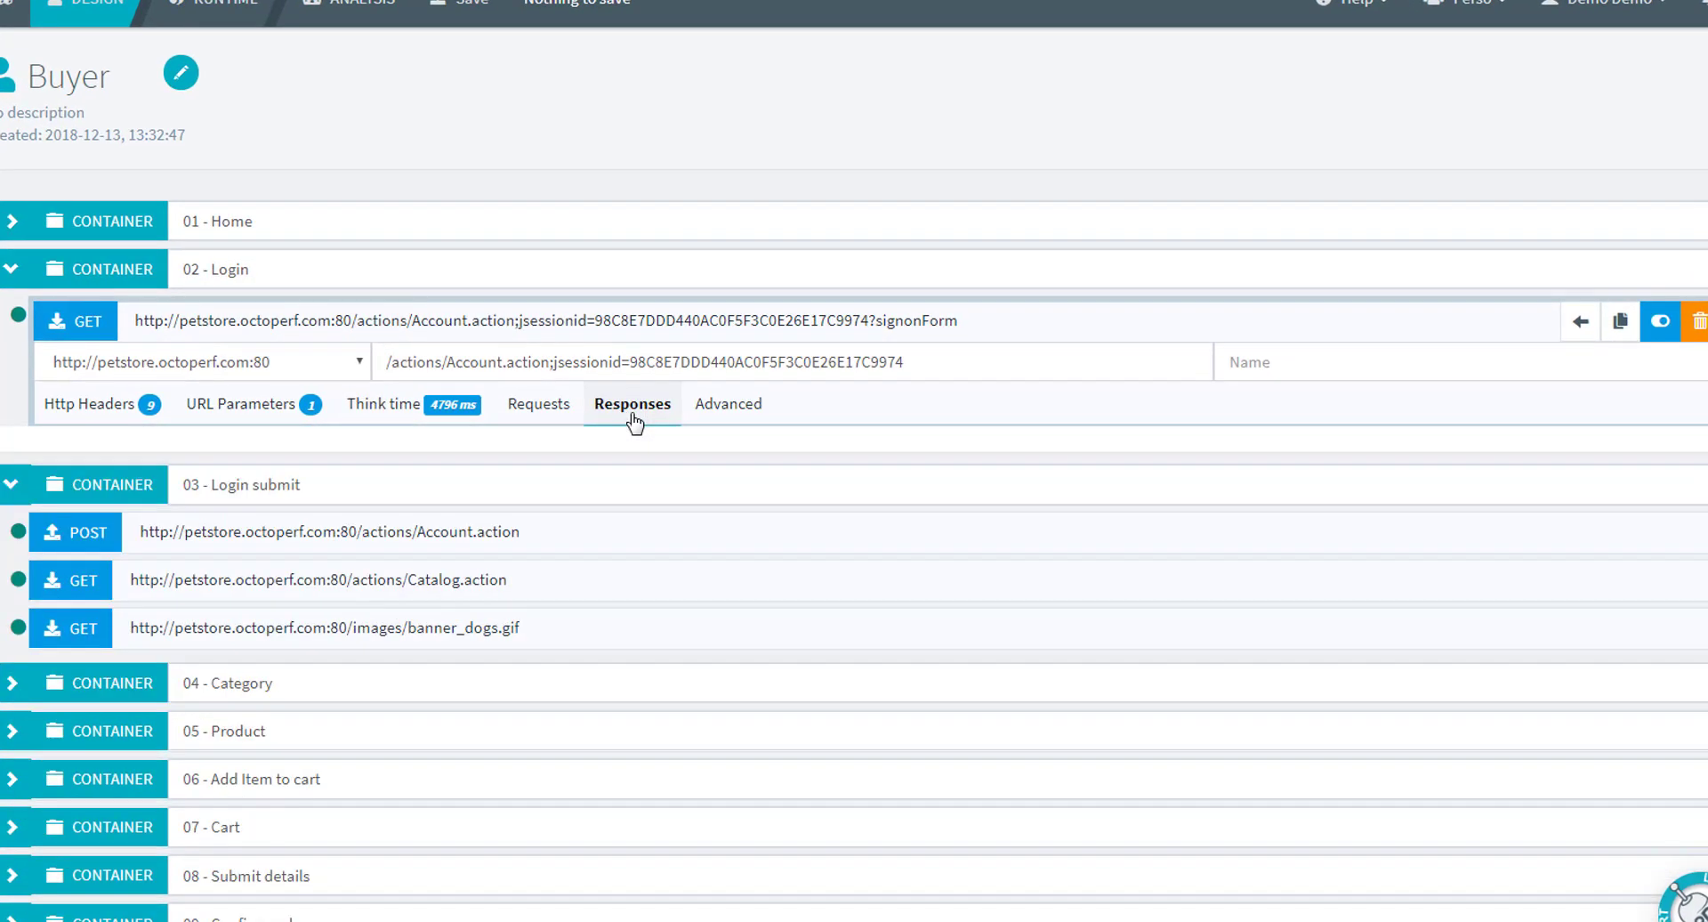
click(632, 403)
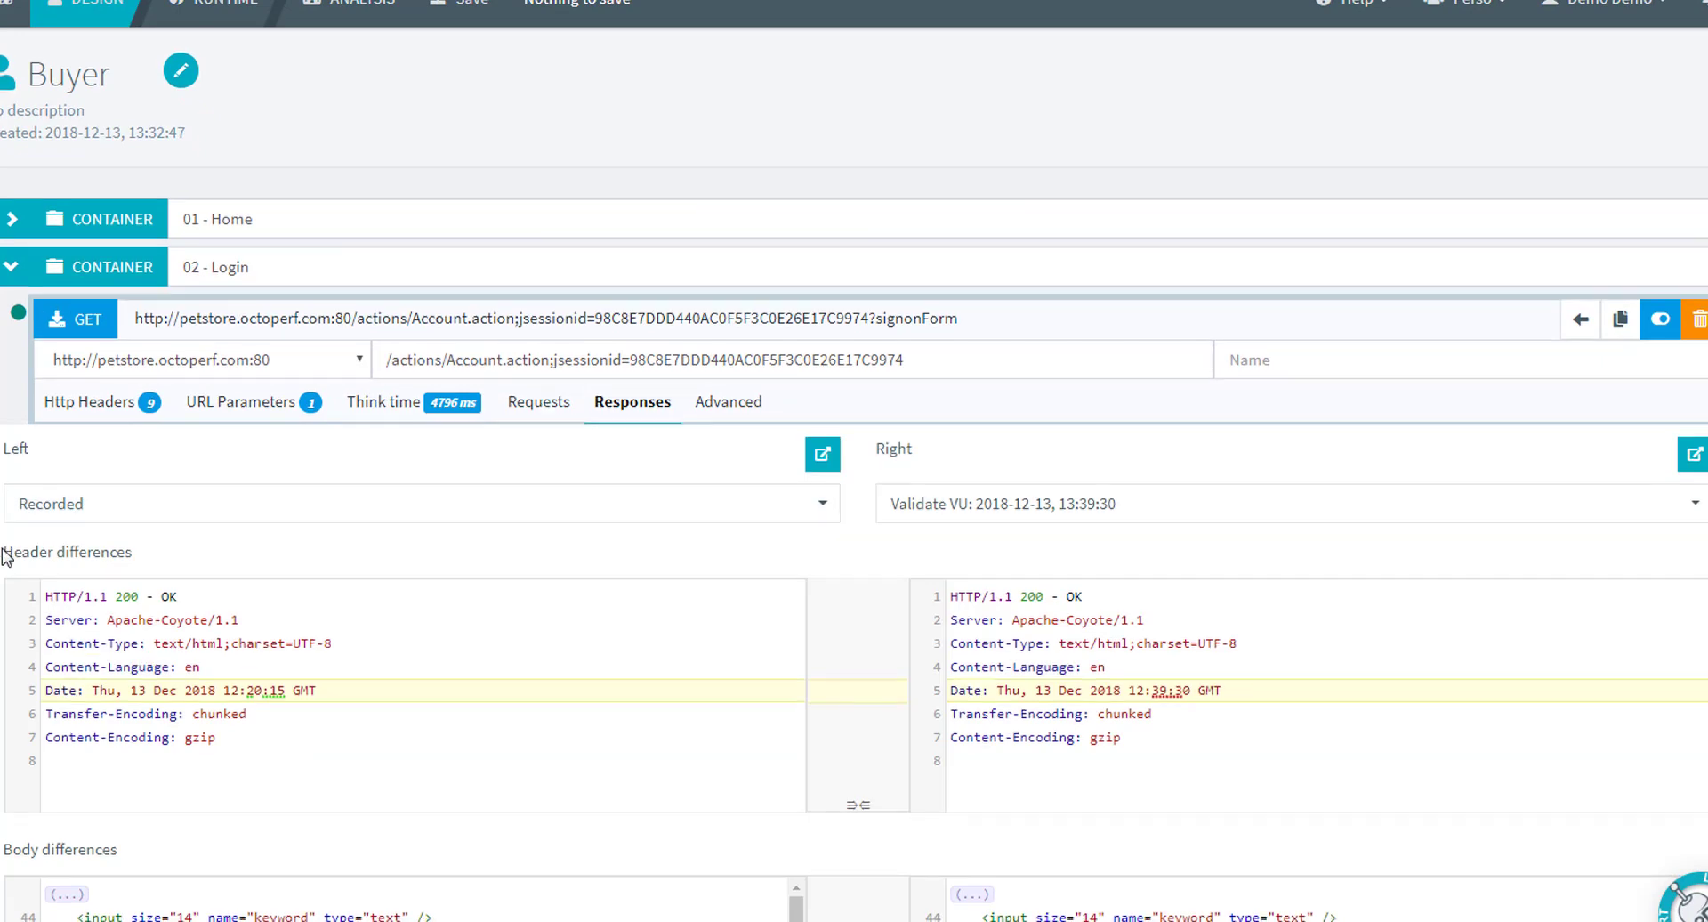
scroll(down, 3)
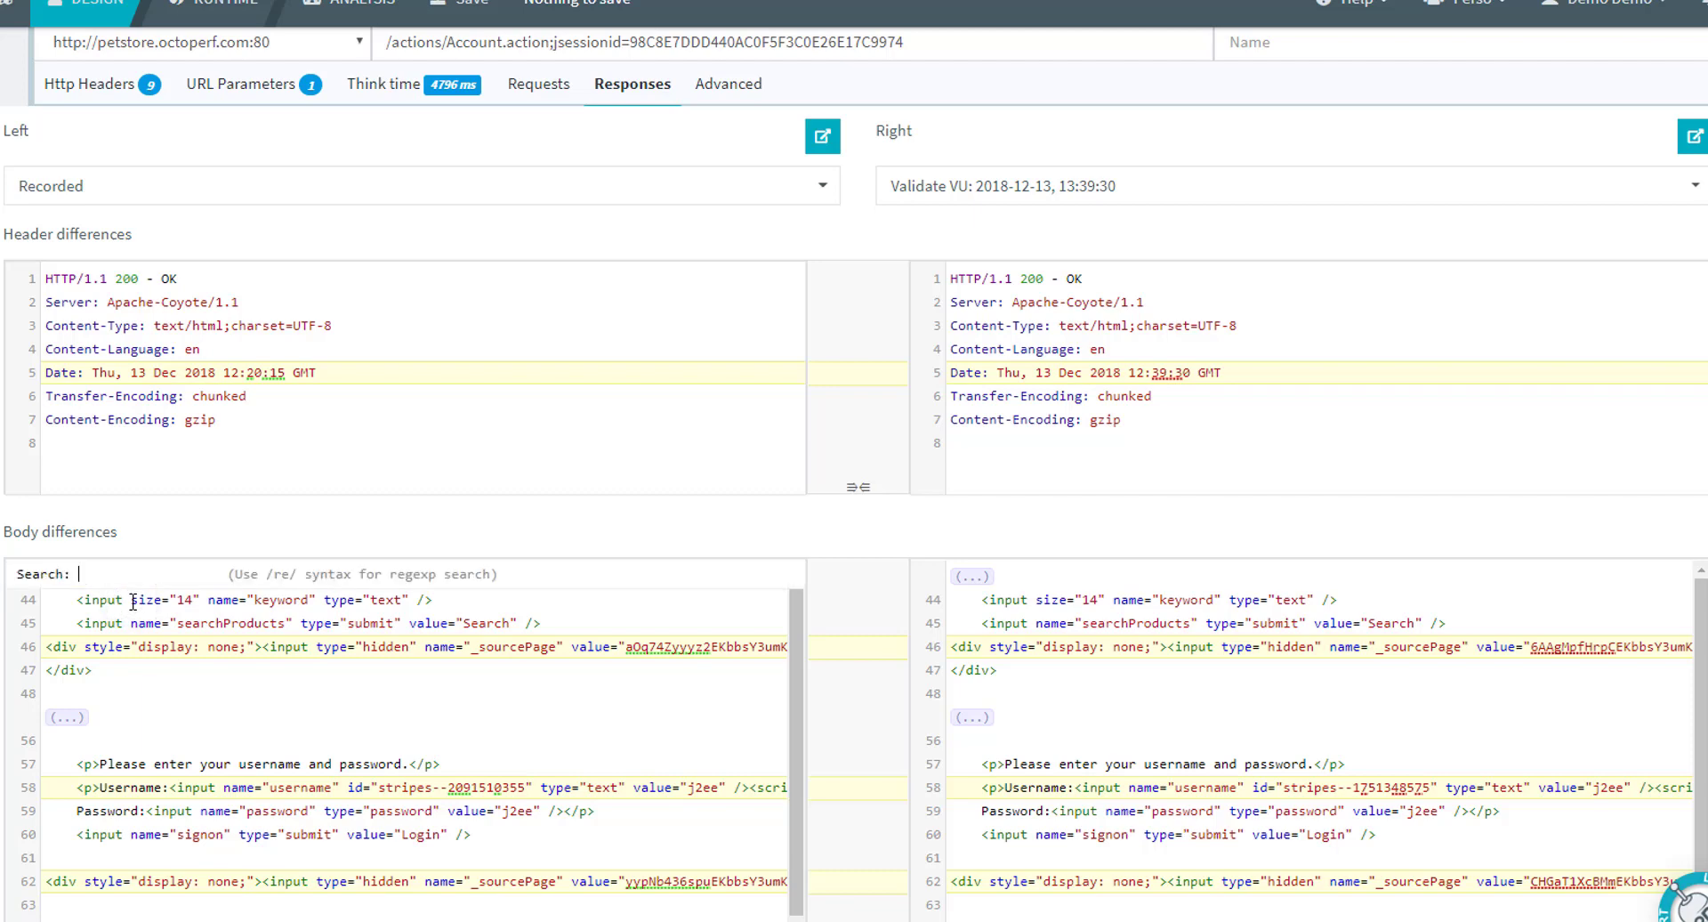
mouse_move(107, 553)
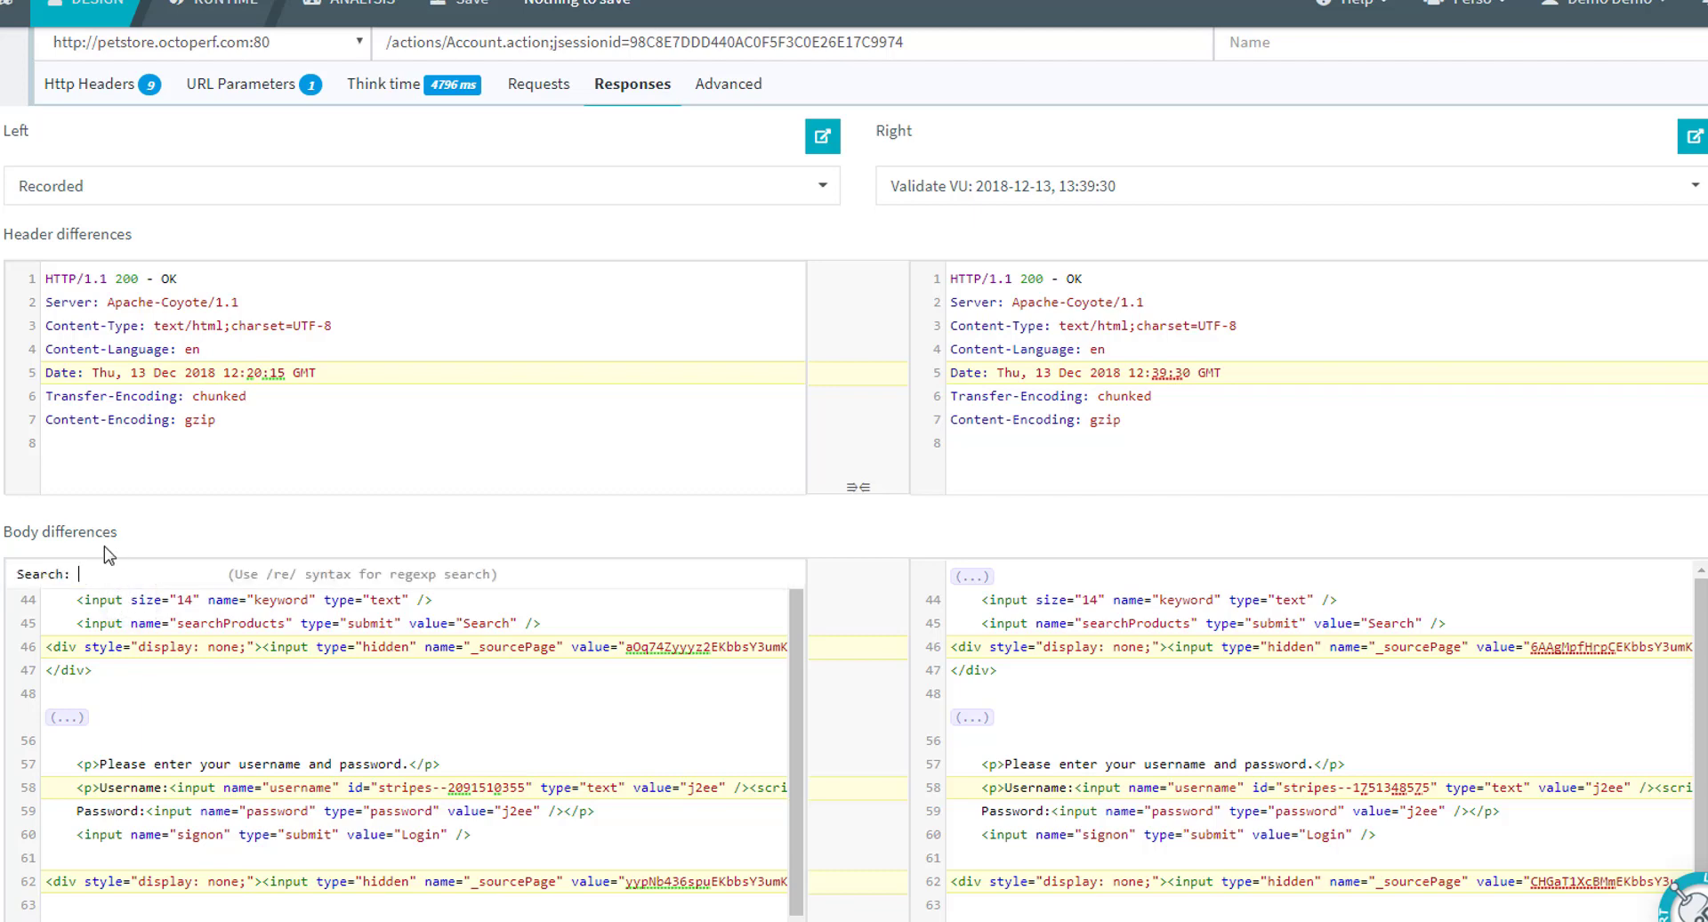
text(sCAneGGs2oPwNmg==)
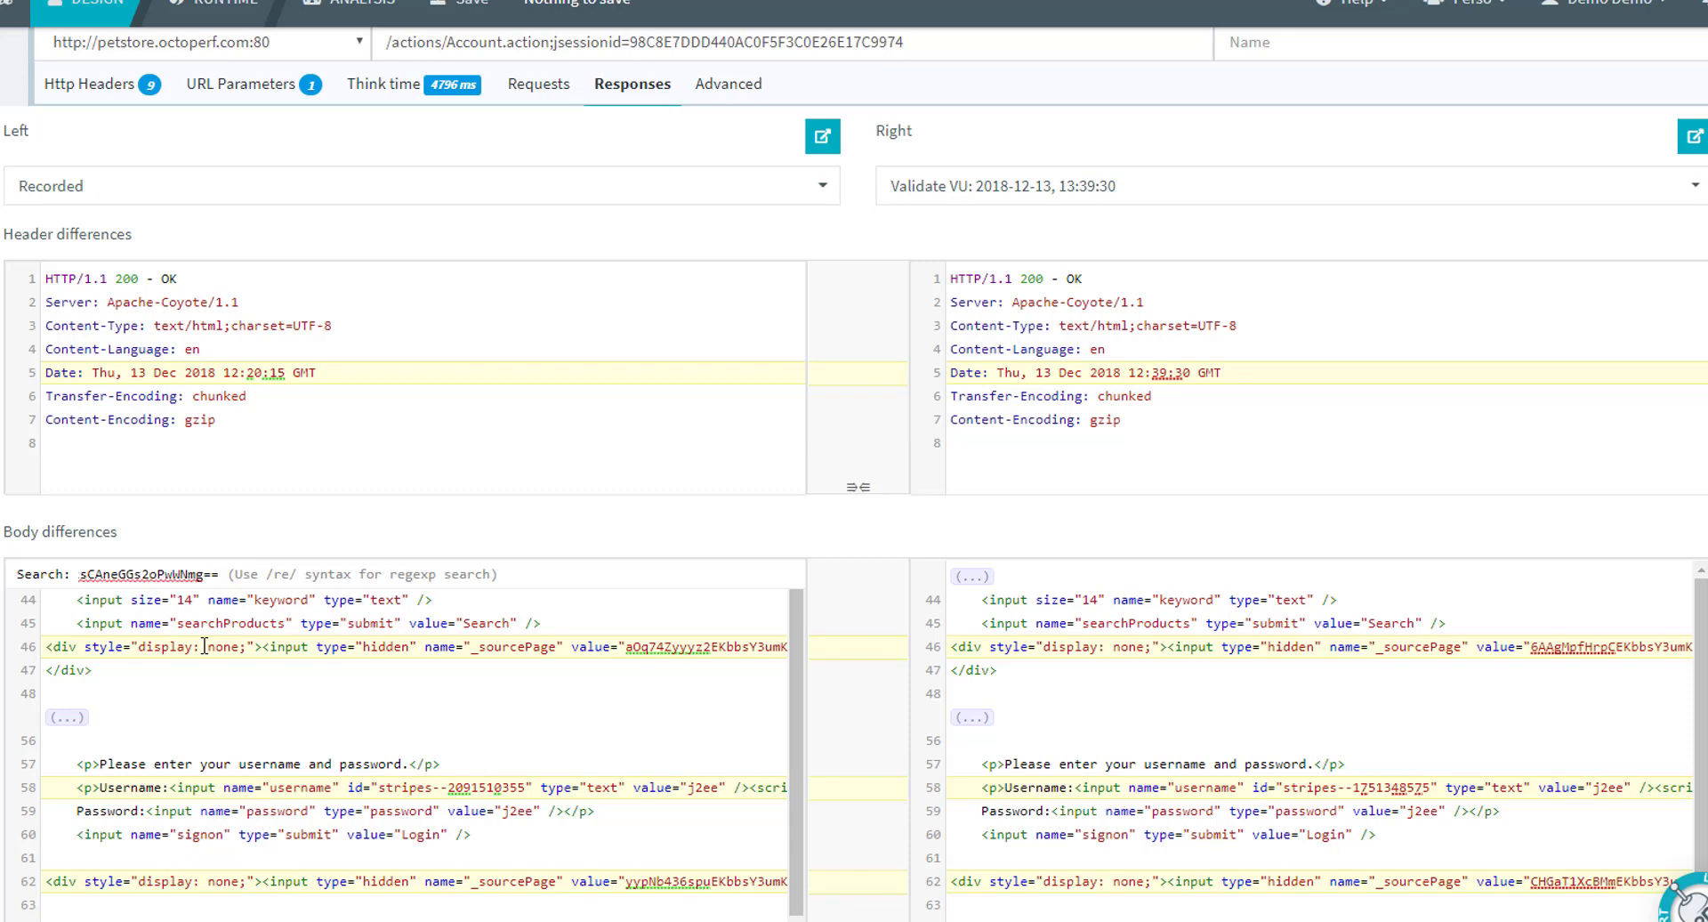
scroll(right, 3)
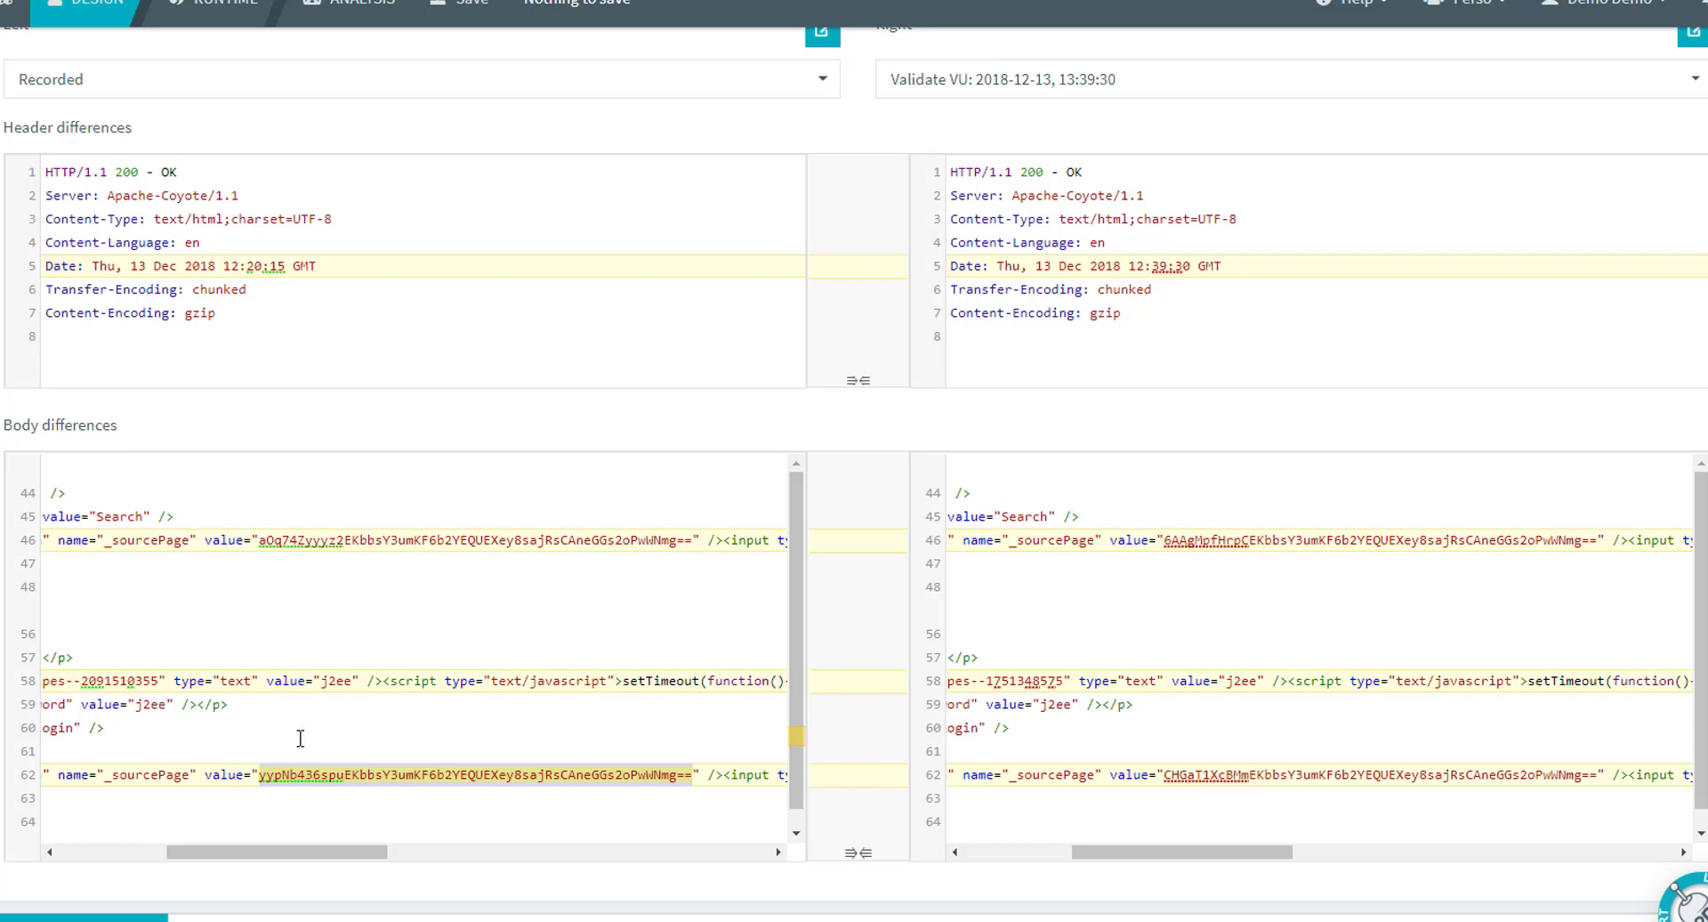
mouse_move(1282, 748)
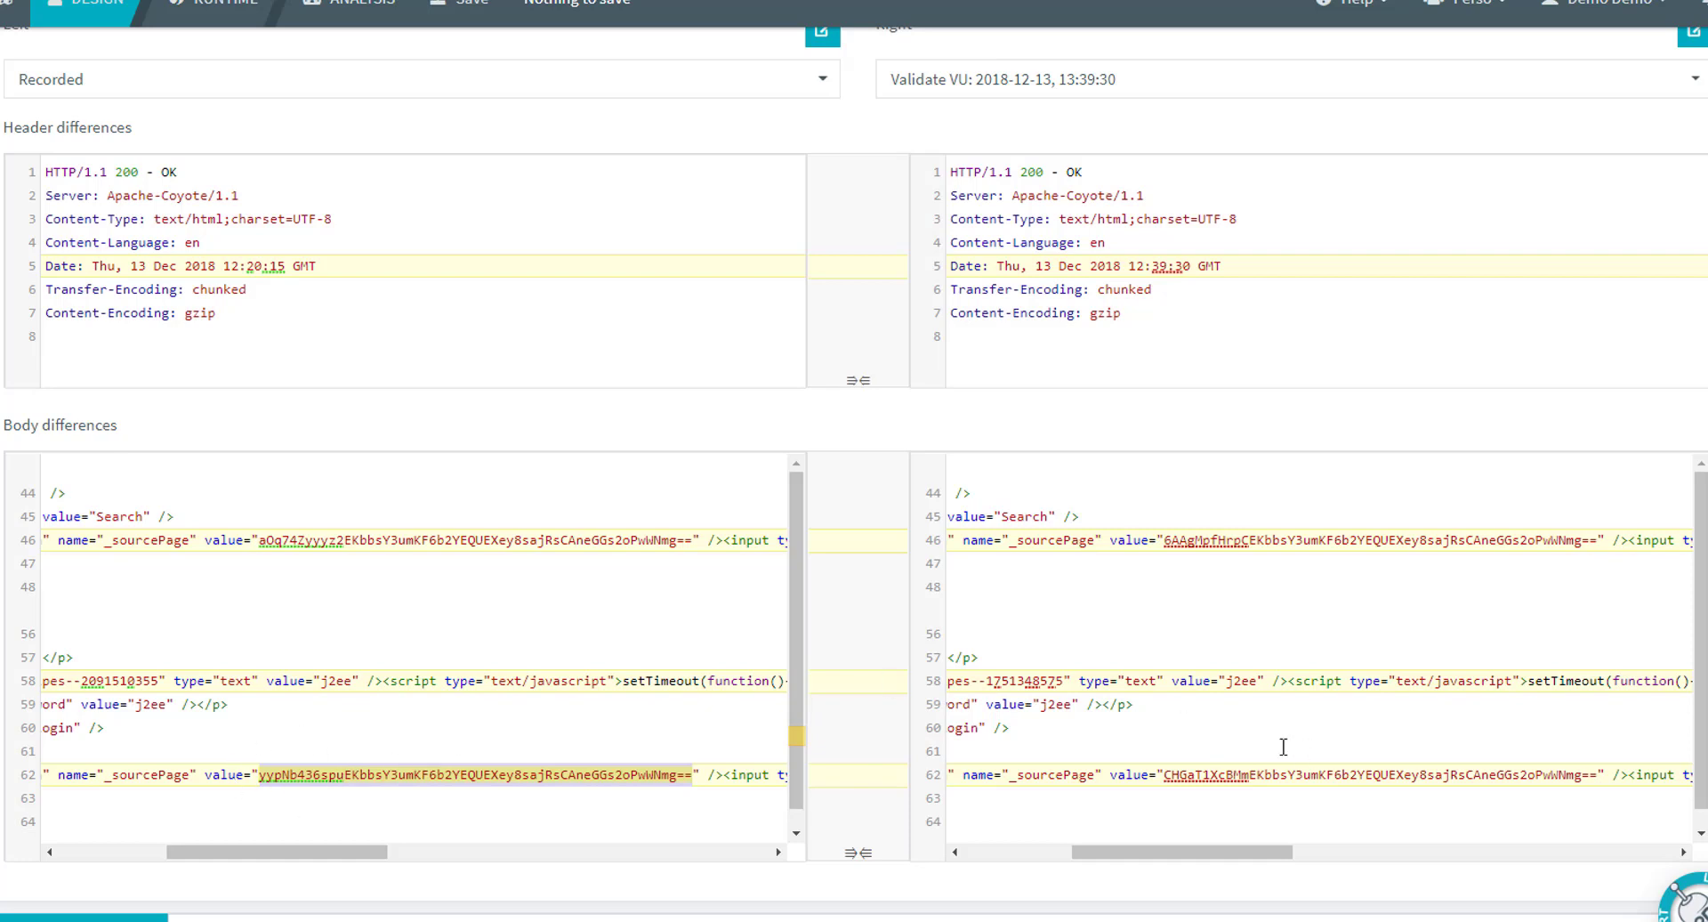
mouse_move(1136, 803)
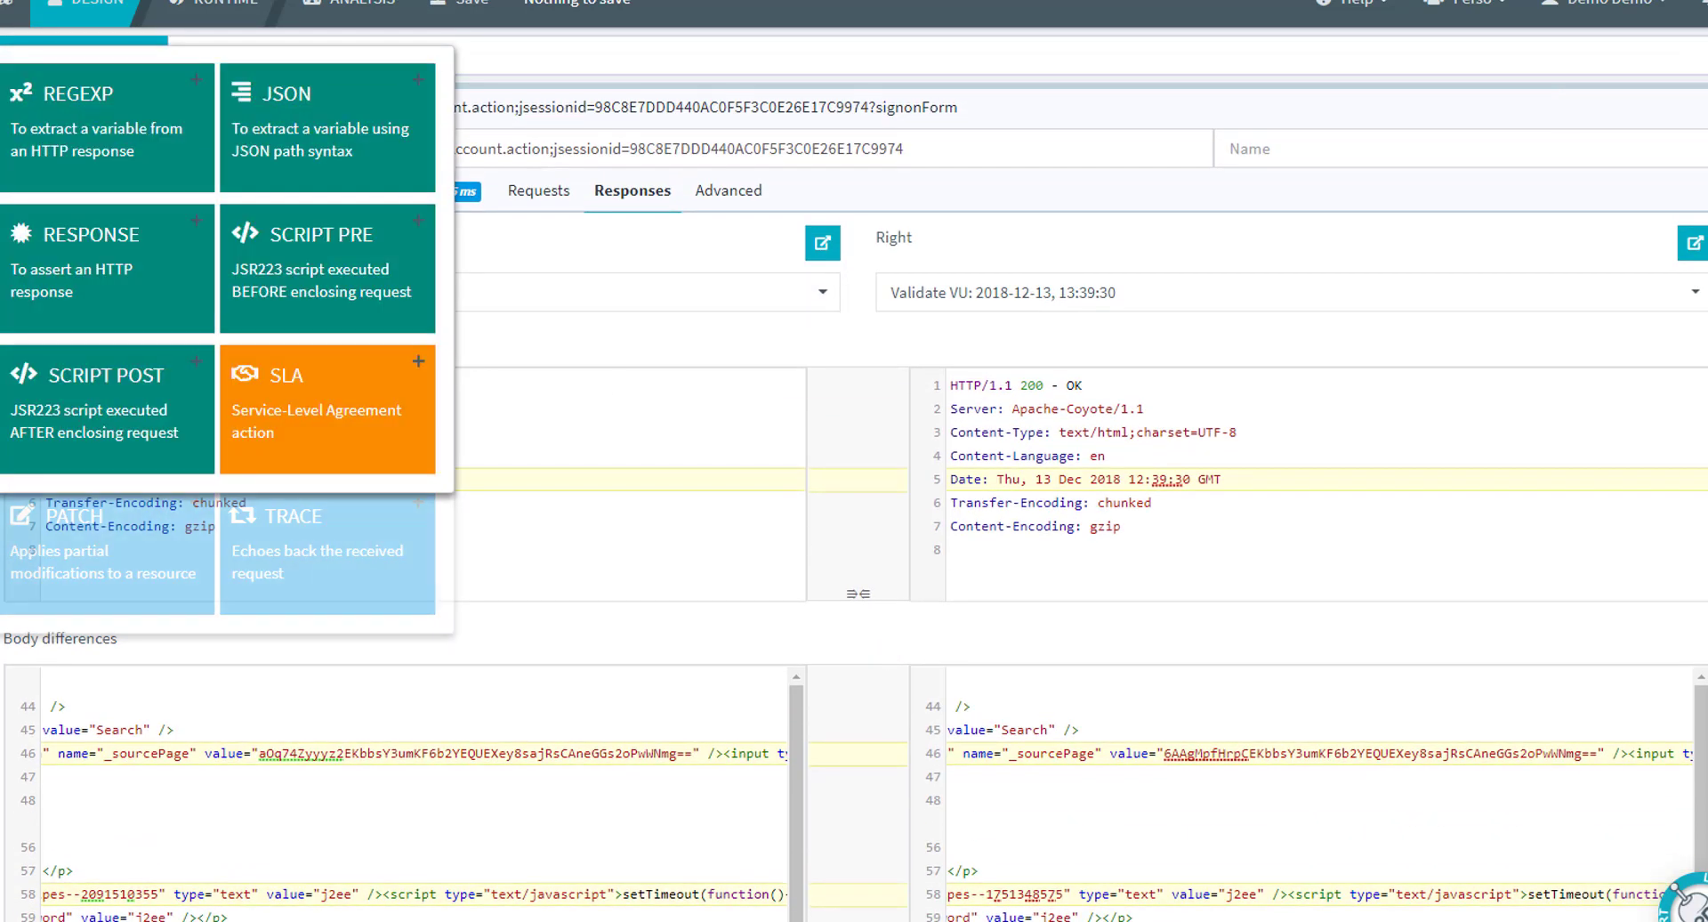
mouse_move(158, 101)
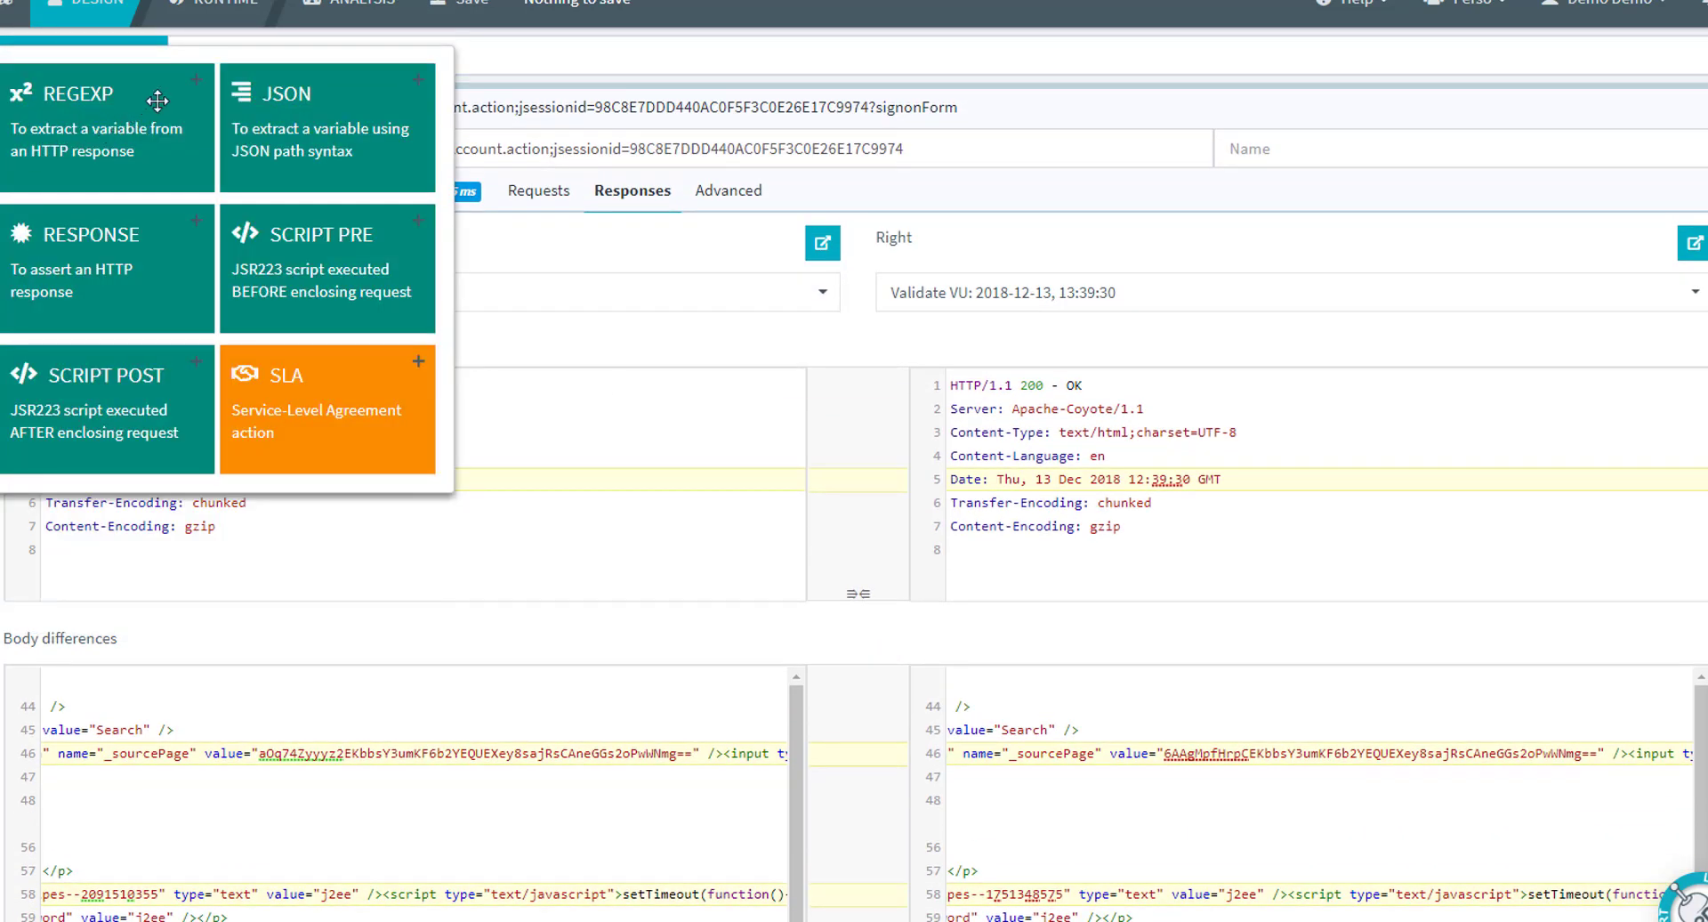
mouse_move(343, 116)
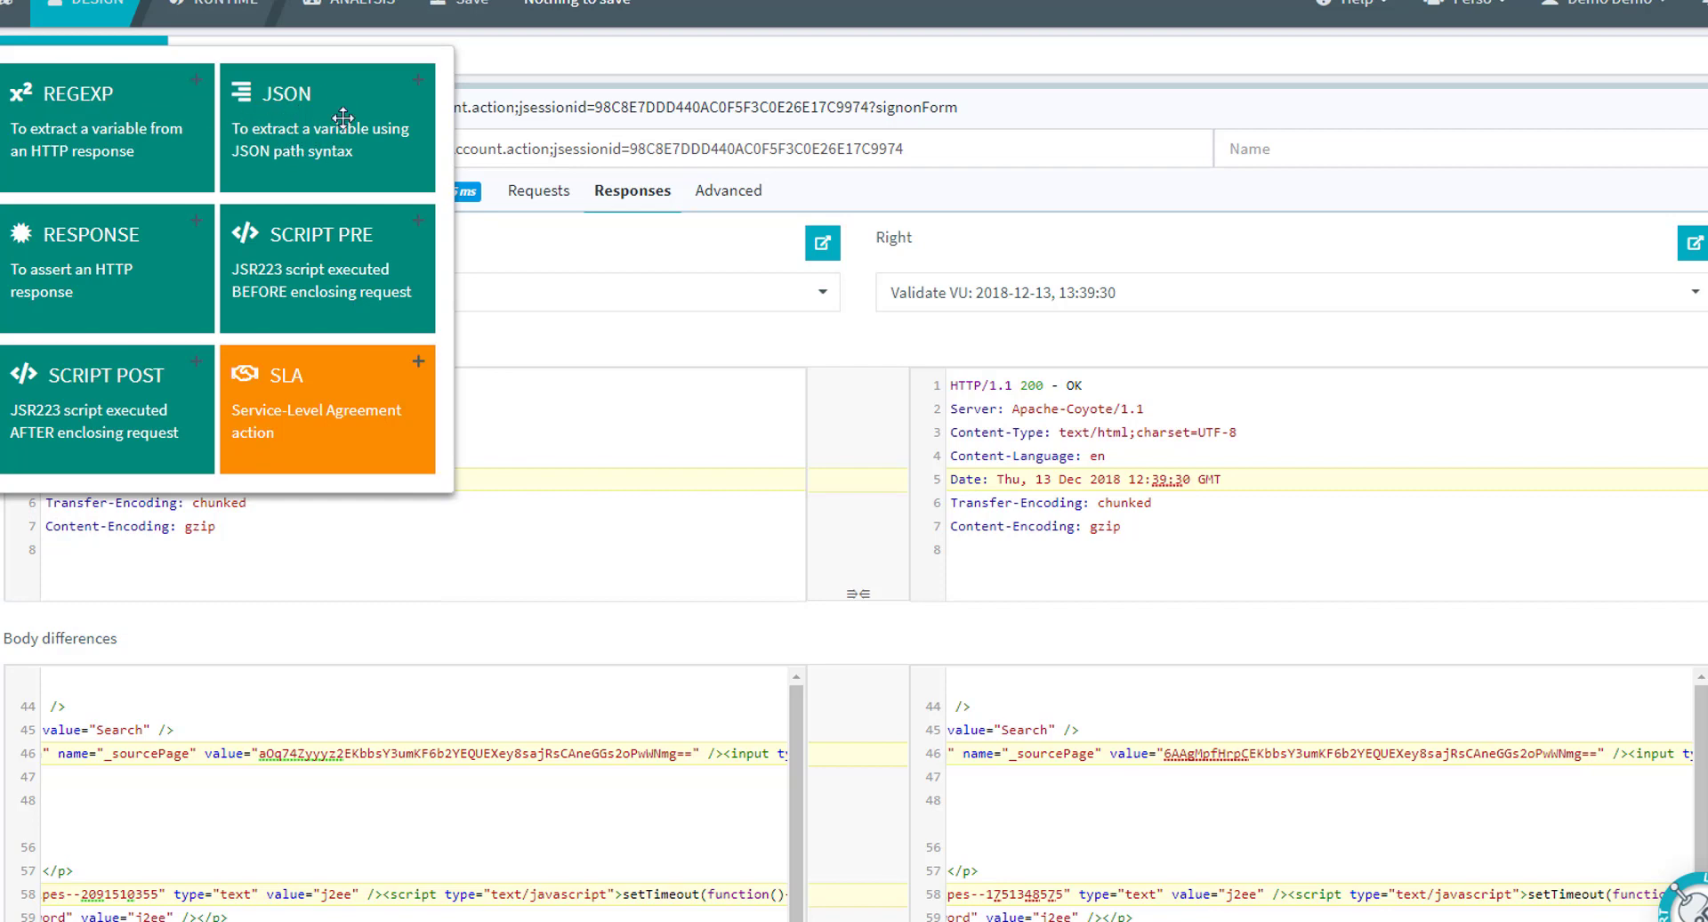
mouse_move(218, 105)
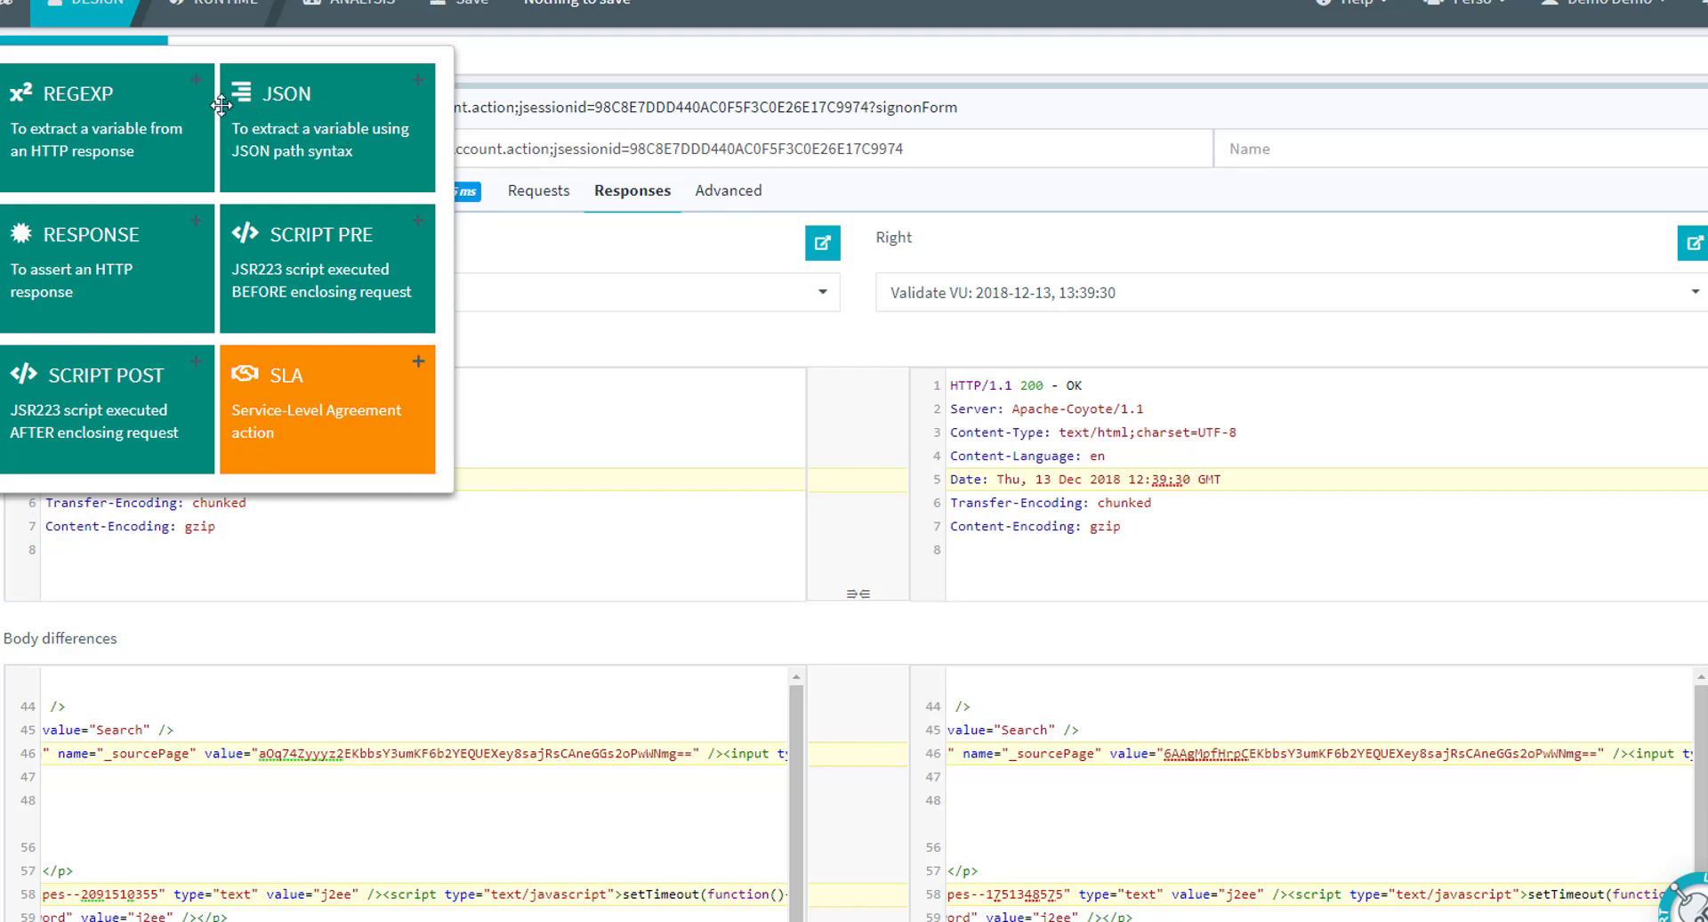
mouse_move(198, 87)
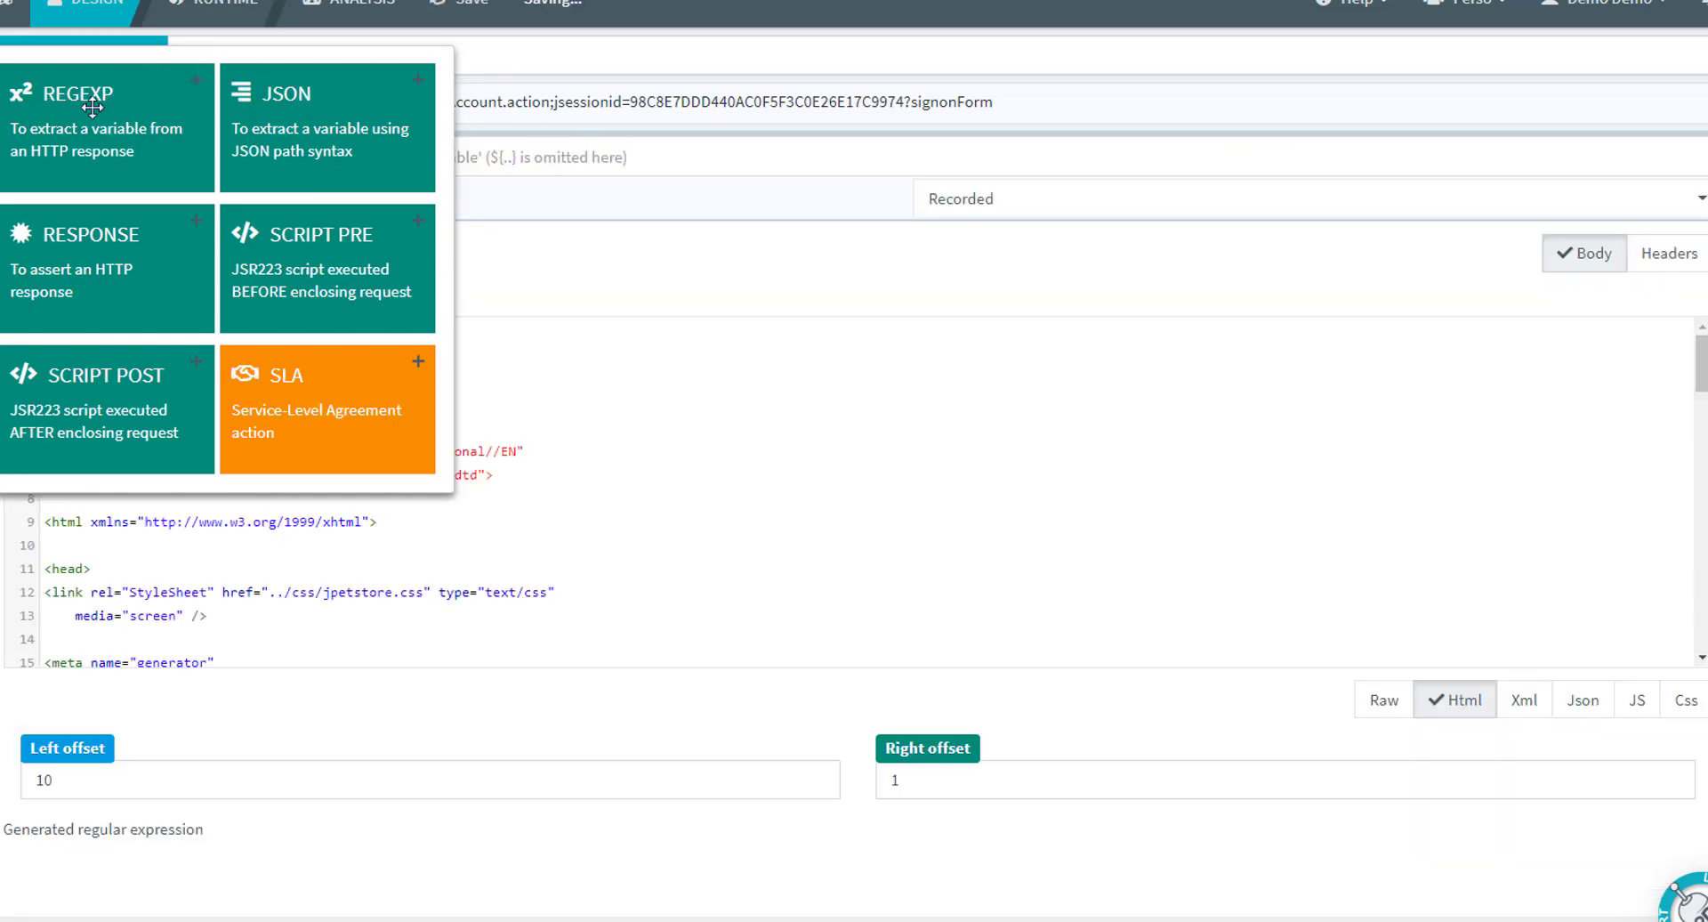
Step: Set left offset 26 and right offset 4 so the regex becomes name="_sourcePage" value="(.+?)" />
click(97, 93)
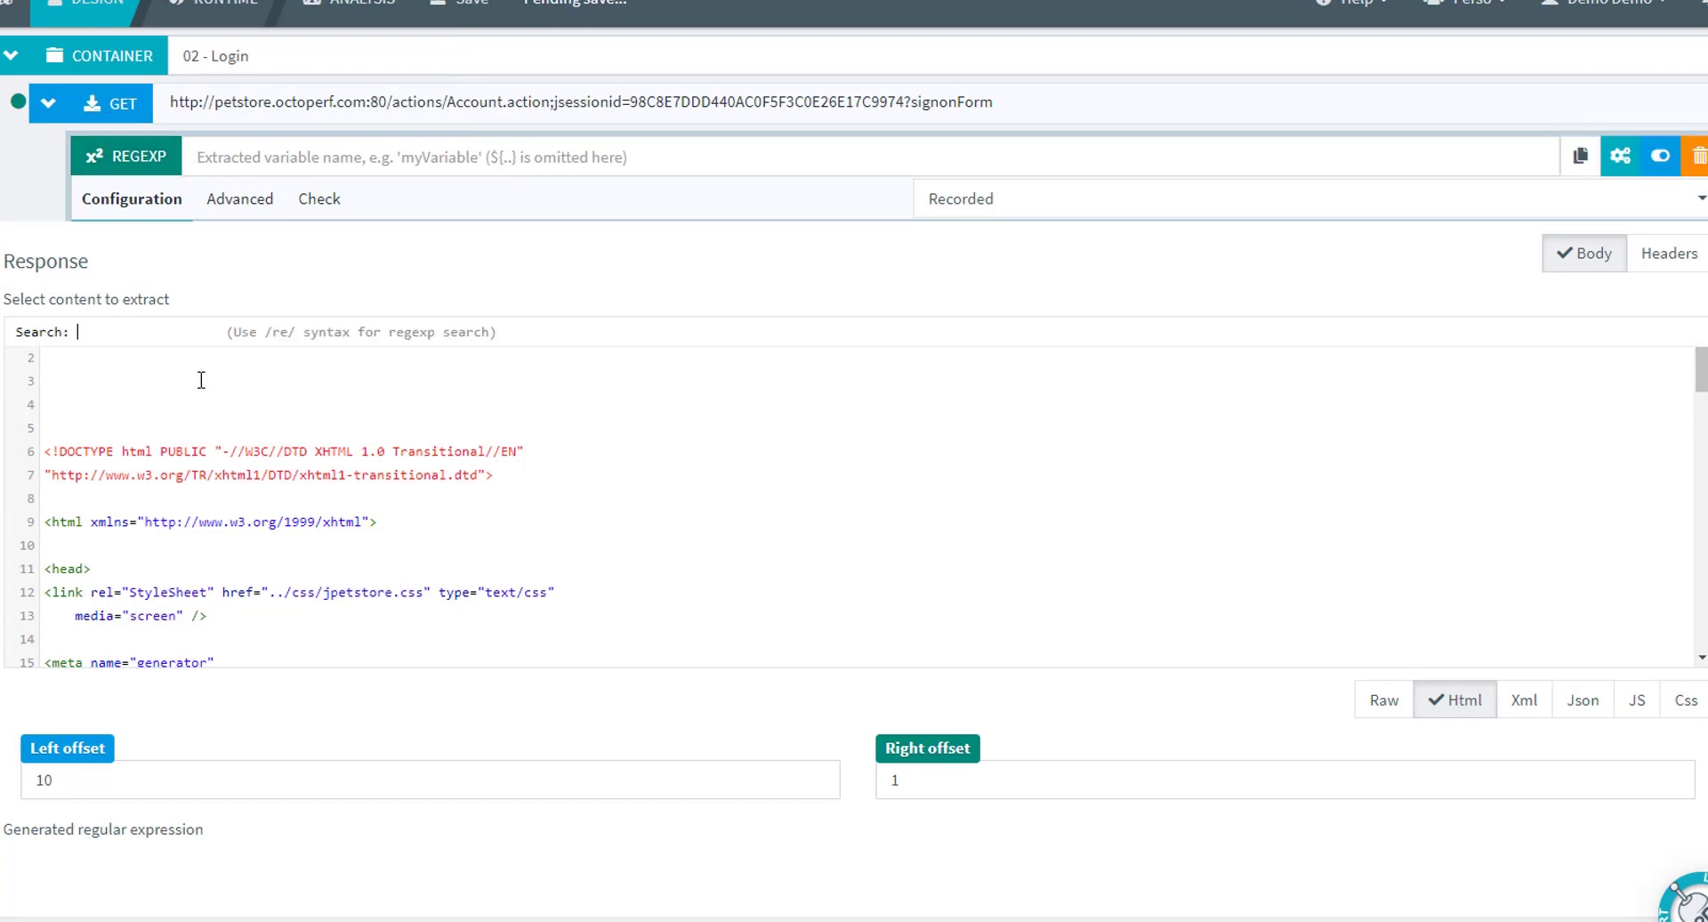
text(sCAneGGs2oPwWNmg==)
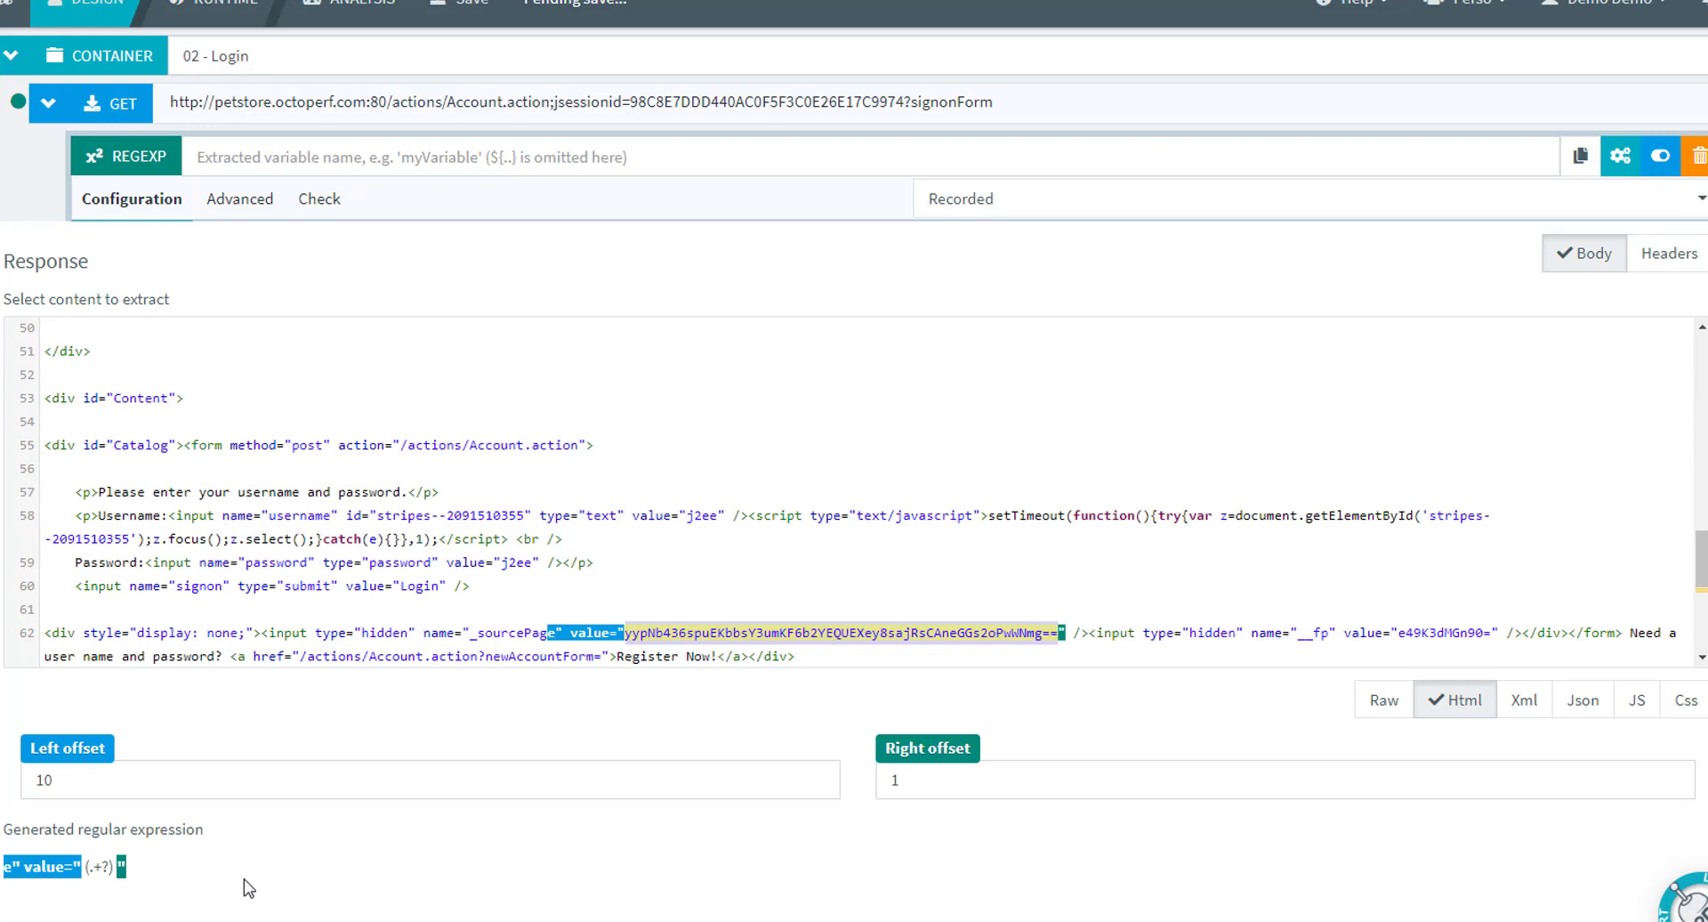
mouse_move(9, 855)
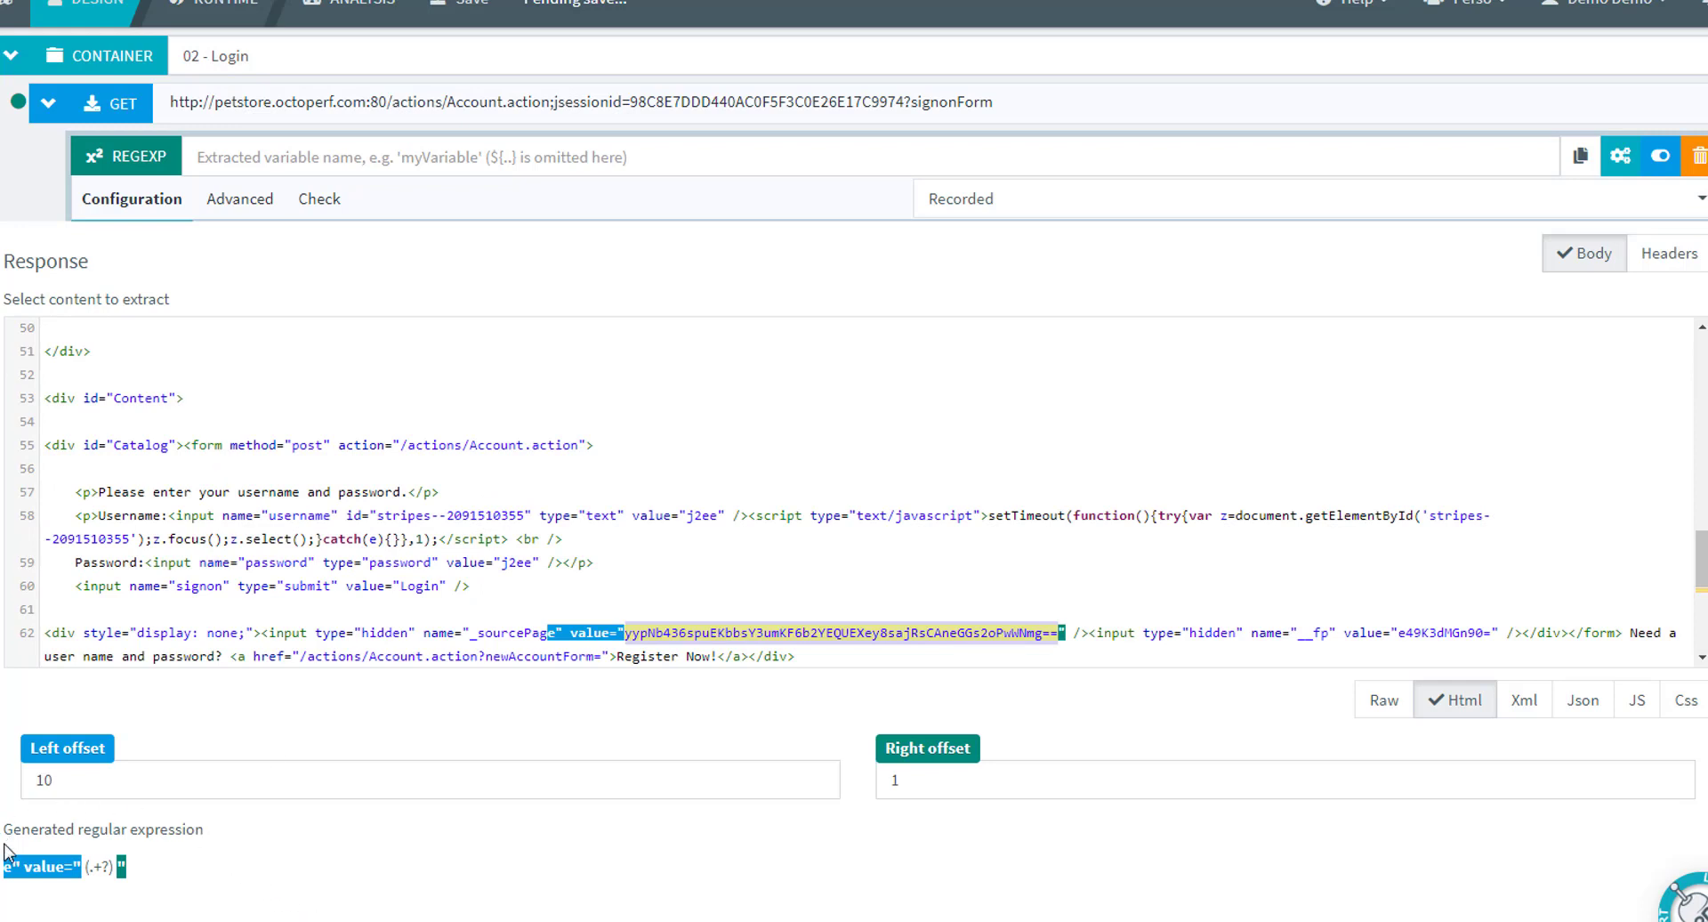
mouse_move(87, 887)
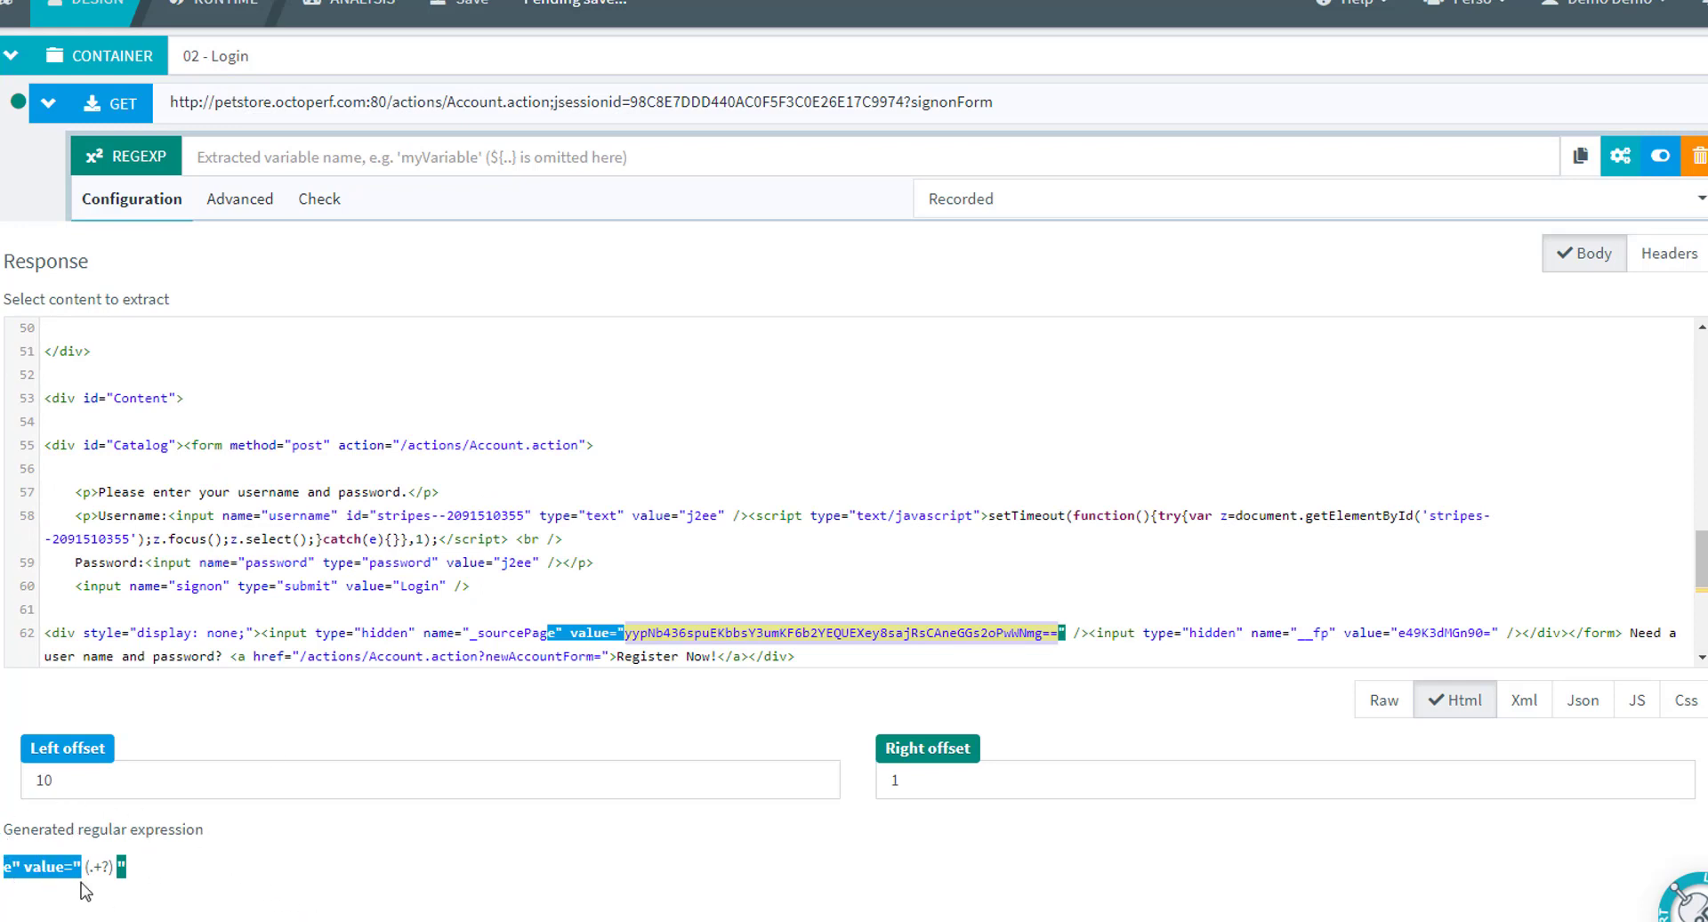
mouse_move(24, 732)
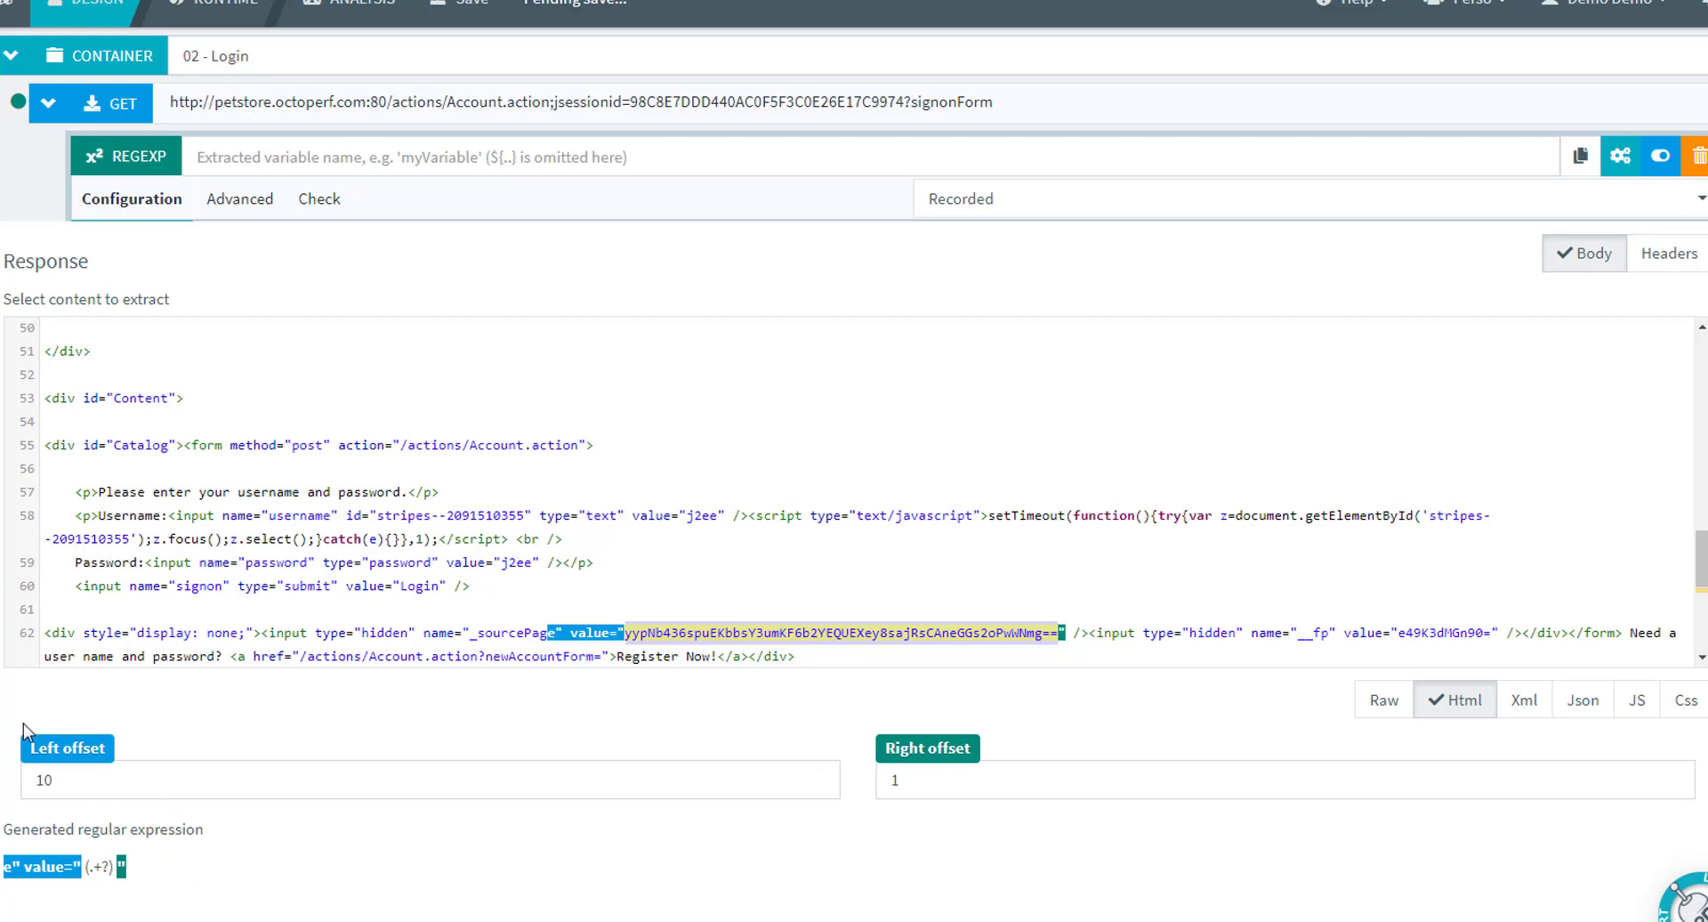
mouse_move(817, 780)
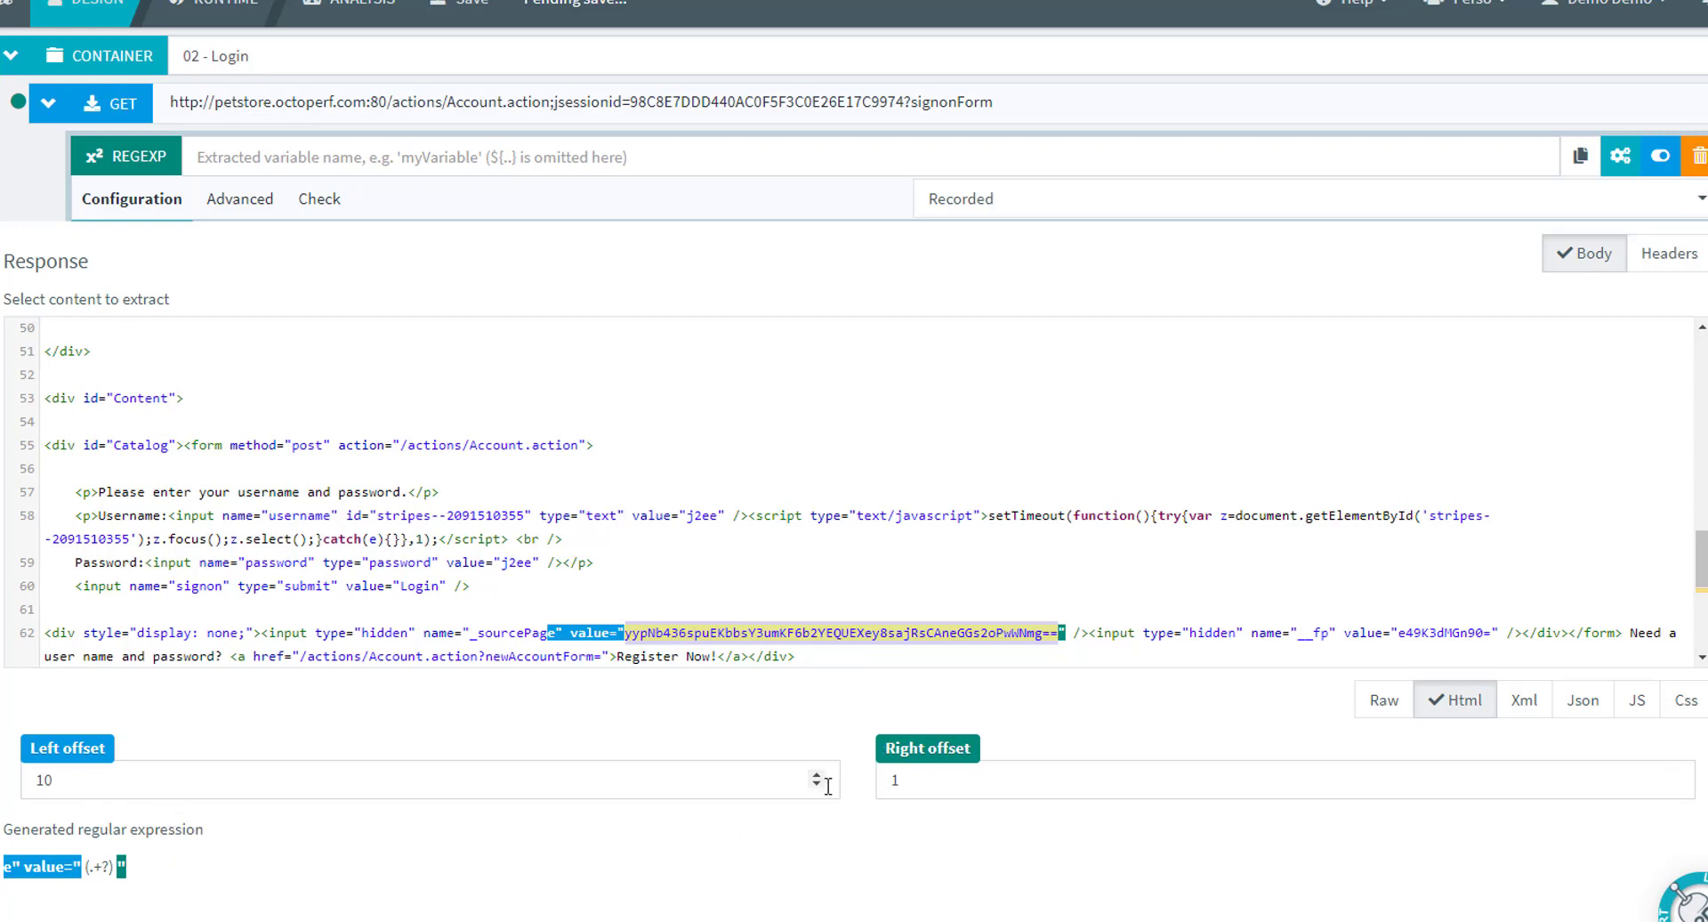
click(816, 773)
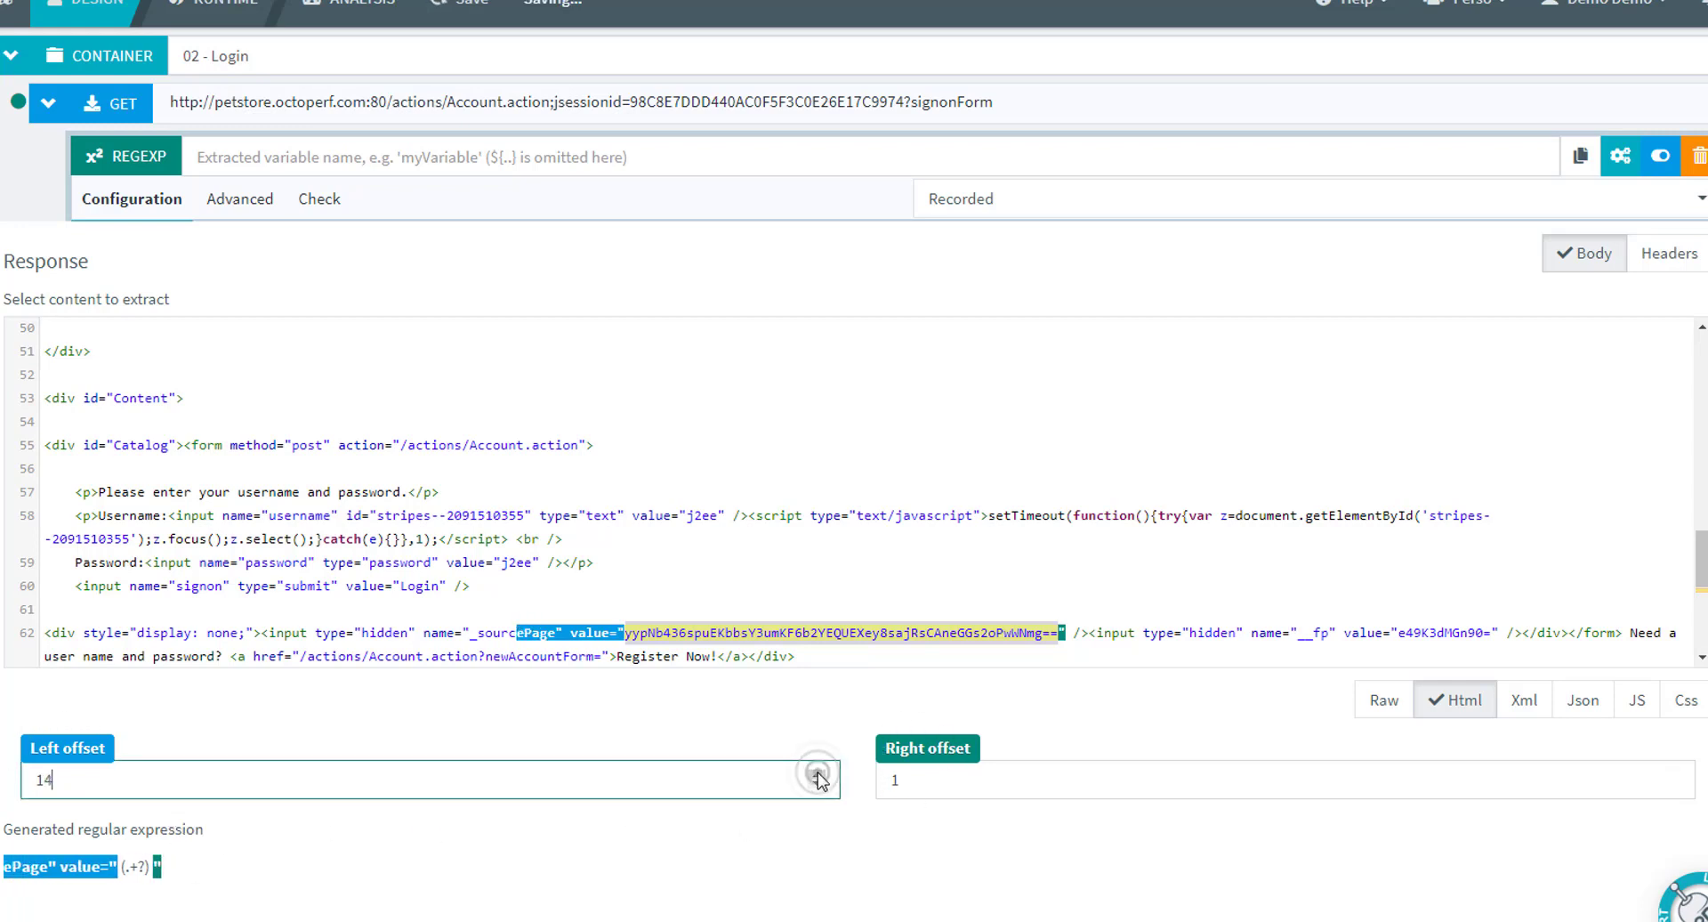
click(817, 773)
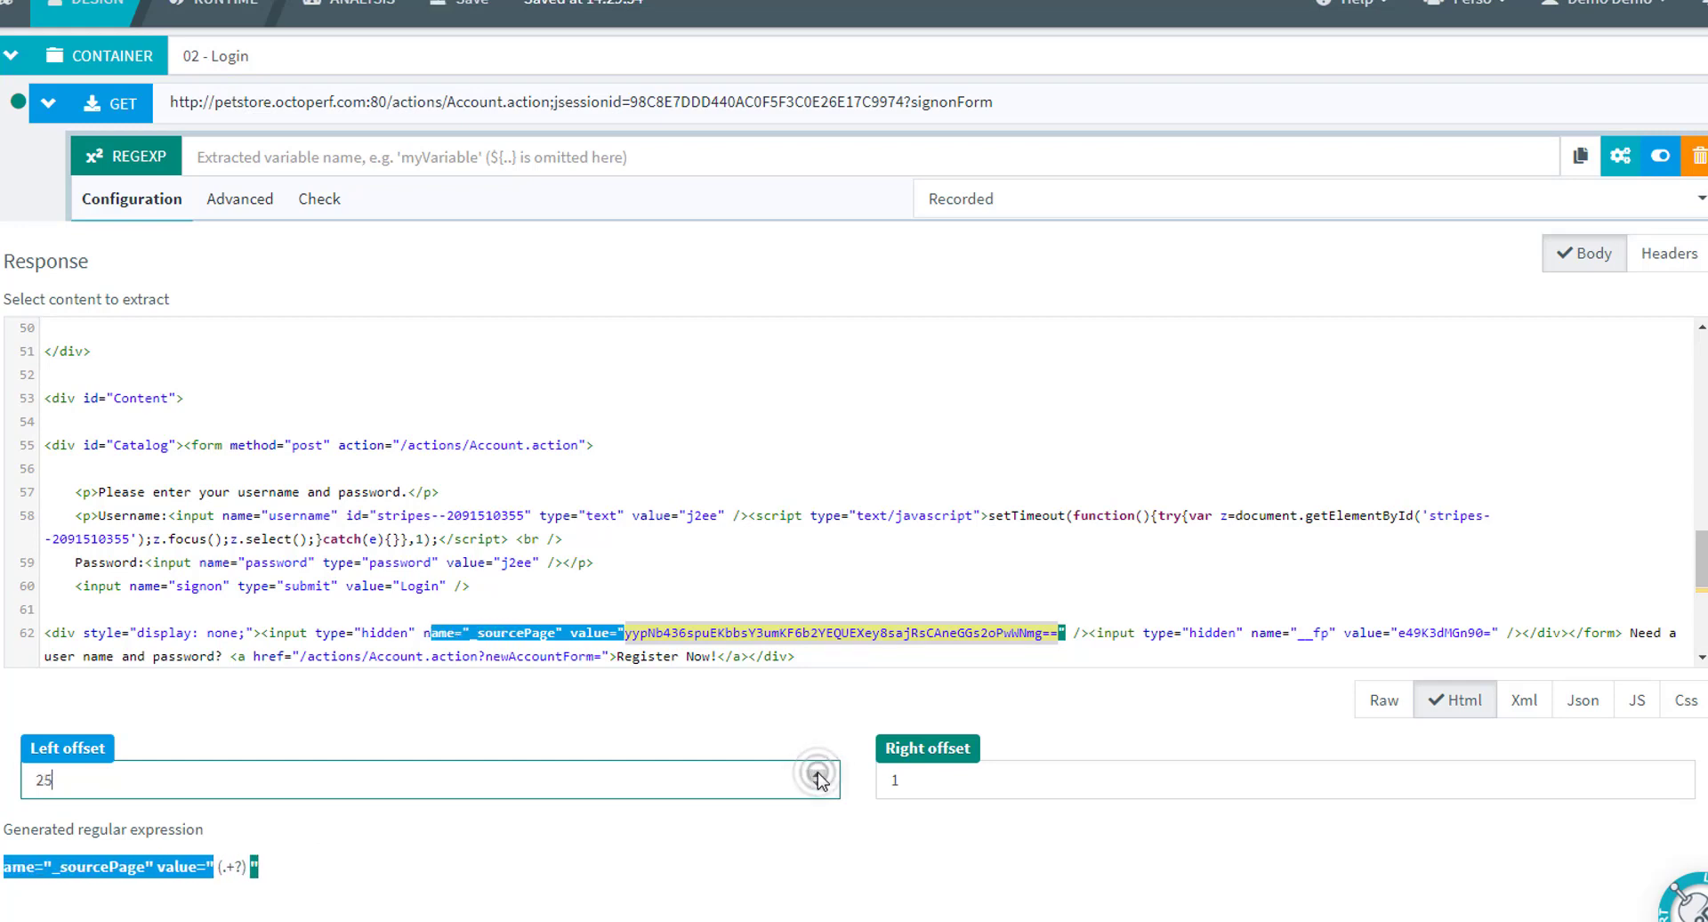
click(815, 773)
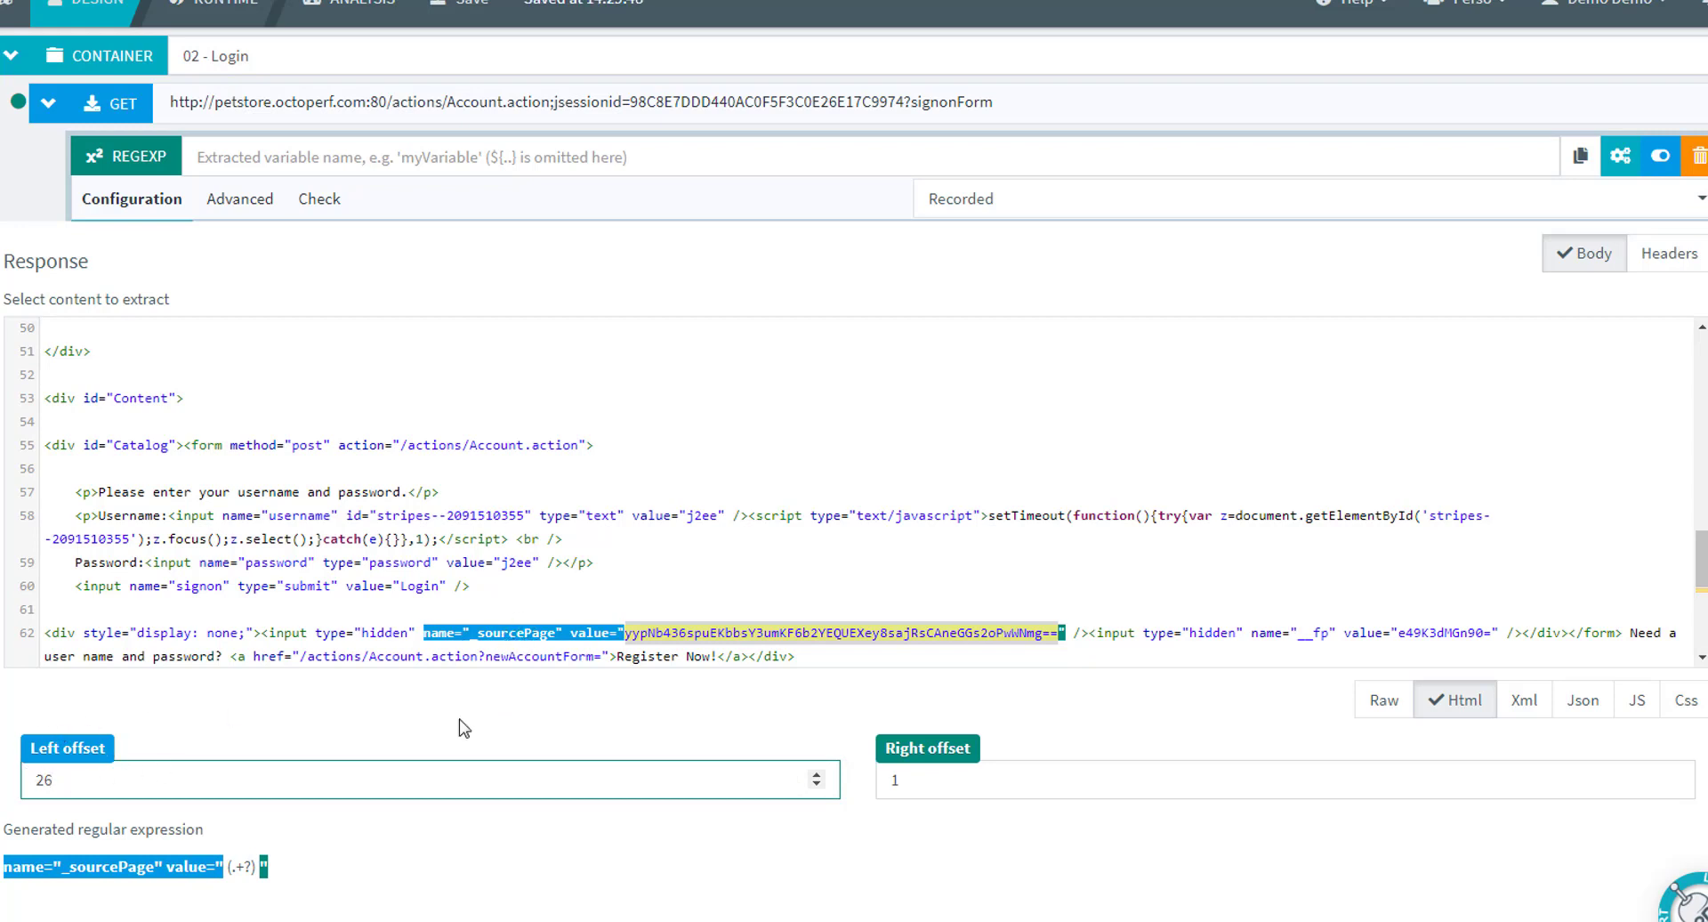
mouse_move(1532, 824)
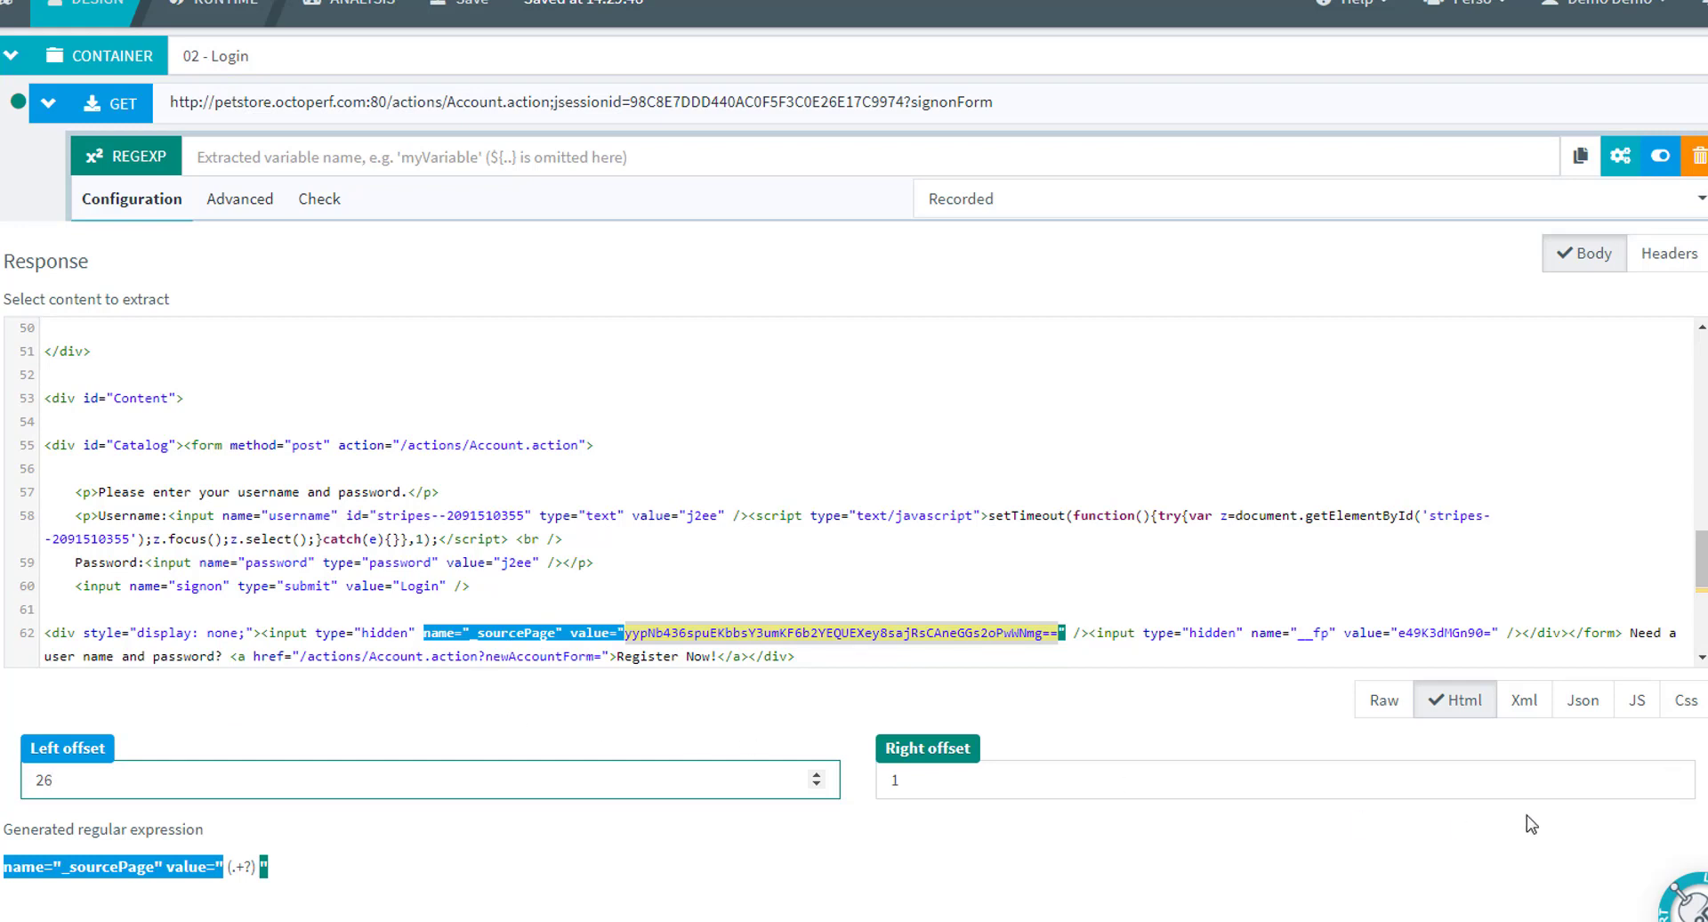
click(1671, 773)
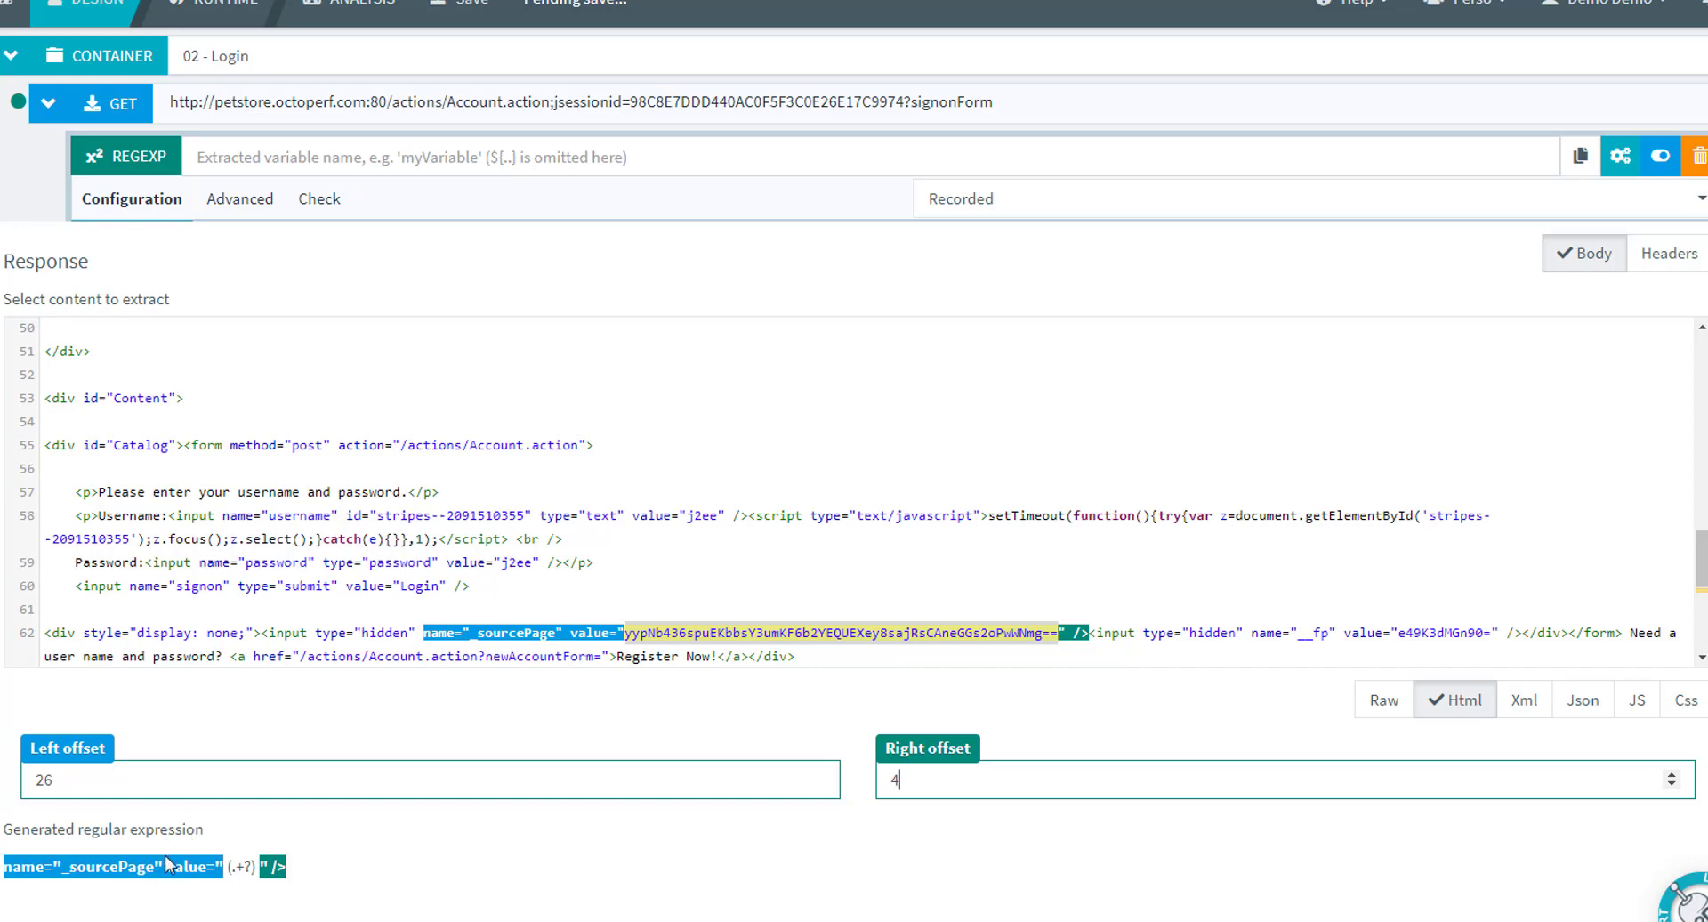
mouse_move(324, 887)
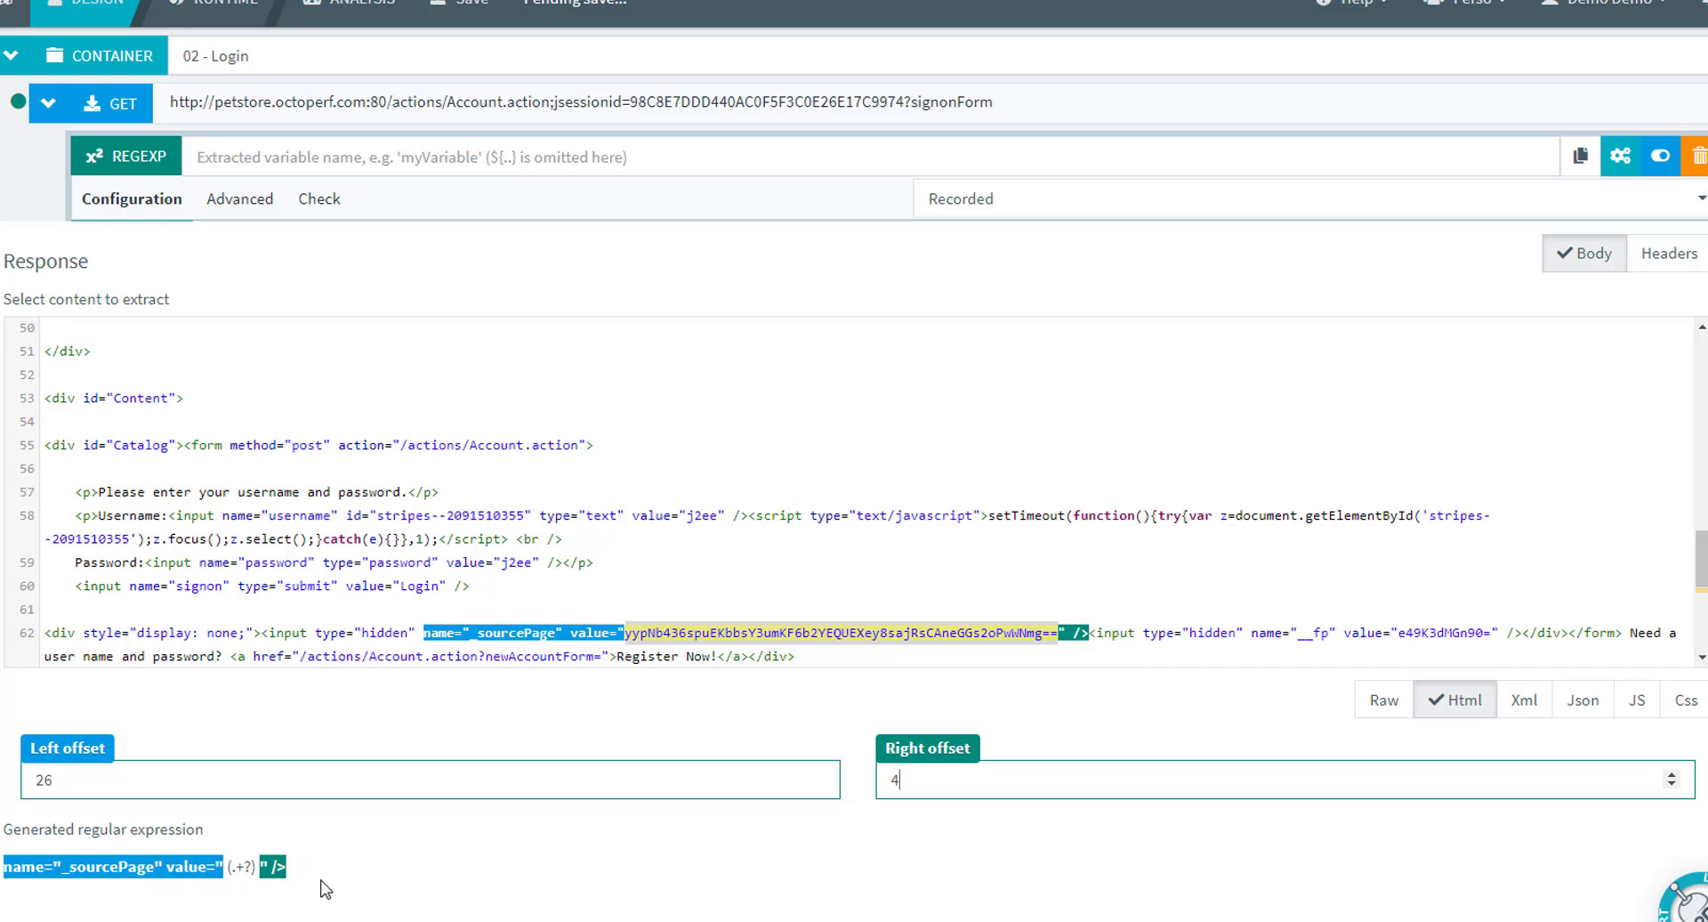
mouse_move(175, 904)
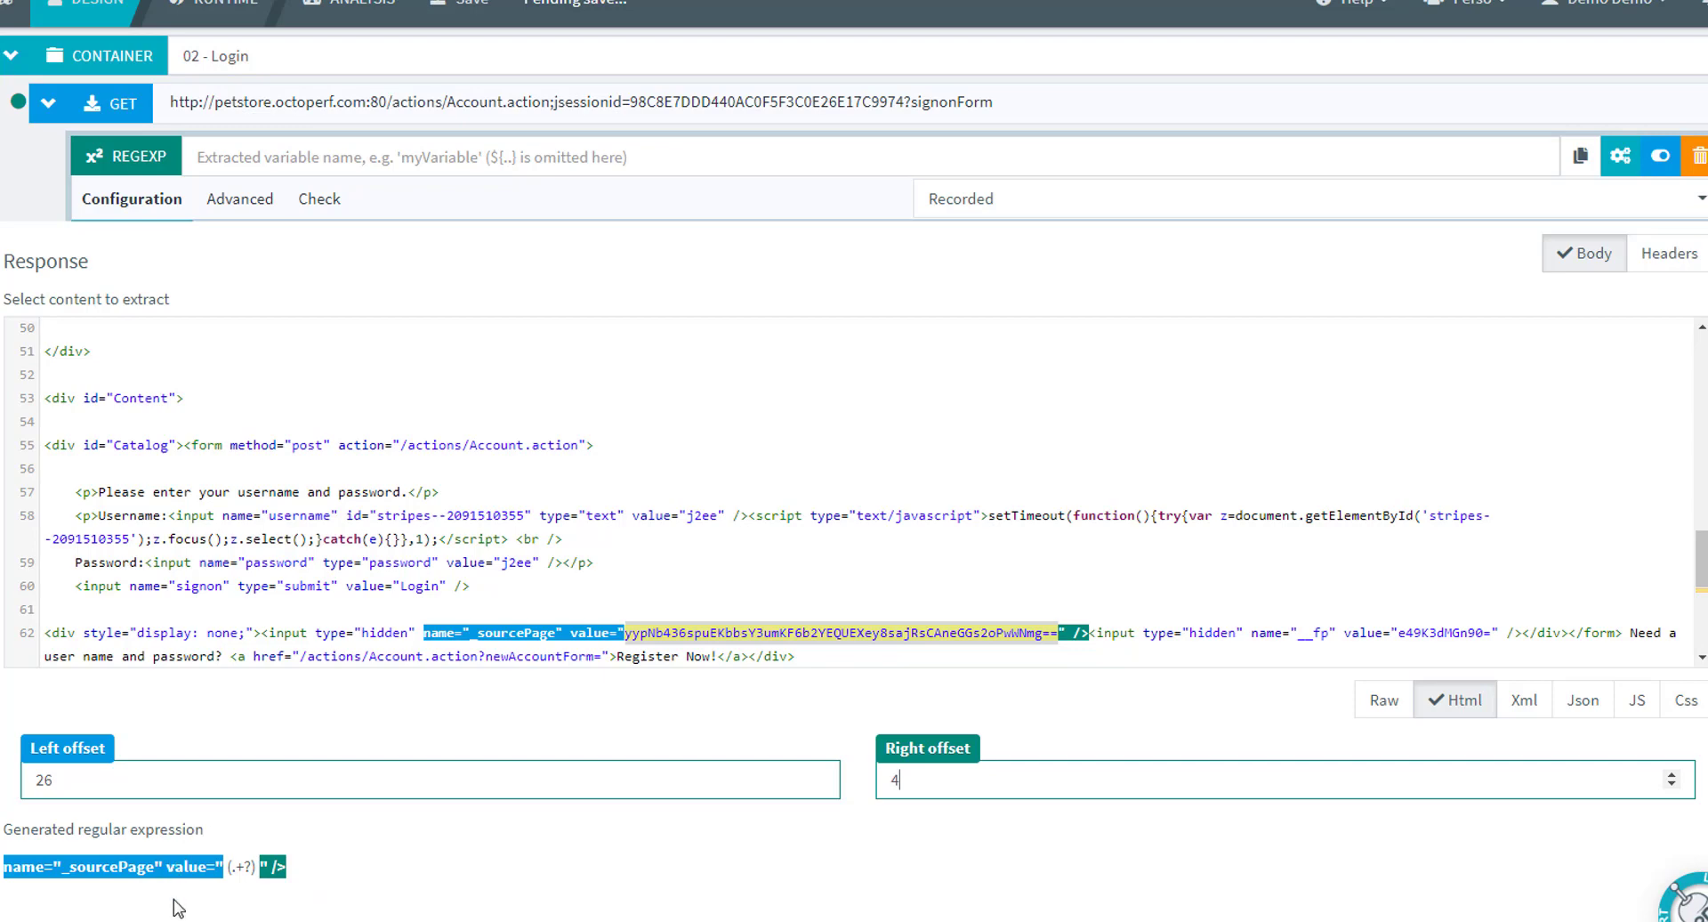
Step: Show the advanced regex settings and name the extracted variable _sourcePage
click(235, 198)
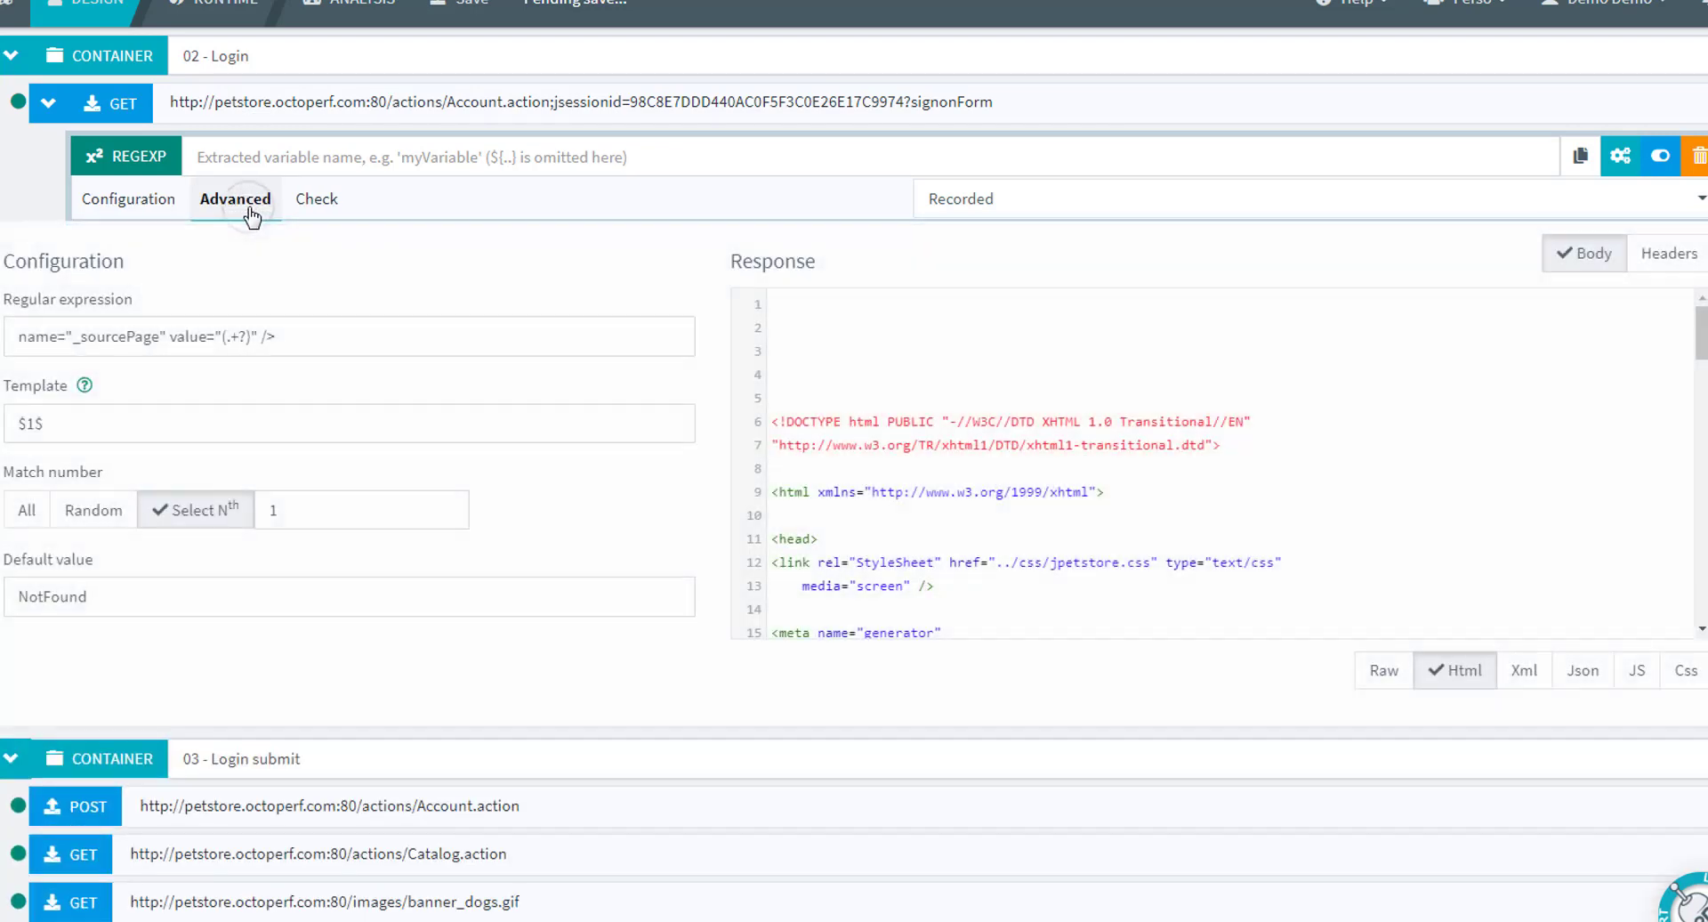
double_click(117, 336)
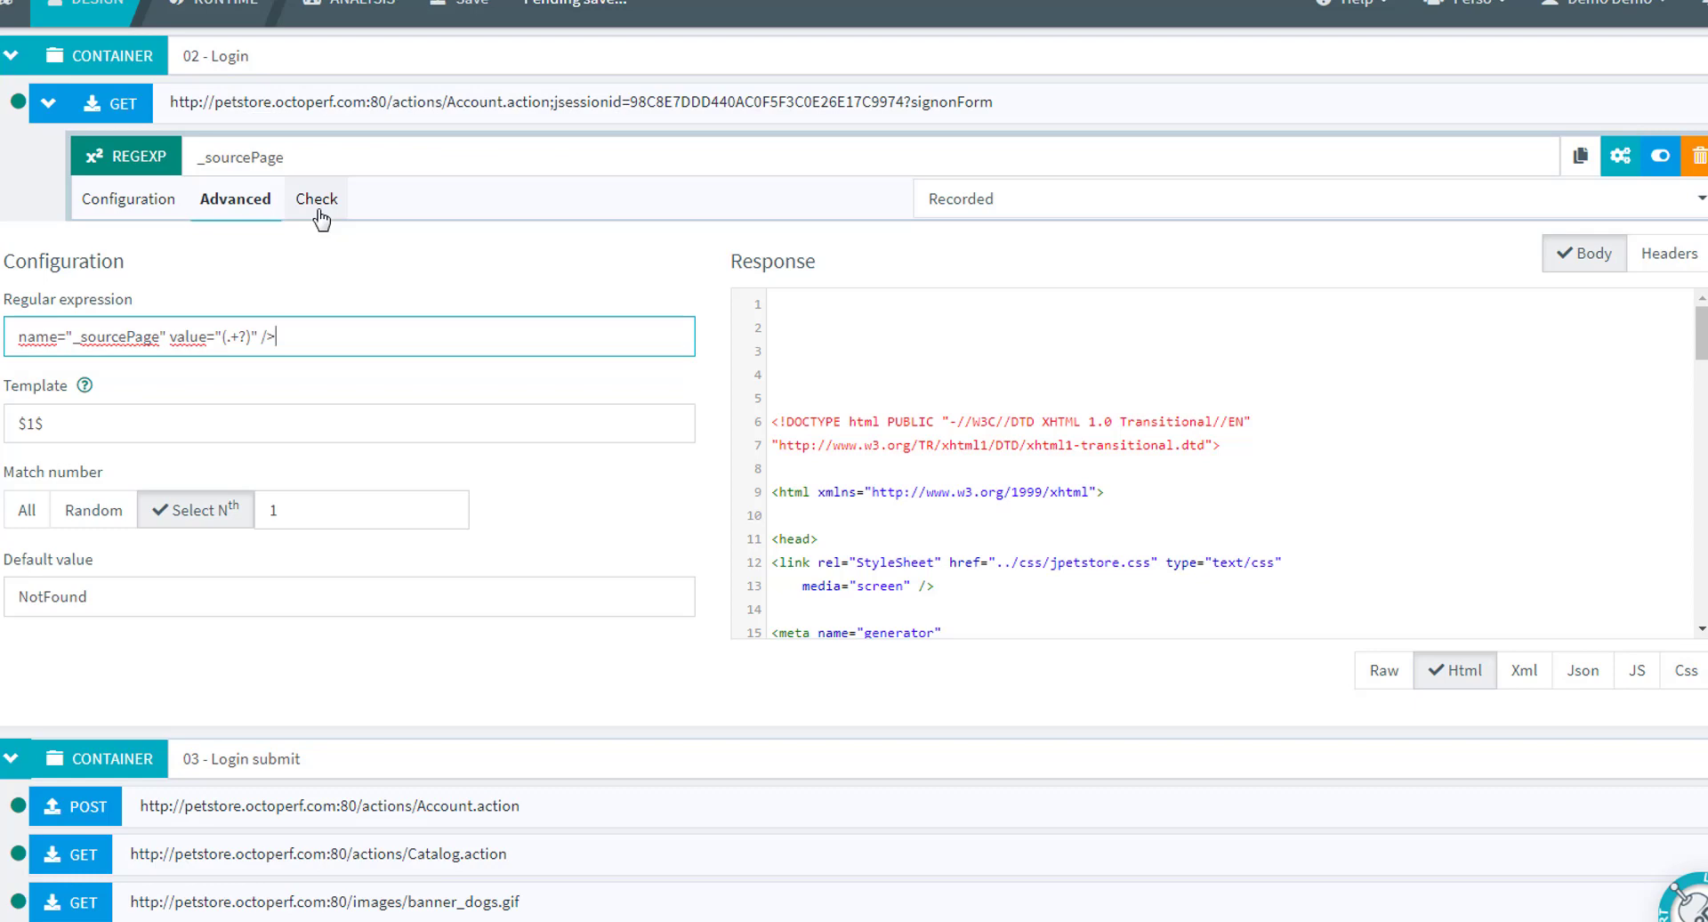
Step: Refresh the extractor check for the Validate VU and Recorded responses, confirming _sourcePage is extracted
click(312, 198)
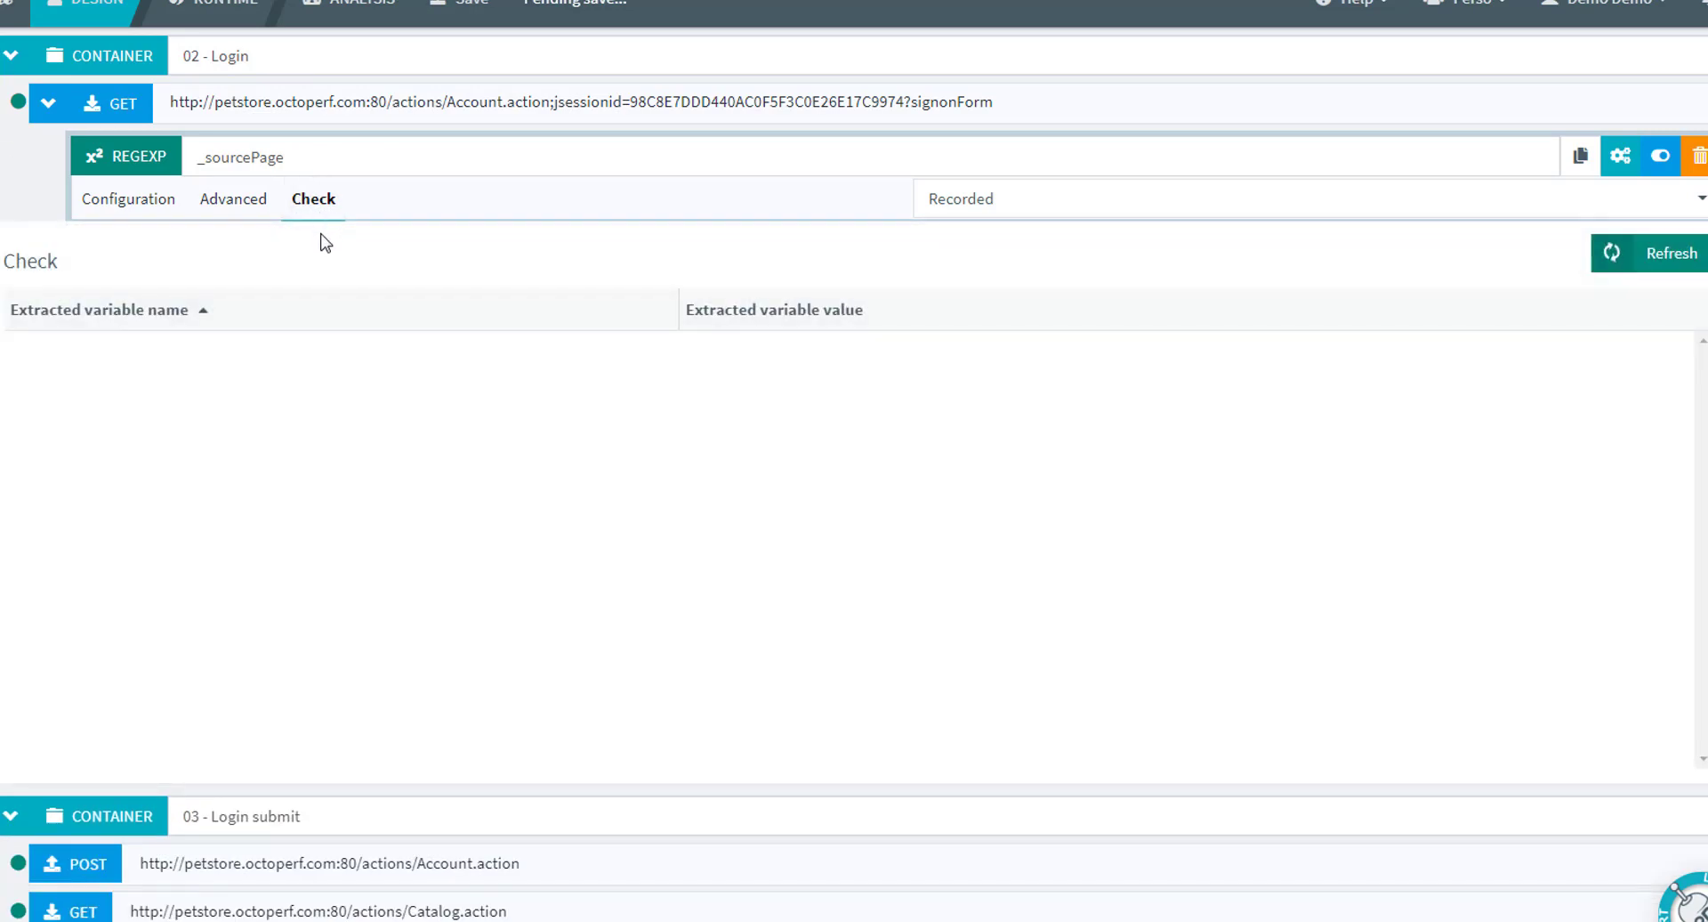
click(1675, 252)
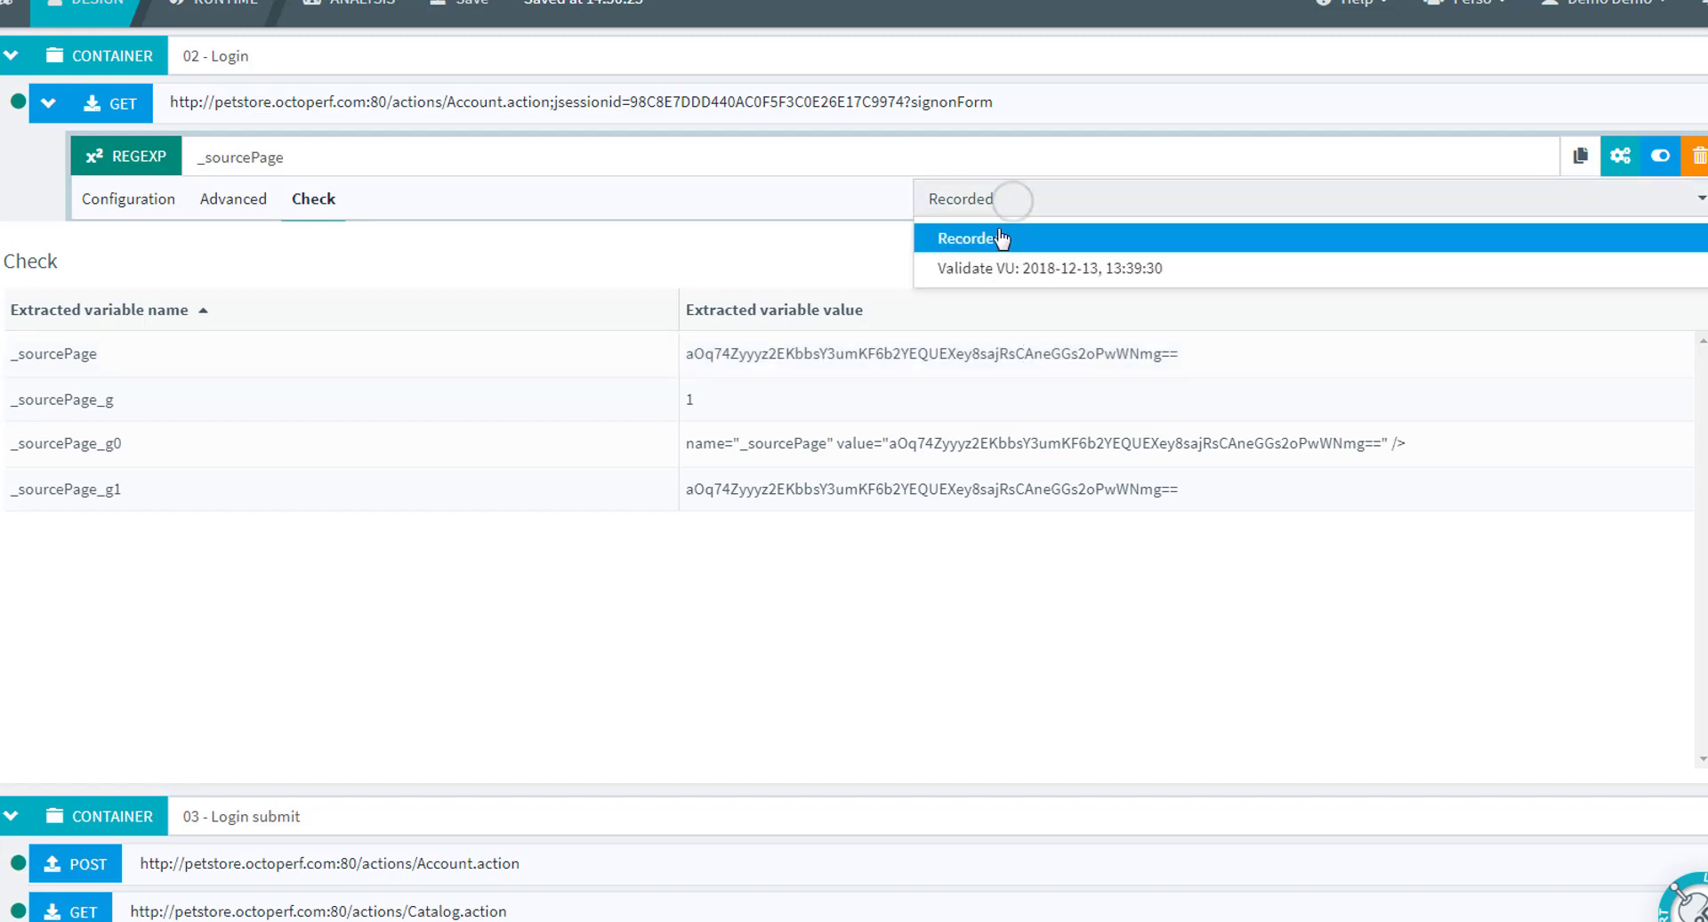
mouse_move(986, 269)
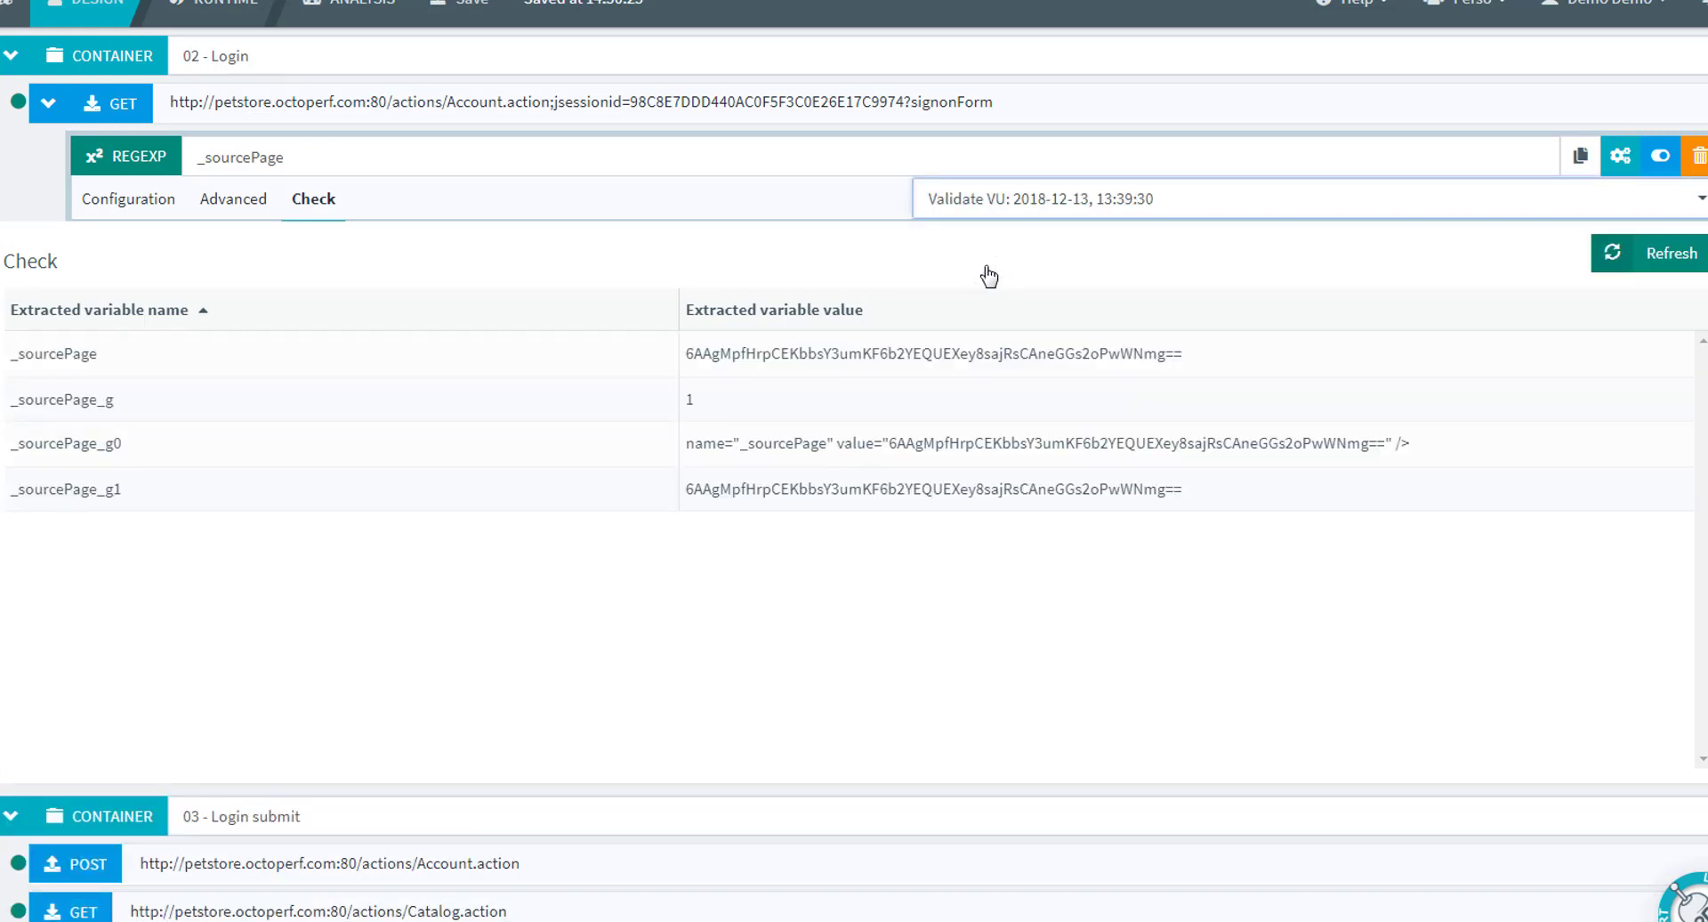
mouse_move(868, 353)
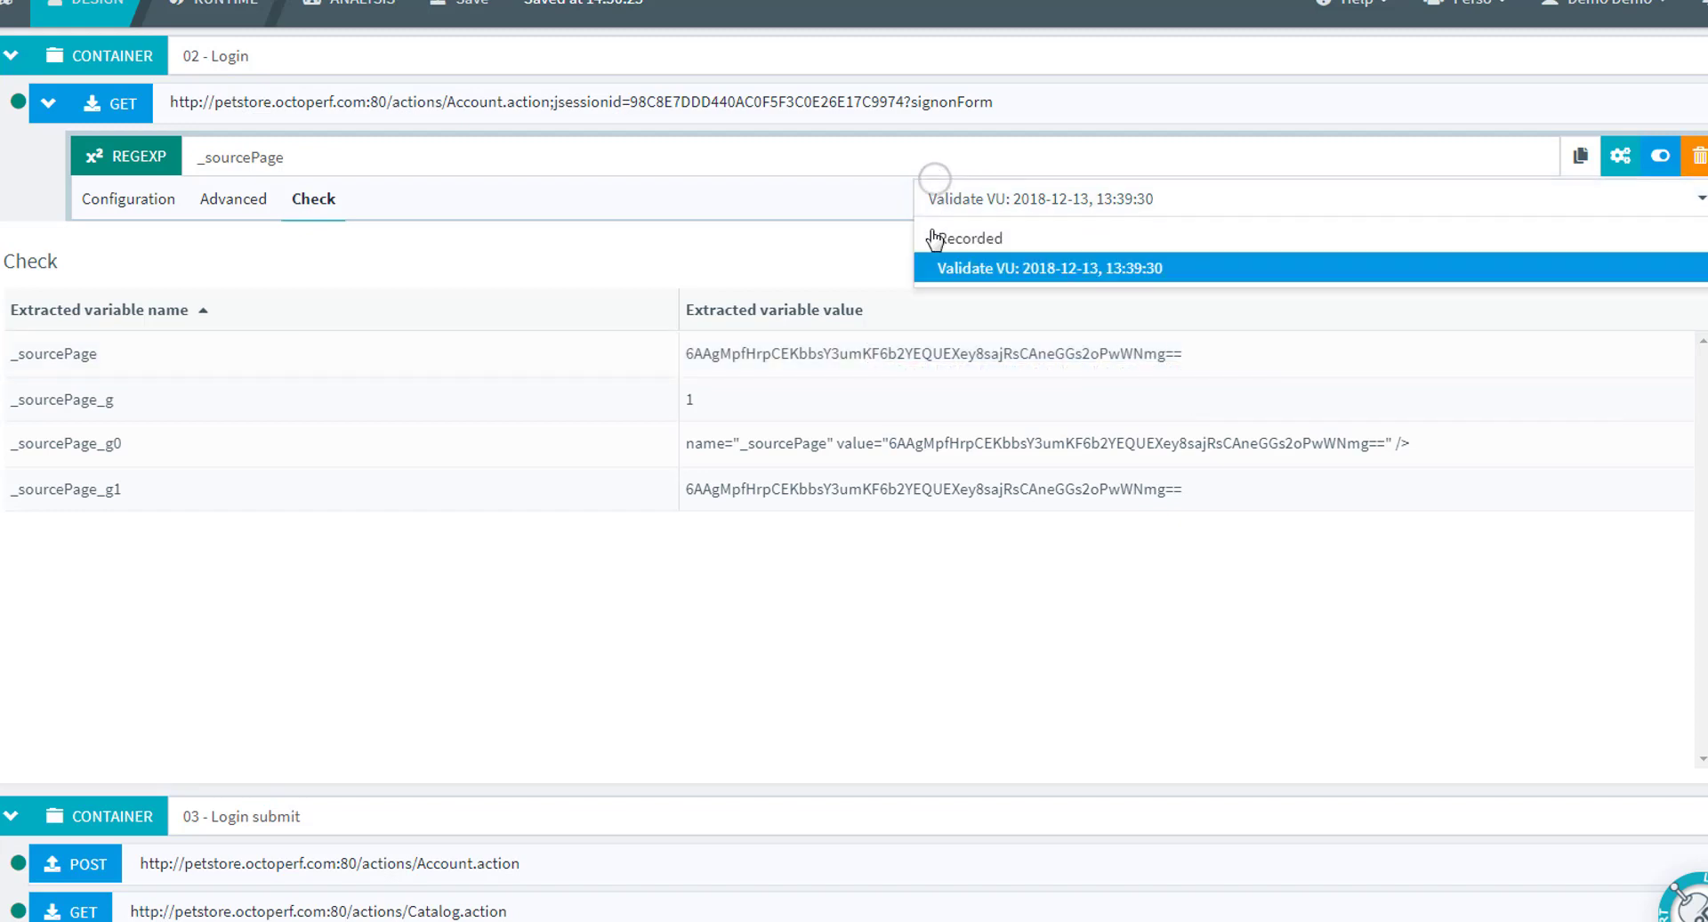
click(967, 238)
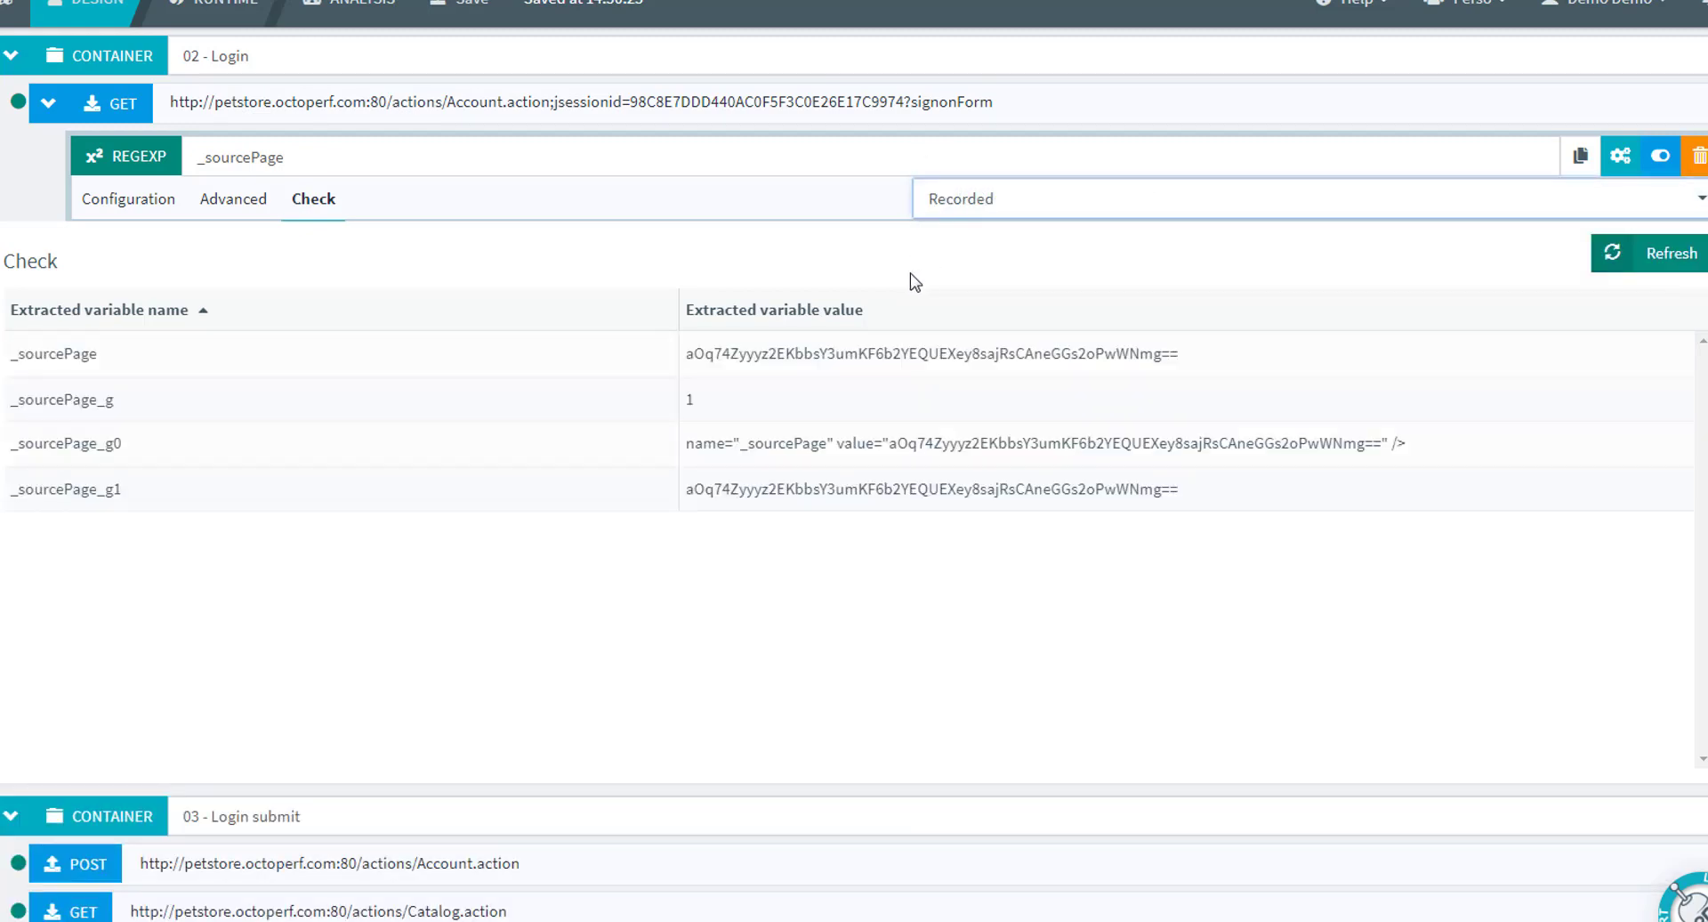
mouse_move(147, 156)
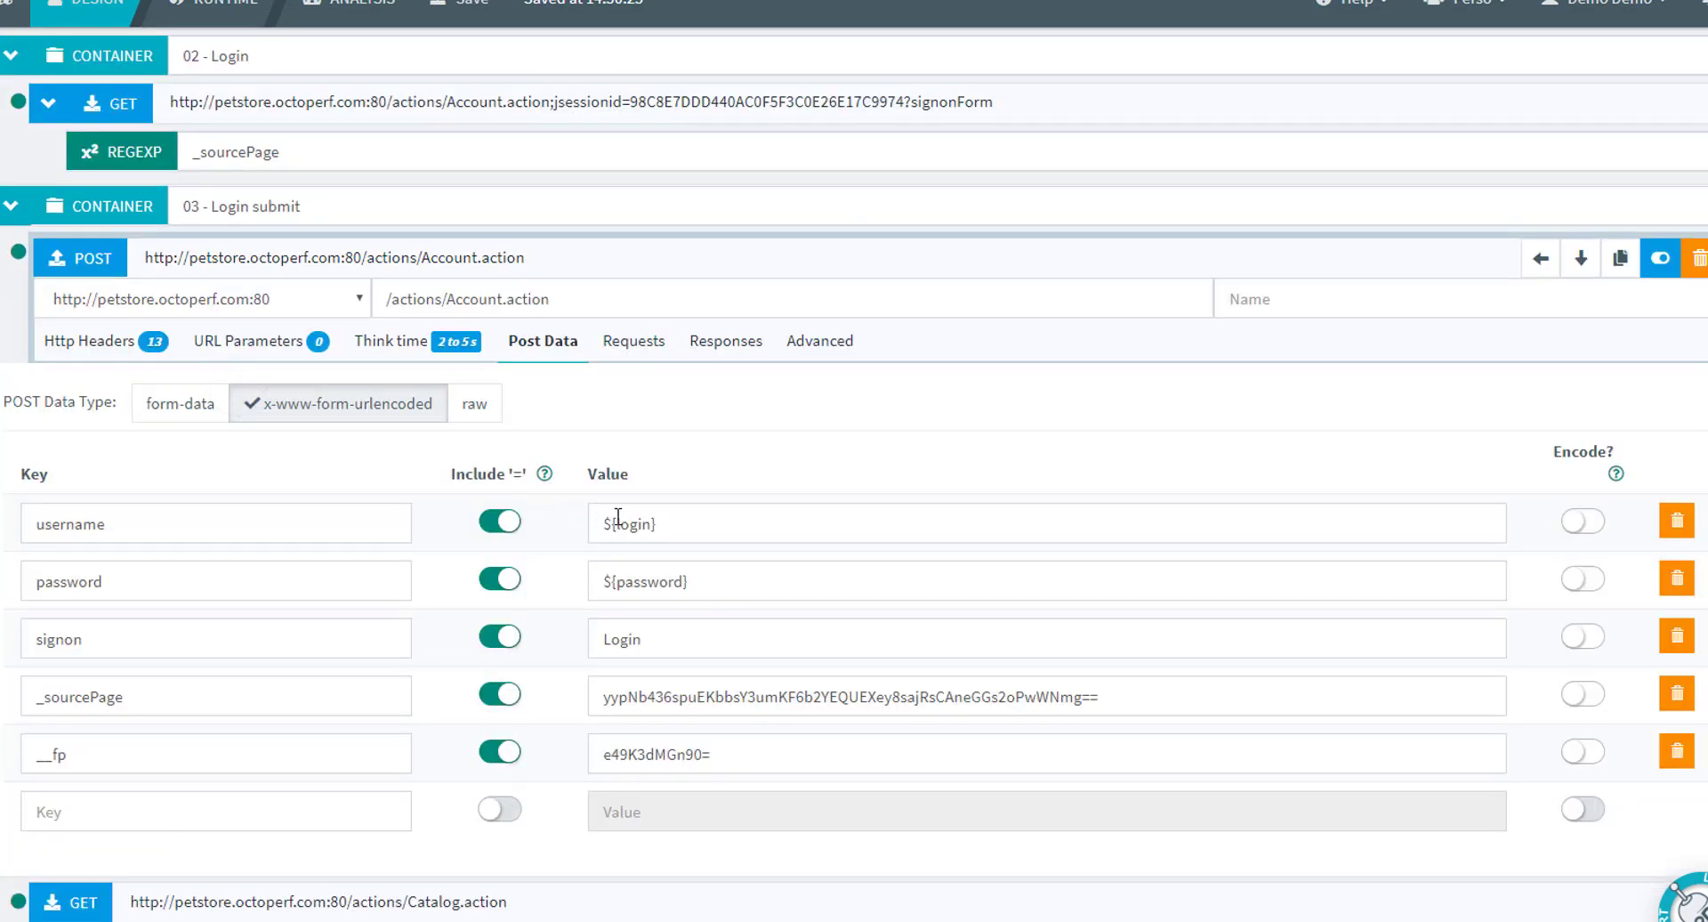
mouse_move(602, 285)
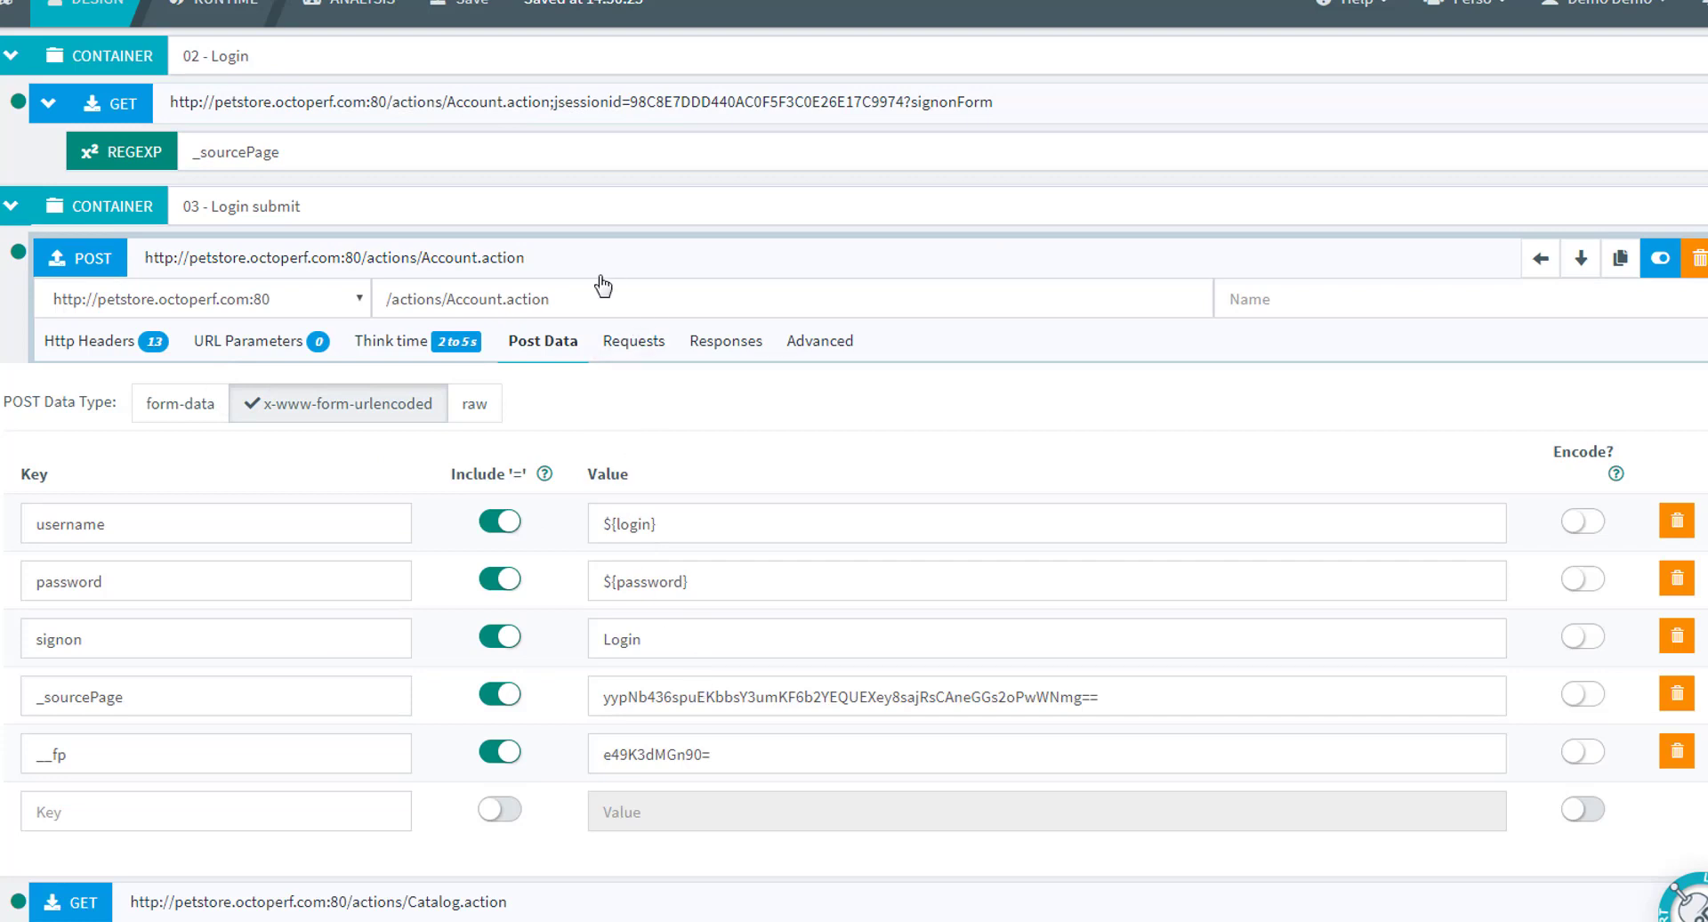
mouse_move(659, 688)
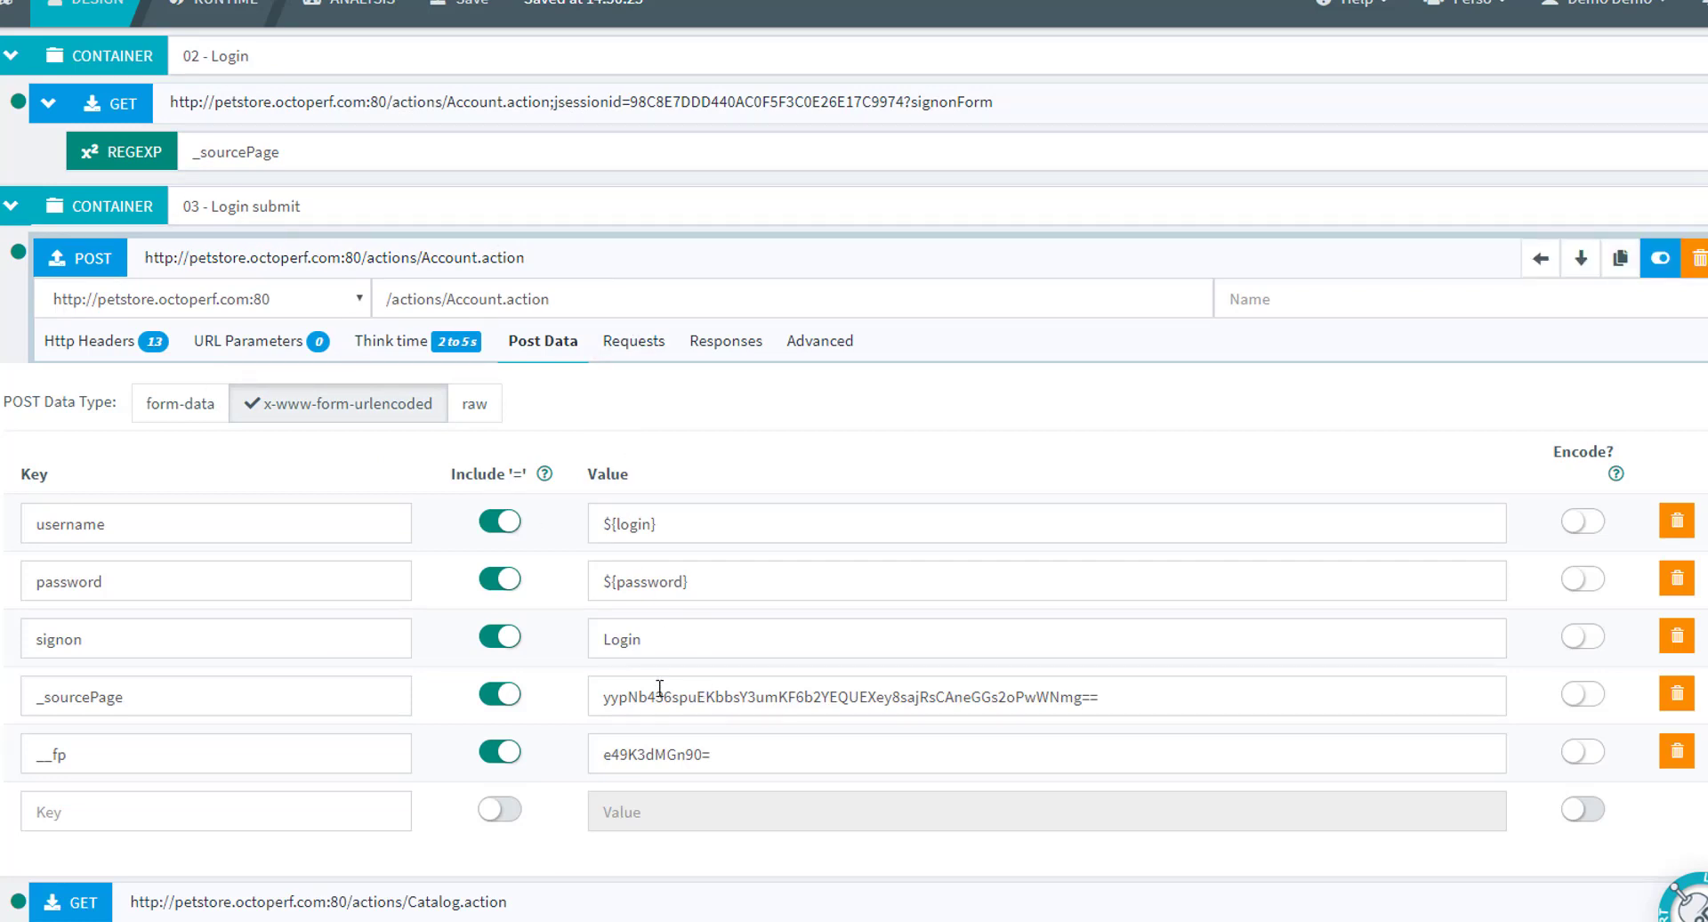
Step: Select the hard-coded _sourcePage value in the Login submit POST data and browse $ variable suggestions
triple_click(847, 697)
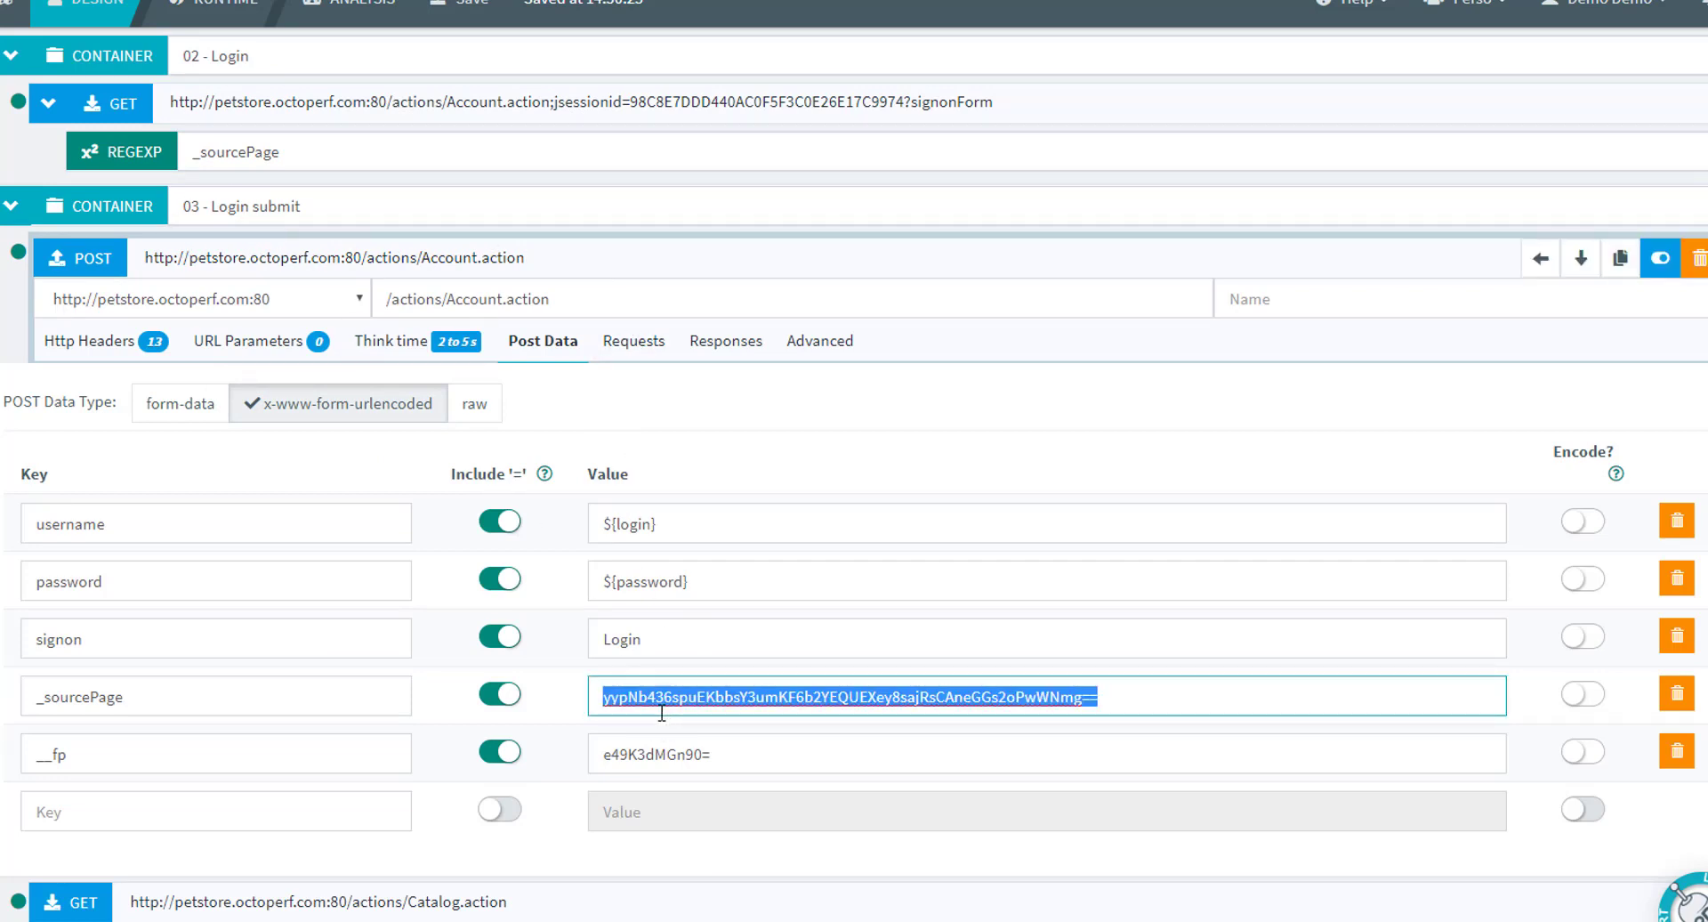
text($)
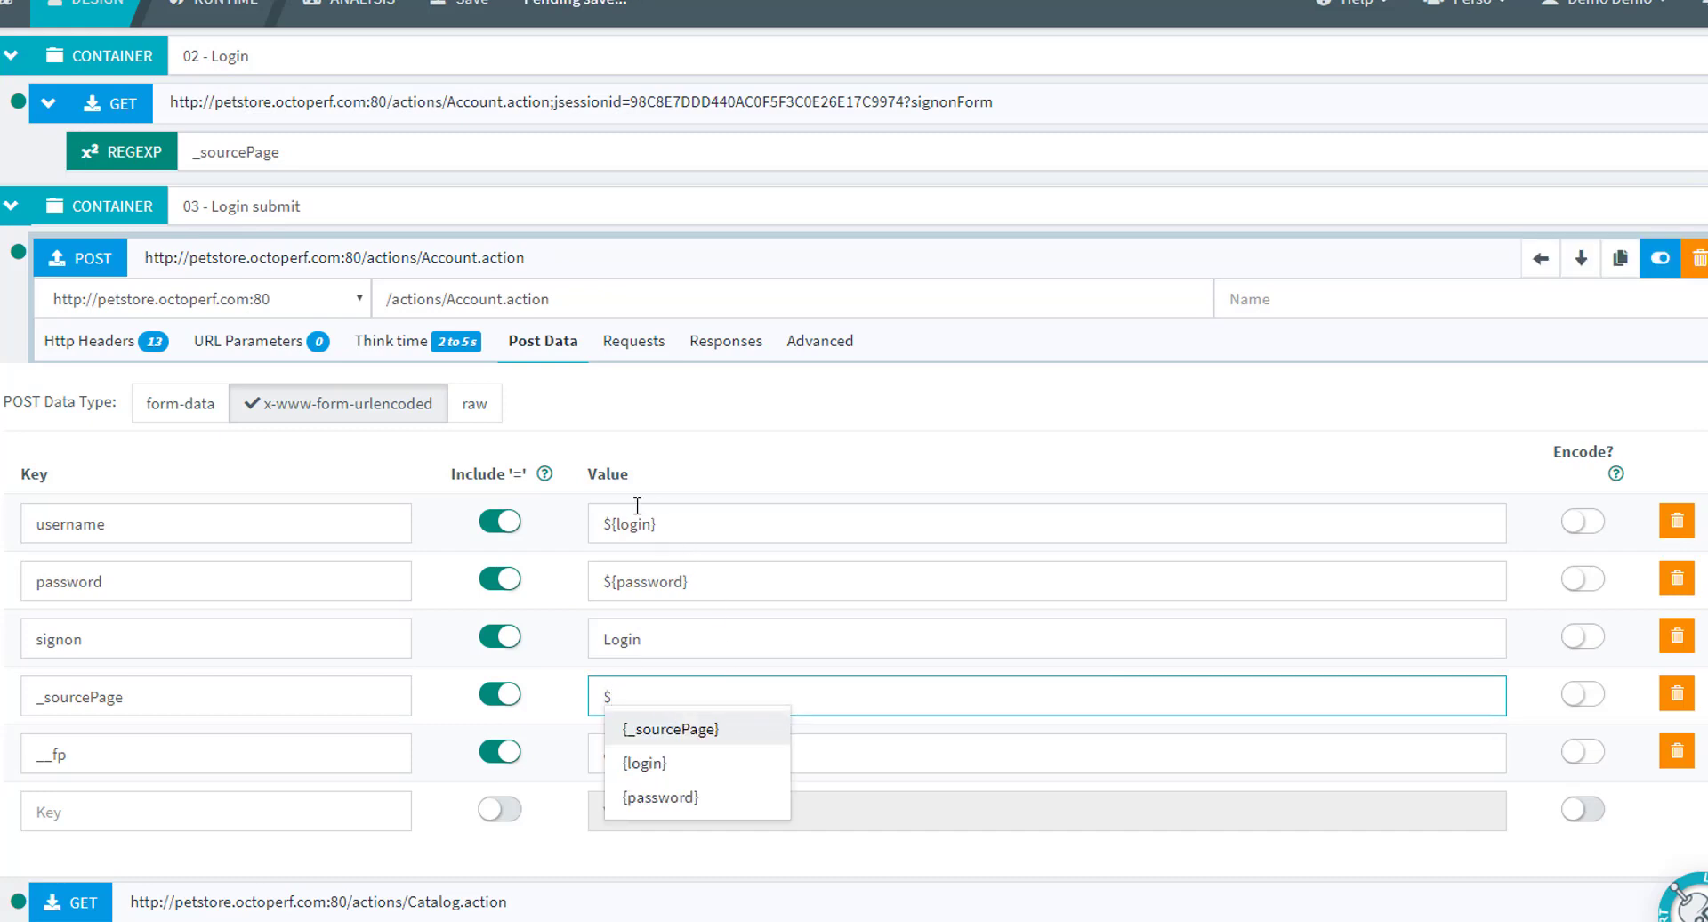
mouse_move(717, 743)
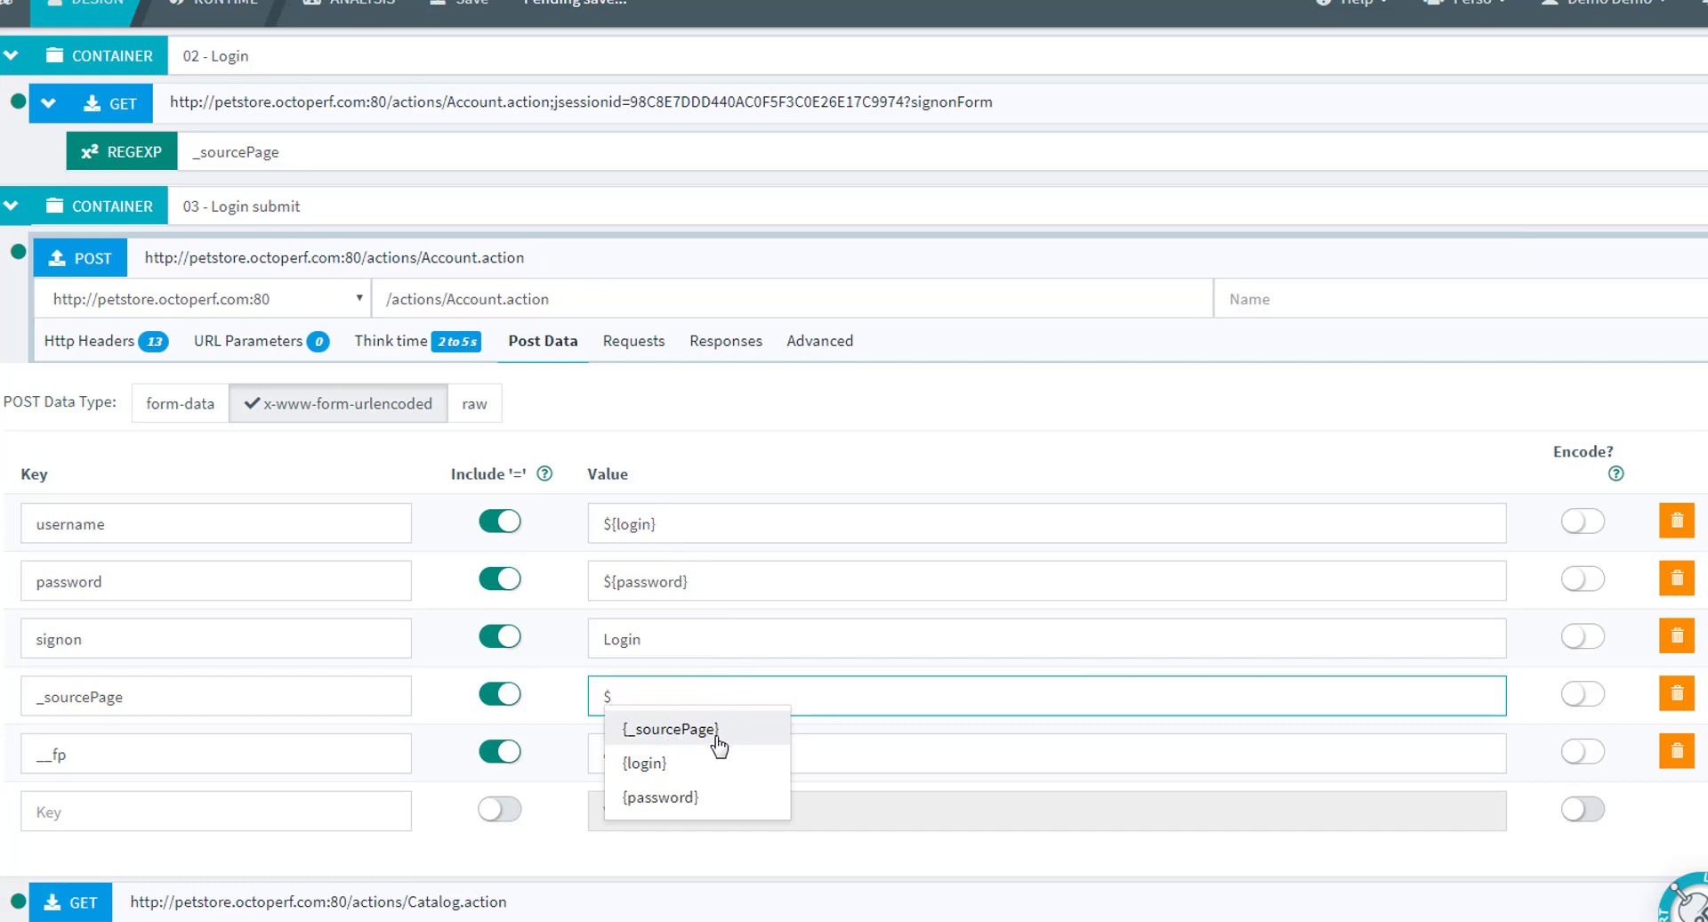
mouse_move(776, 672)
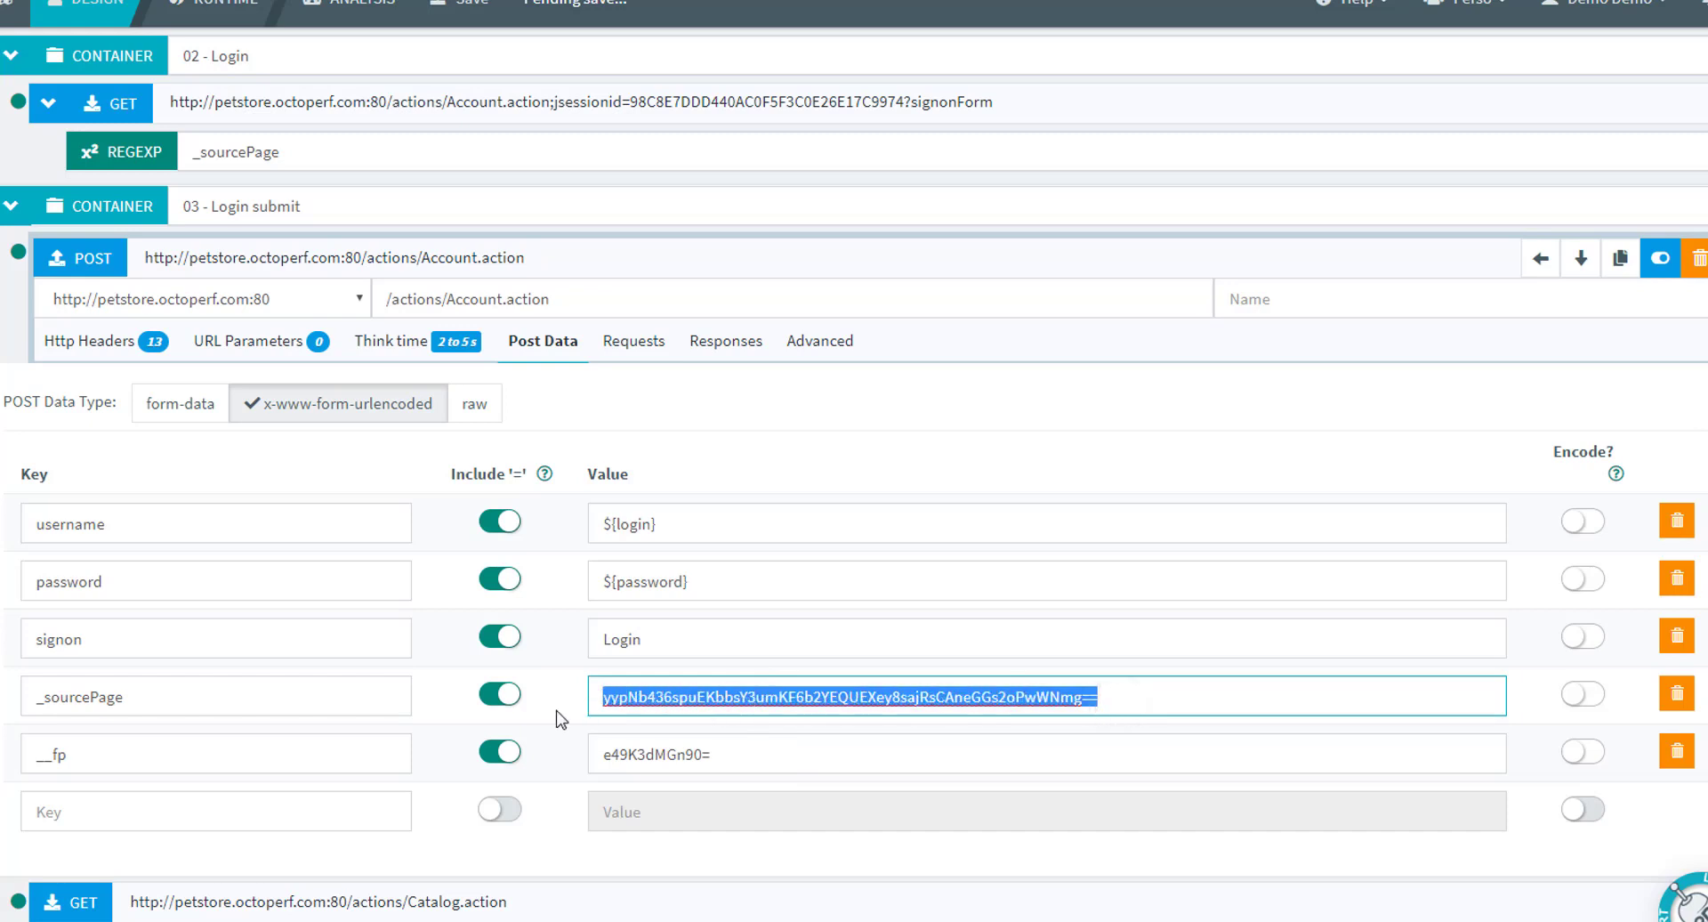
mouse_move(1310, 283)
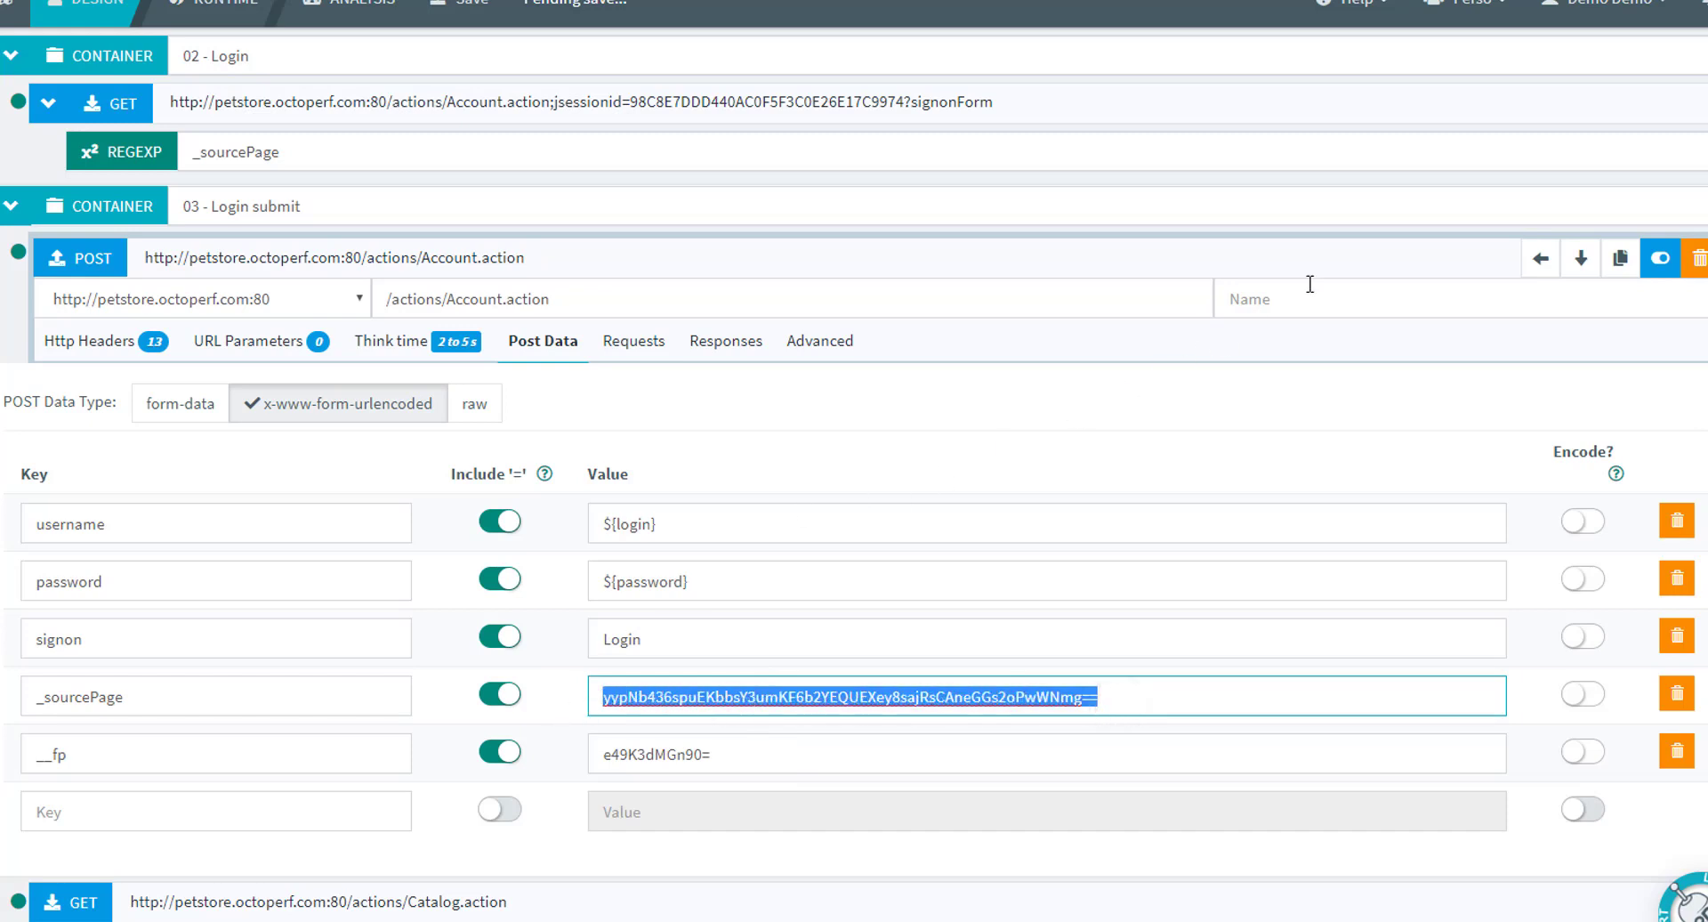
click(1325, 111)
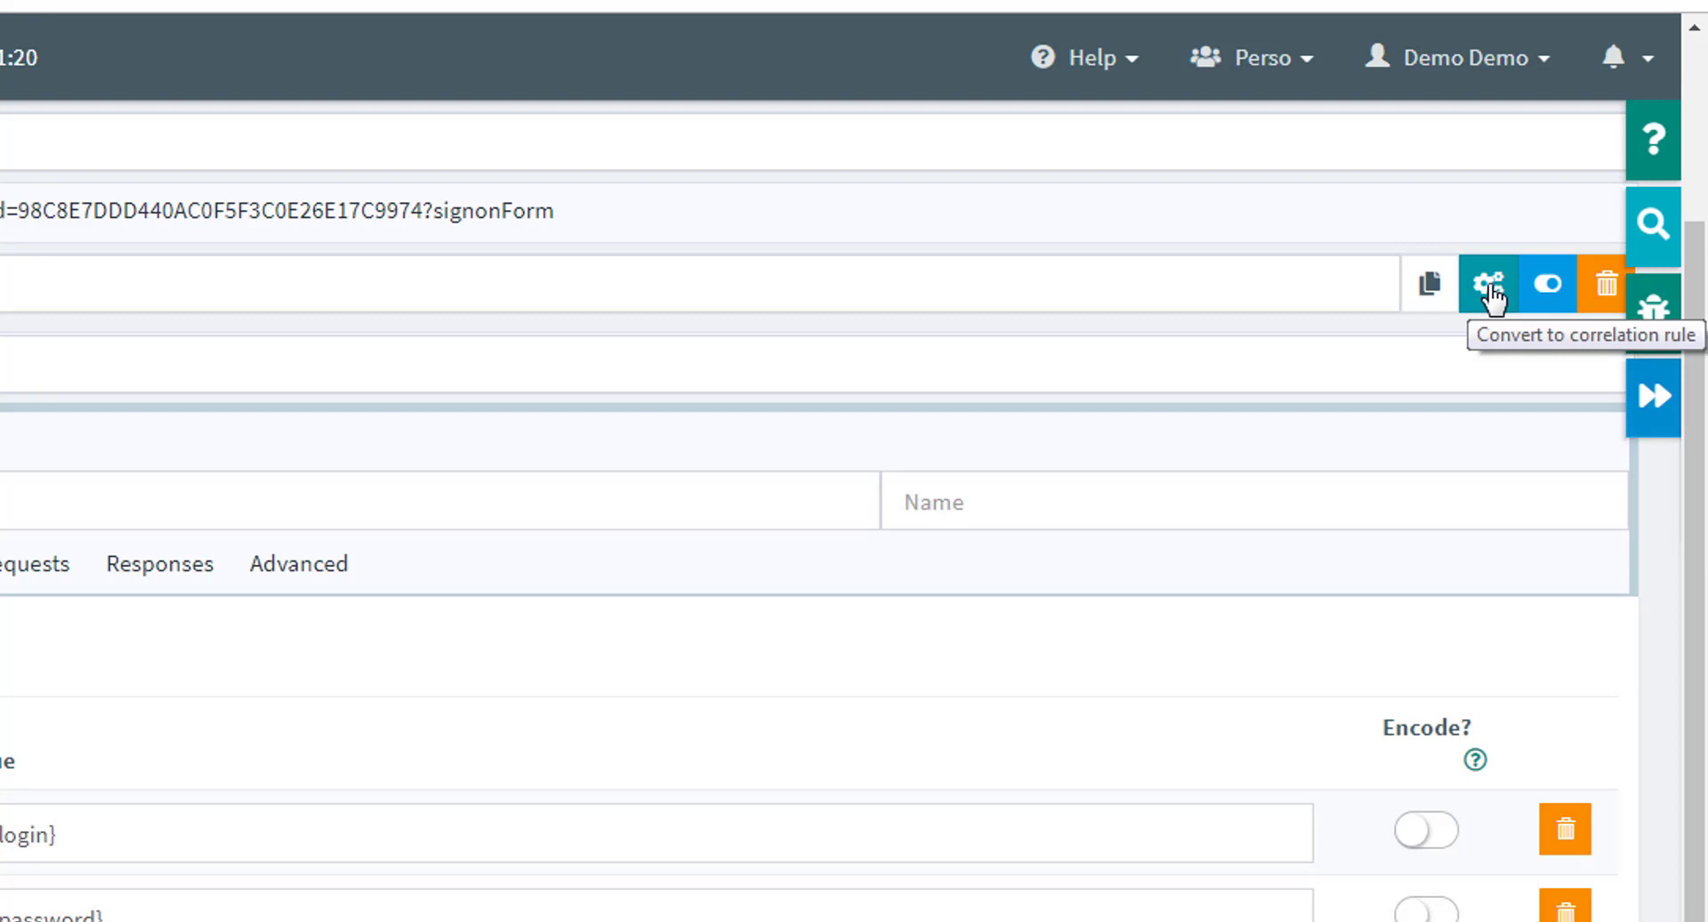
Step: Convert the _sourcePage extractor to a correlation rule and apply it to every Buyer request
click(1491, 285)
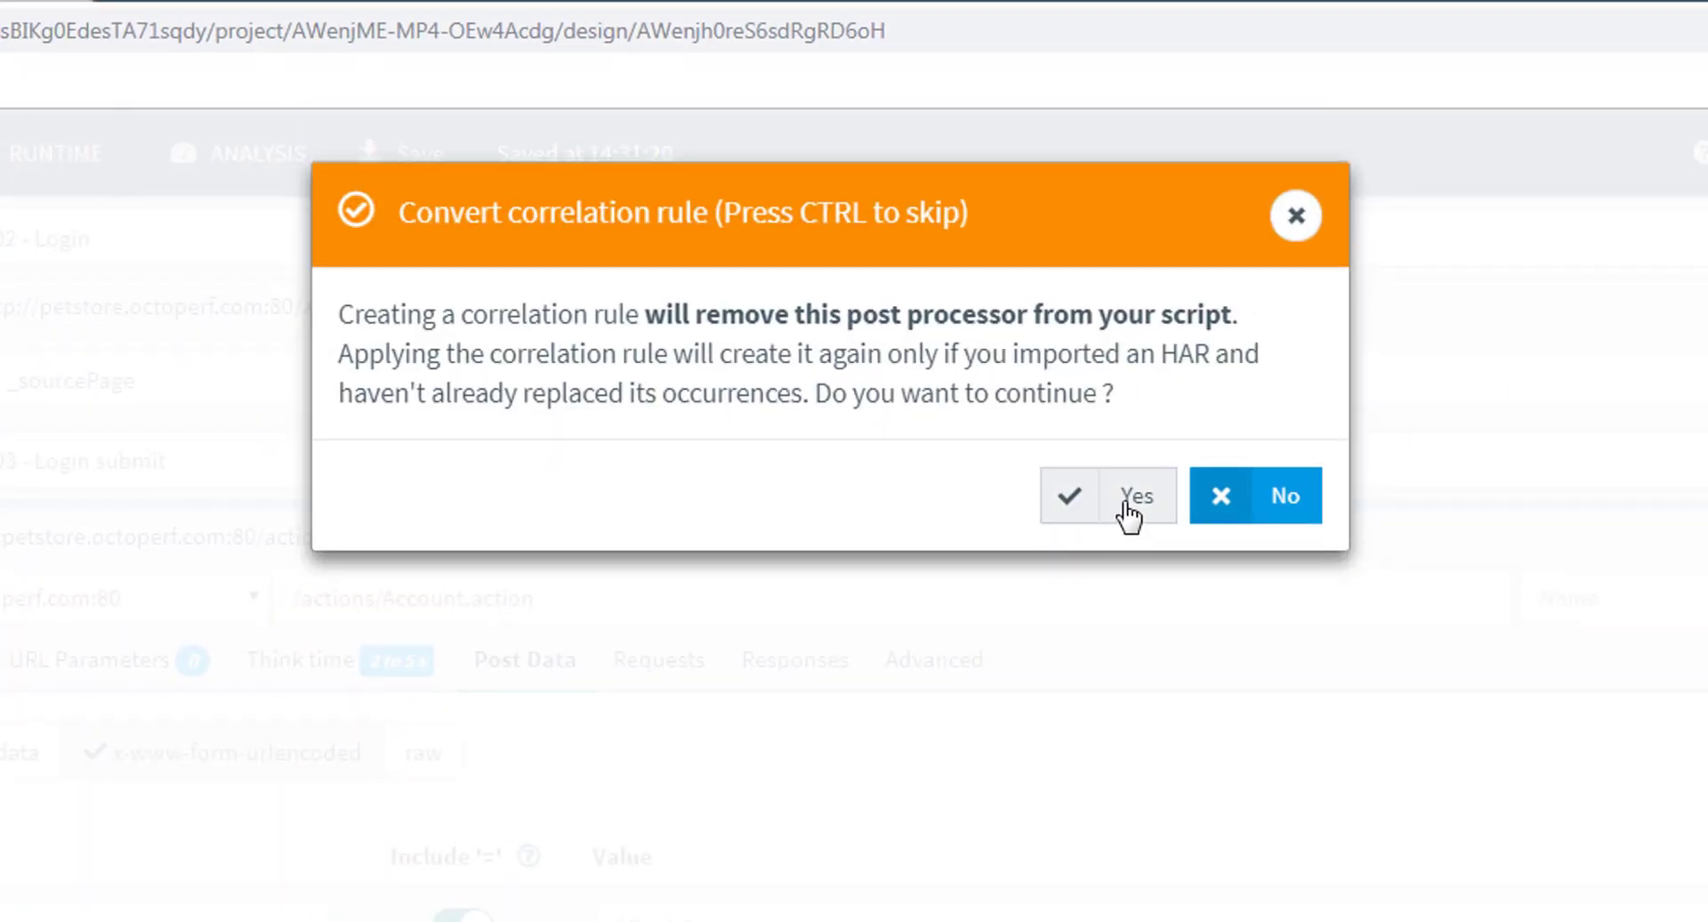
click(1136, 495)
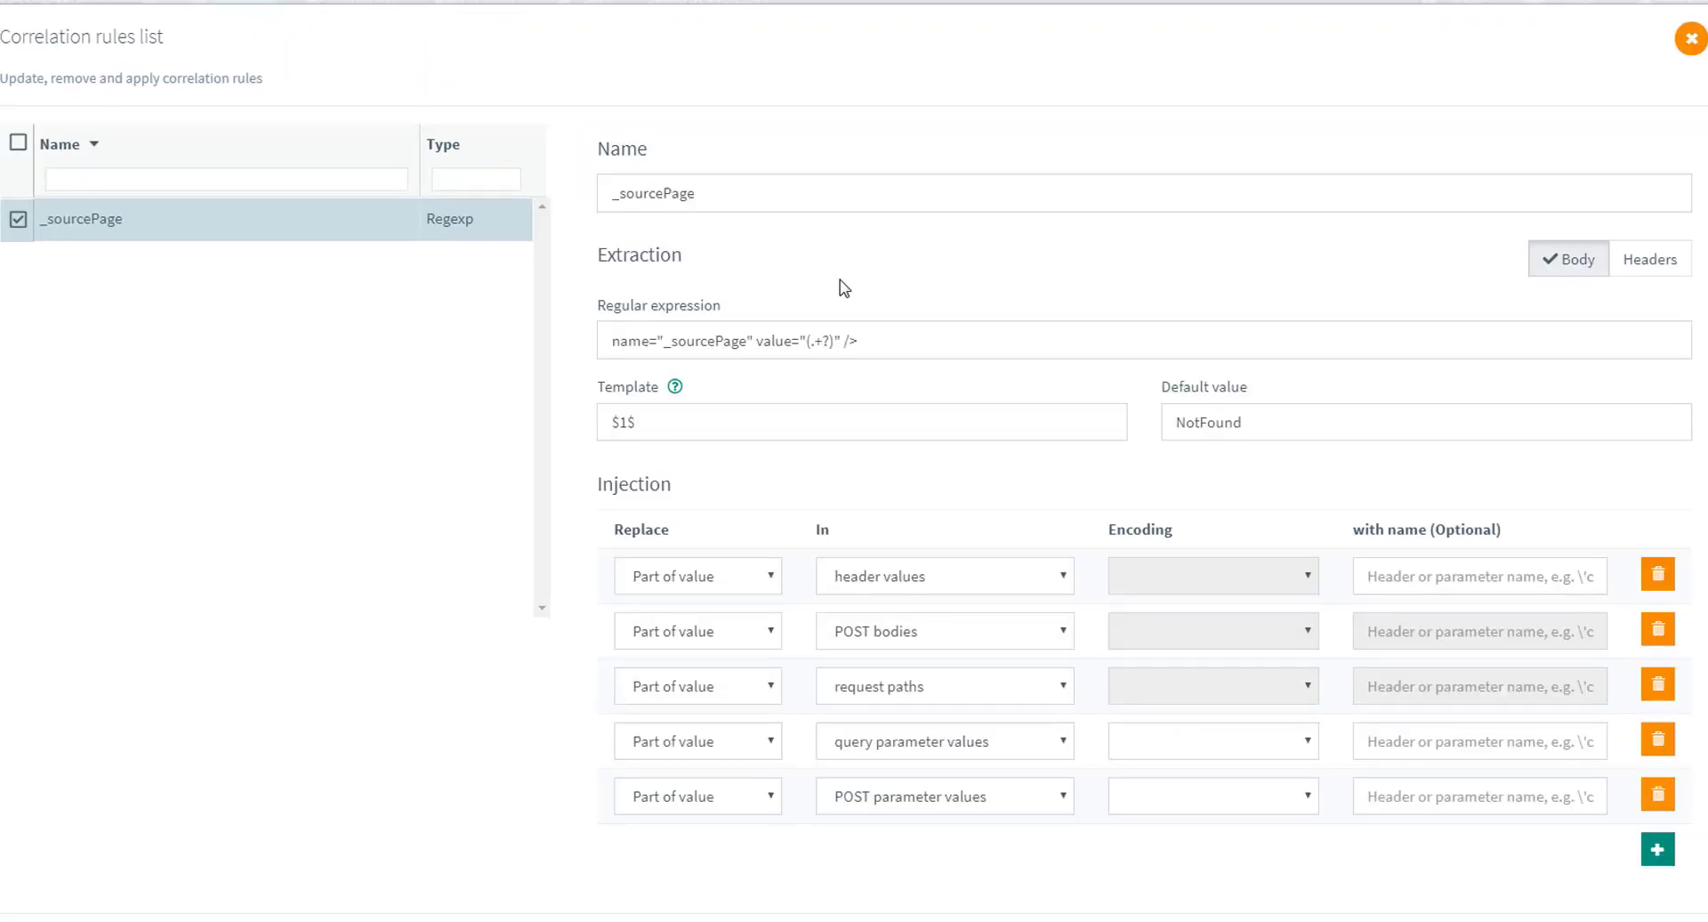
mouse_move(808, 373)
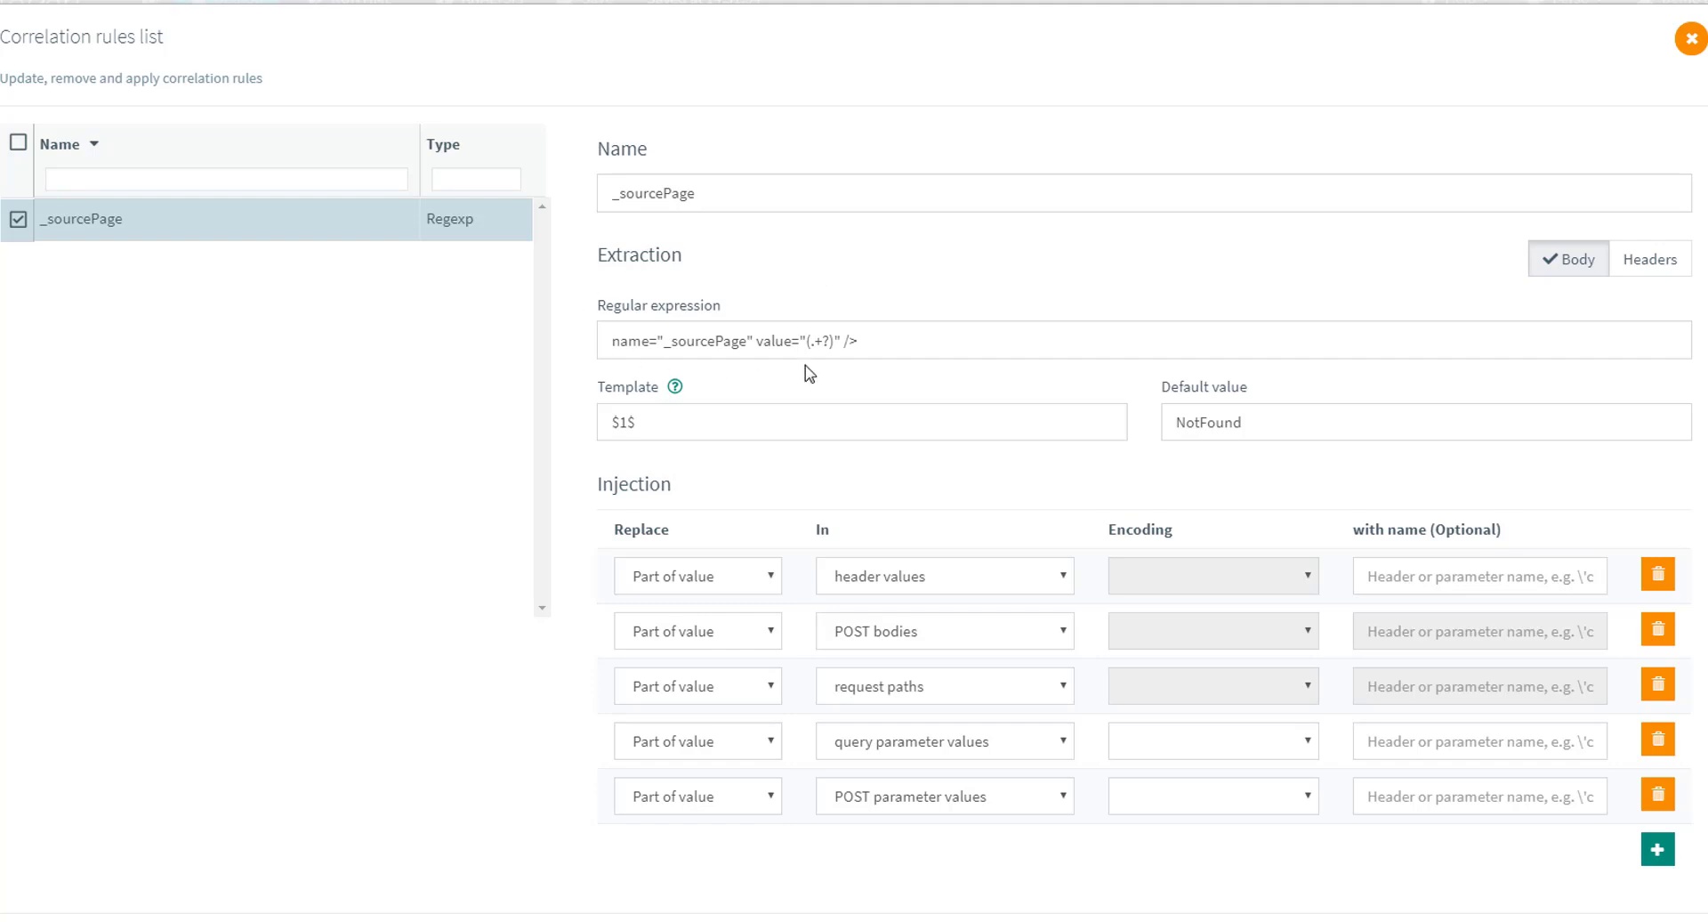
mouse_move(654, 384)
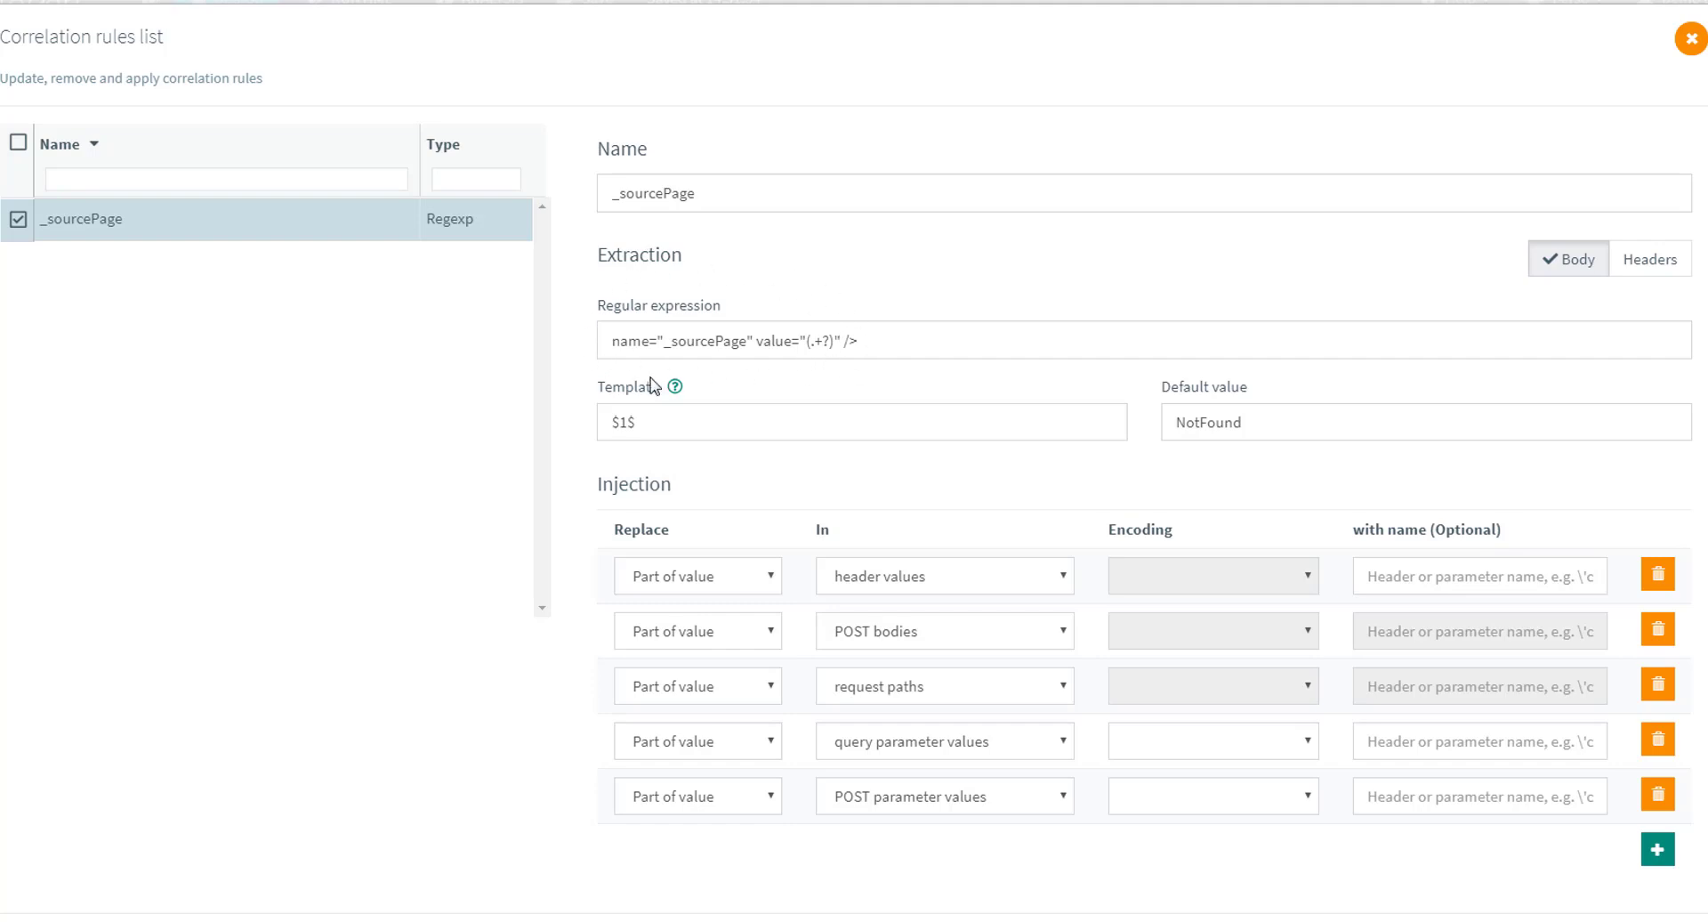
mouse_move(676, 383)
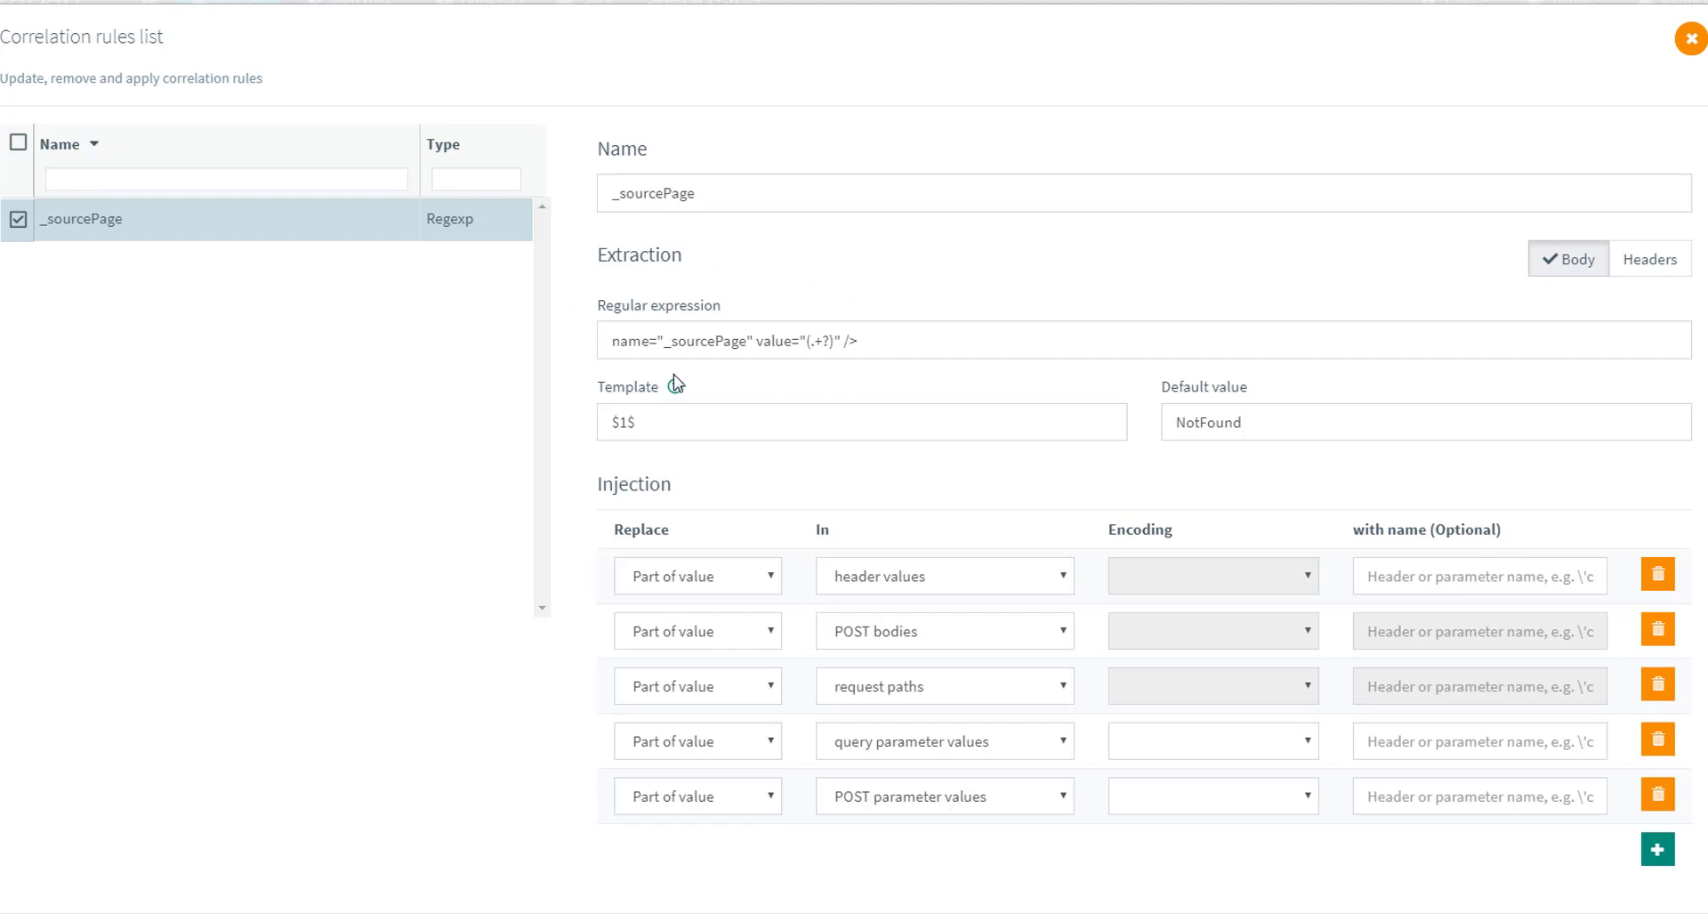
mouse_move(572, 351)
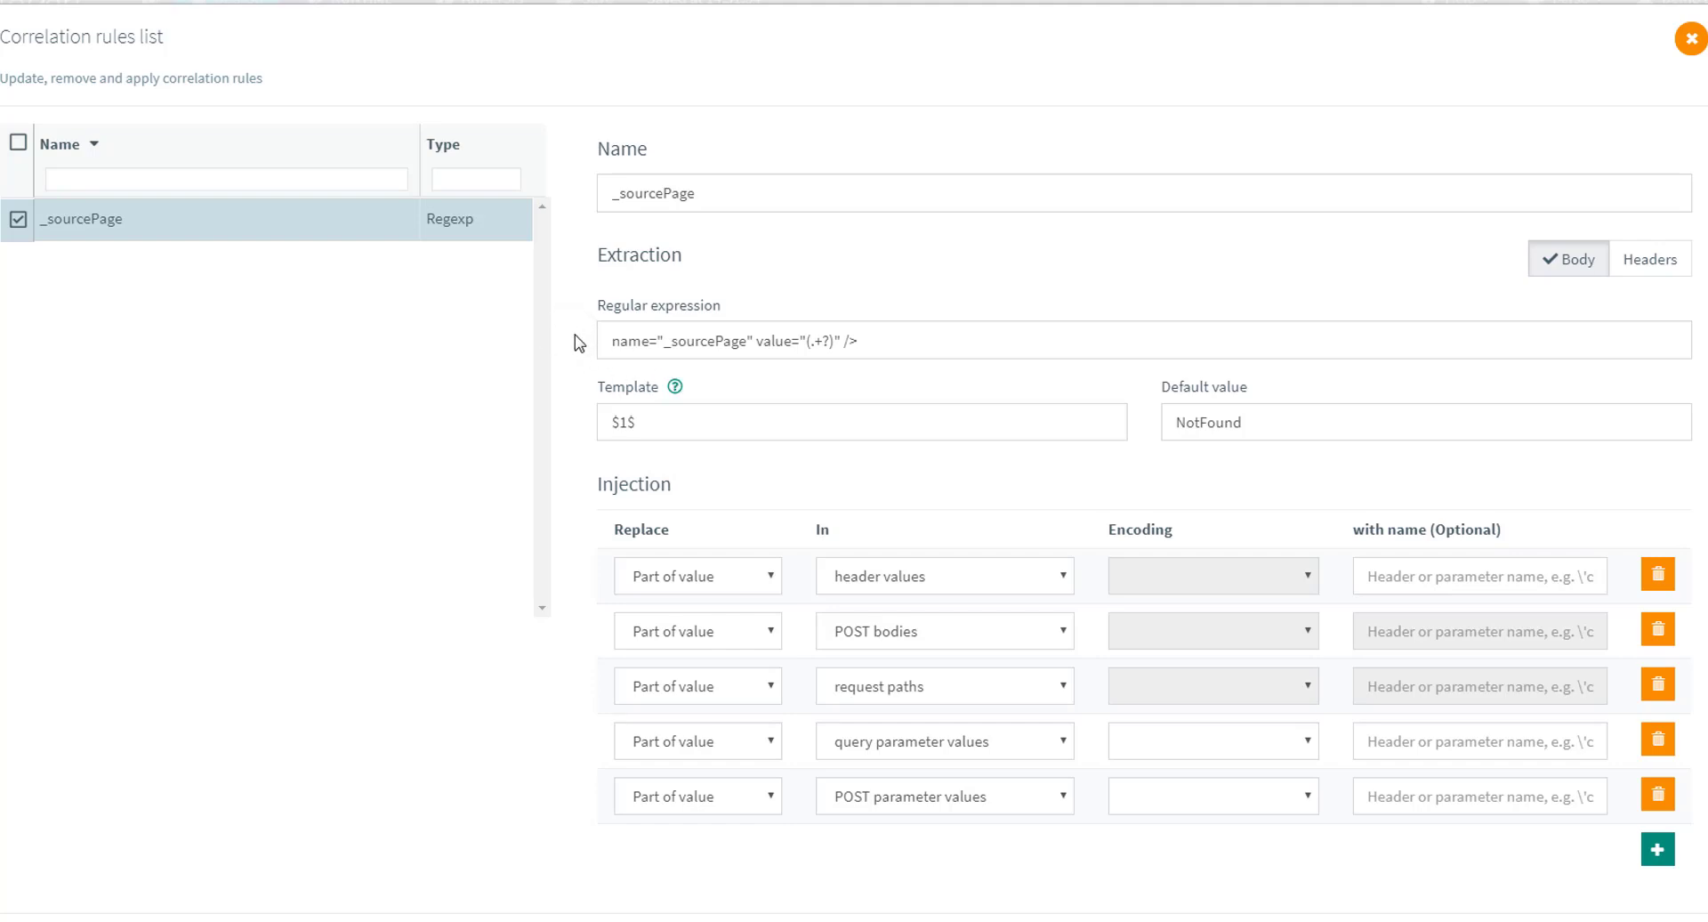
scroll(down, 3)
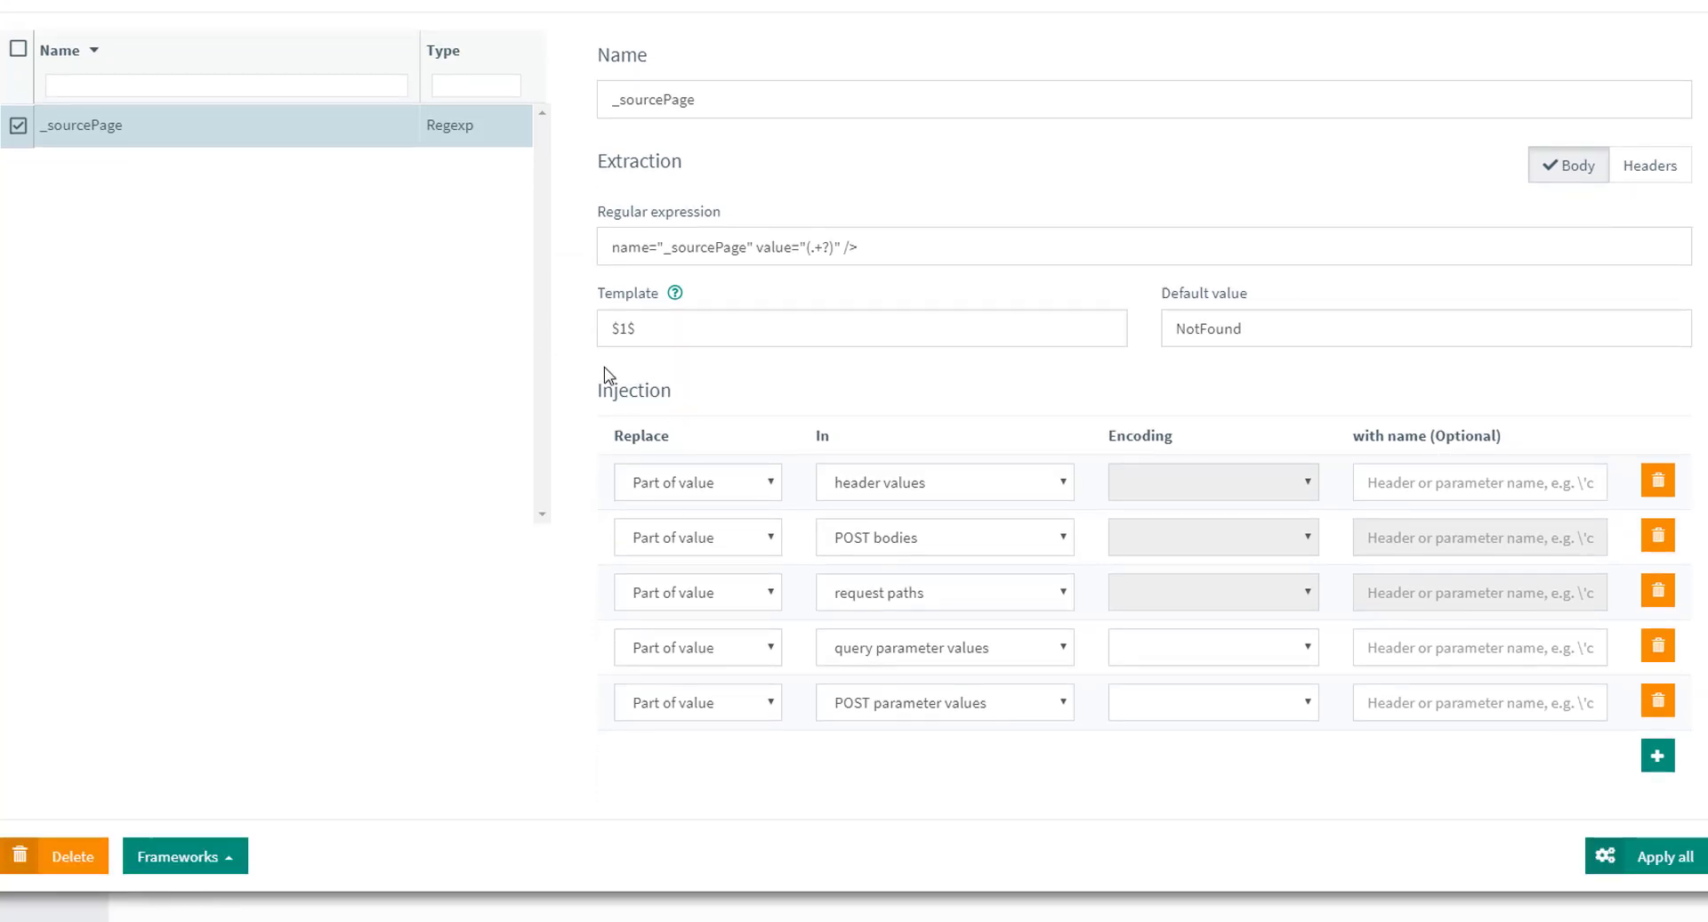
mouse_move(770, 368)
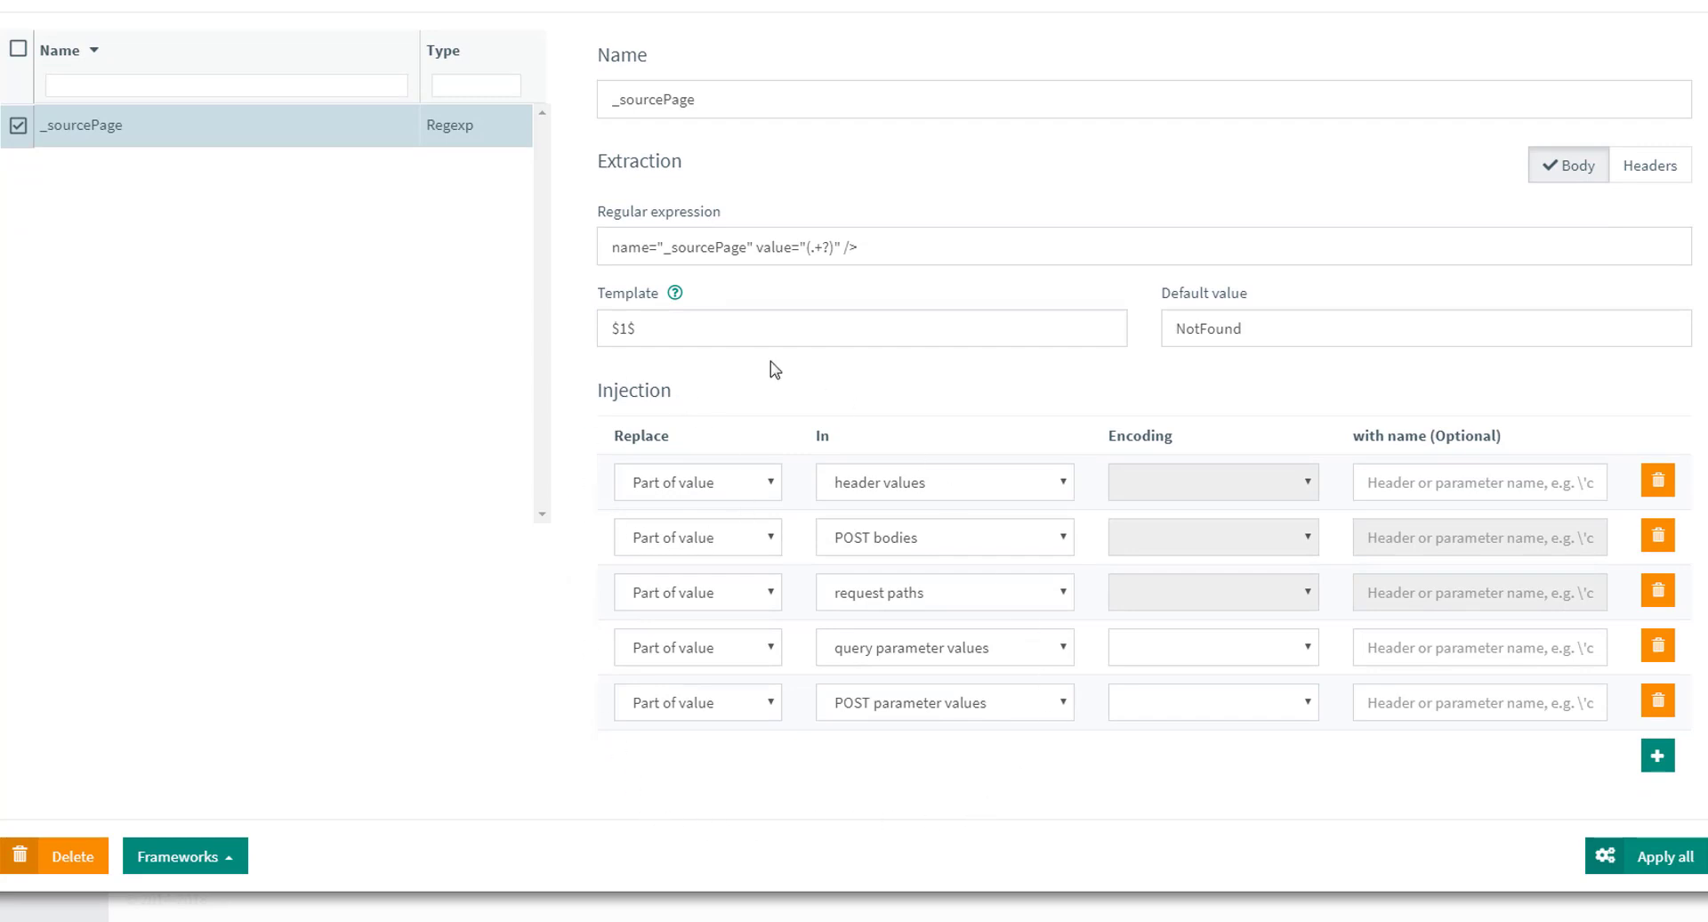
mouse_move(572, 489)
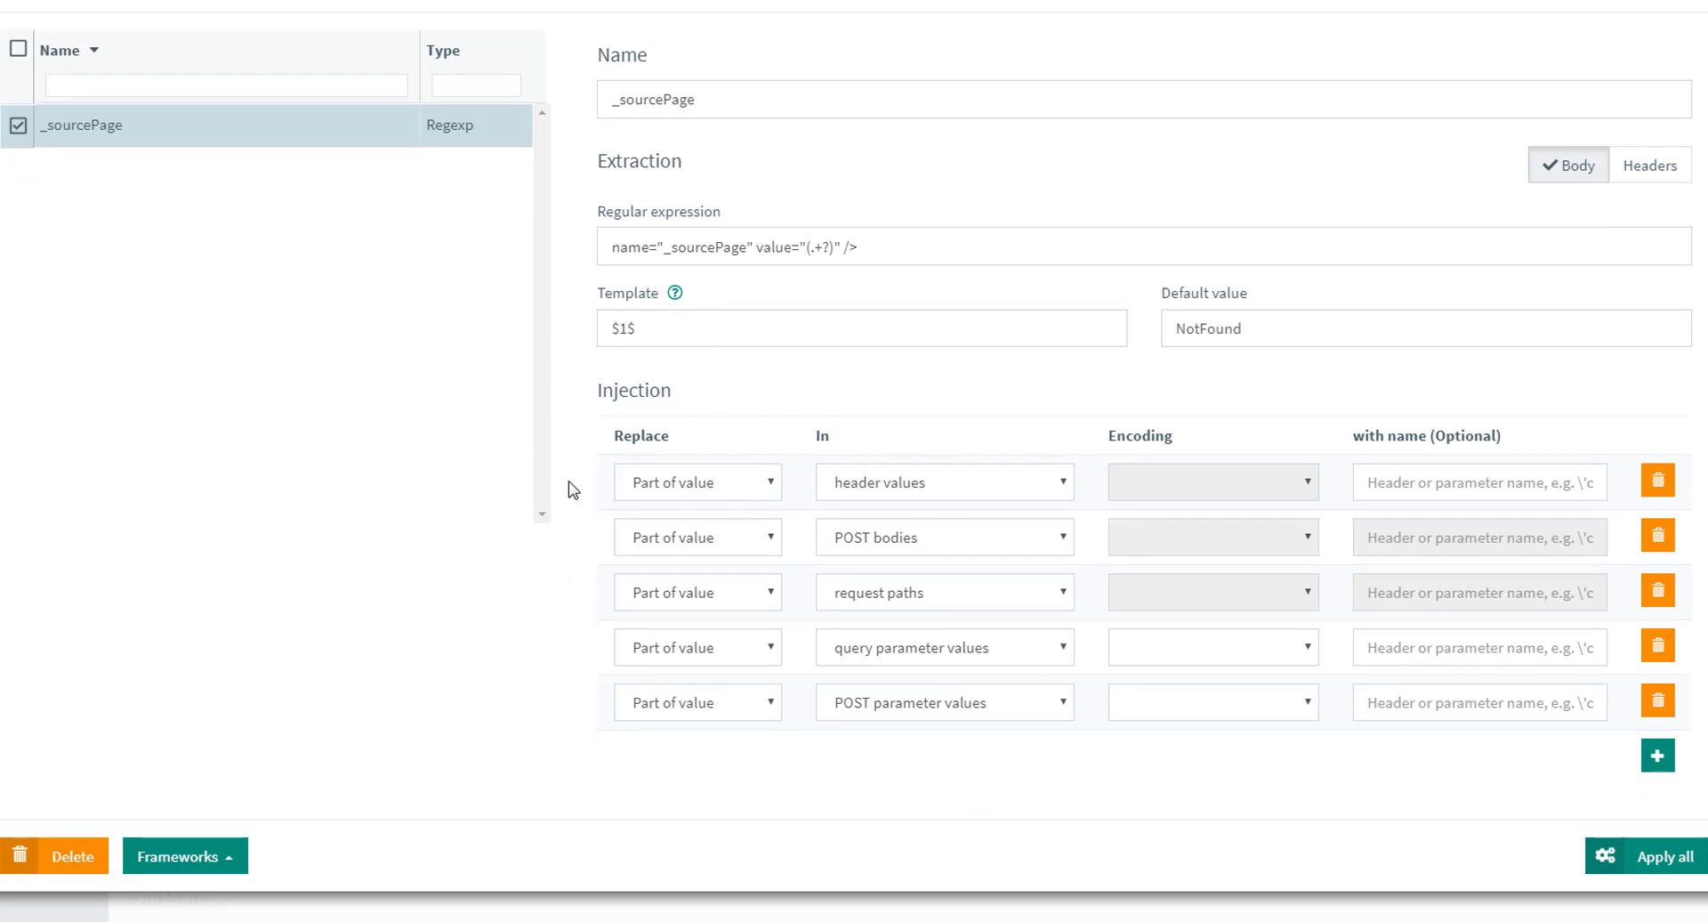
mouse_move(626, 783)
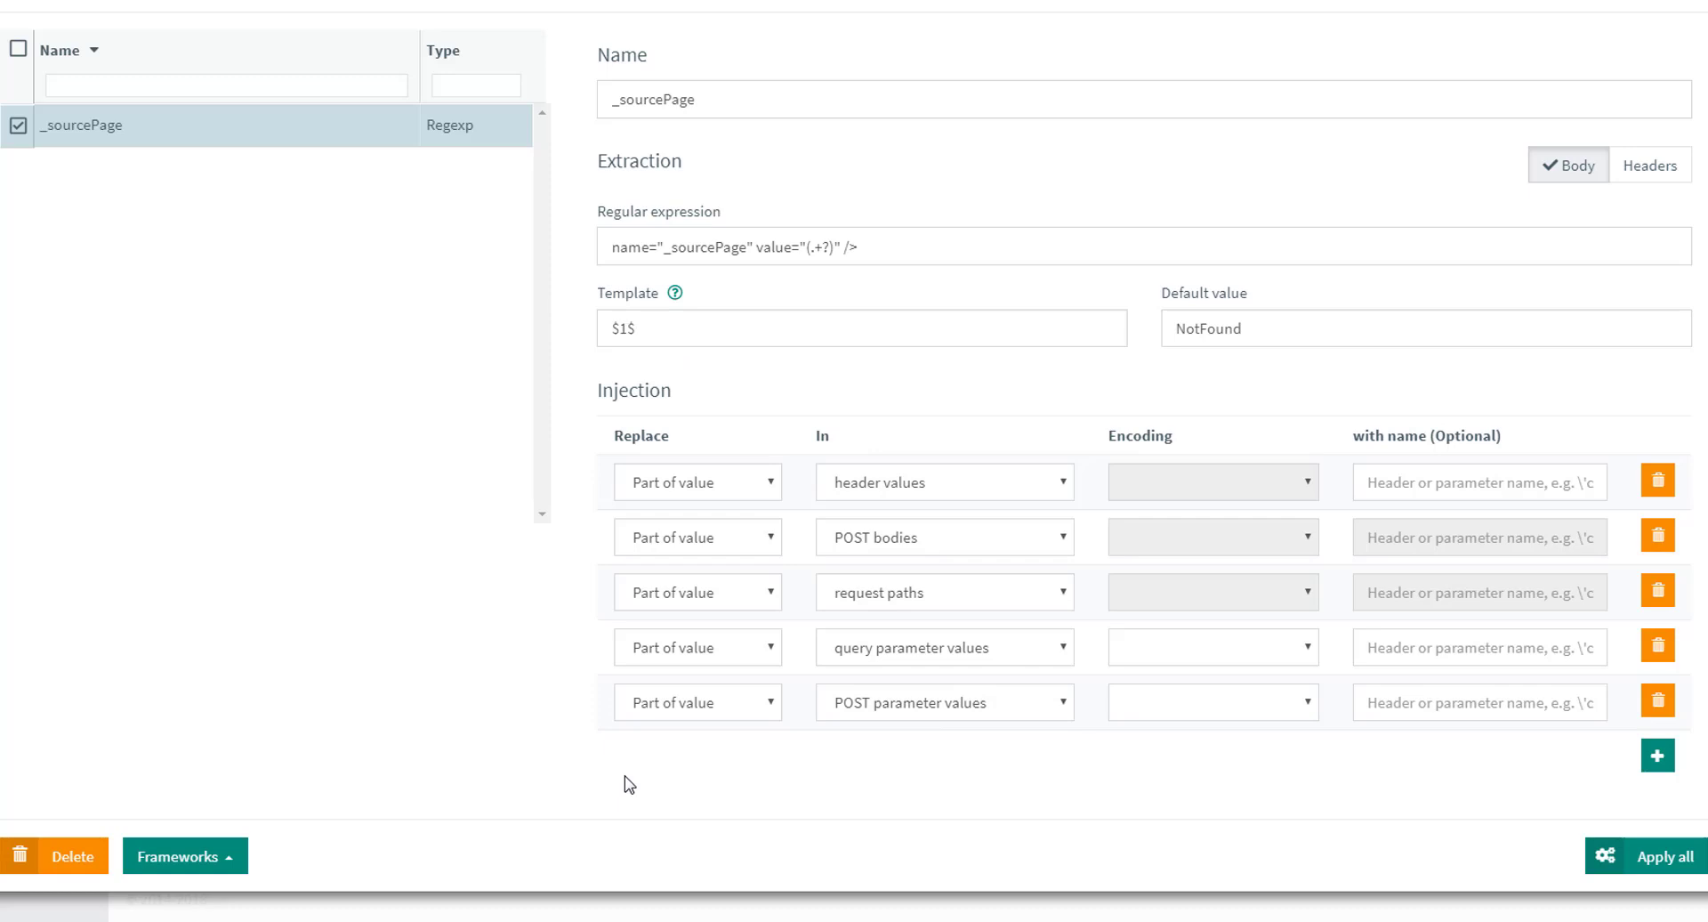
click(183, 855)
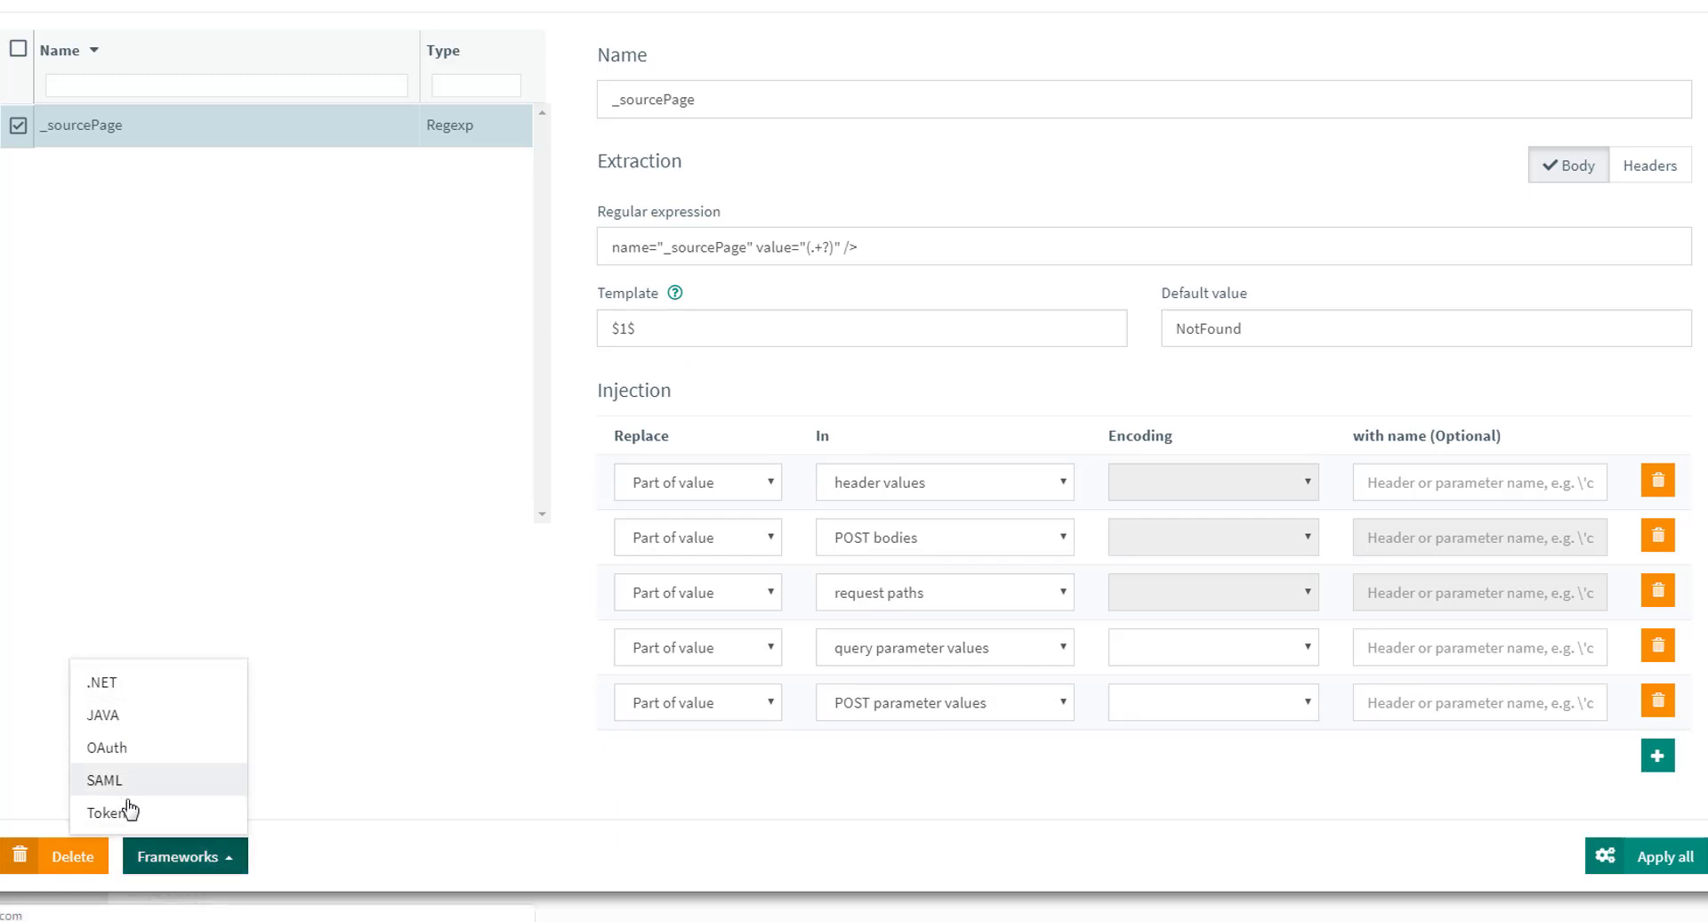
mouse_move(340, 759)
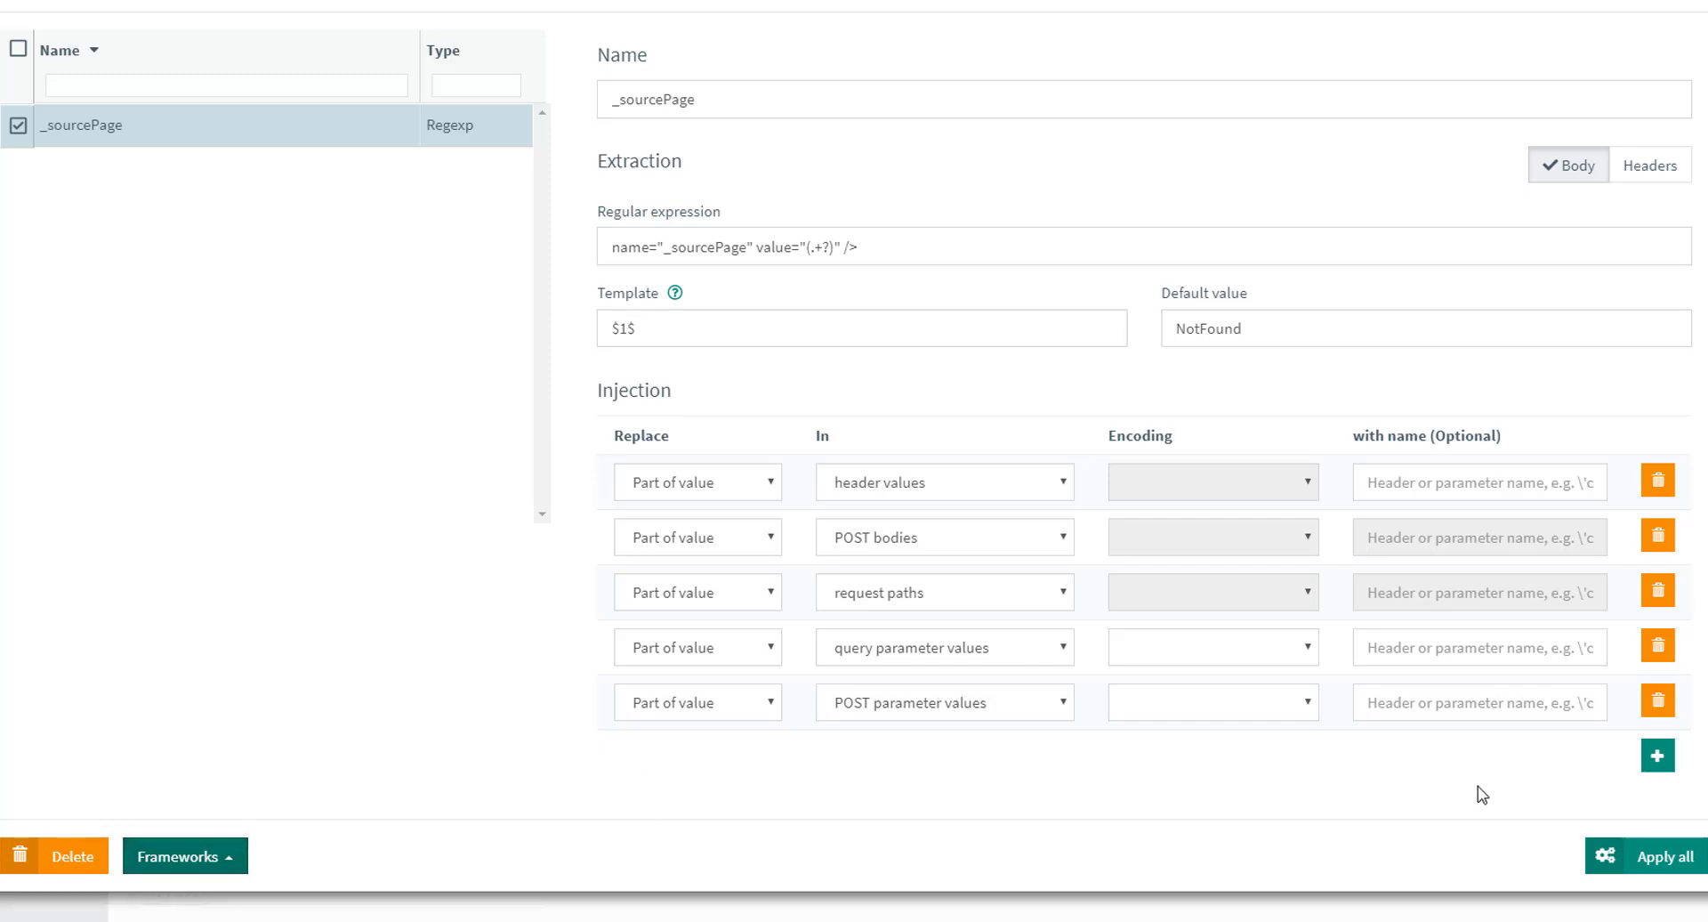
mouse_move(1629, 864)
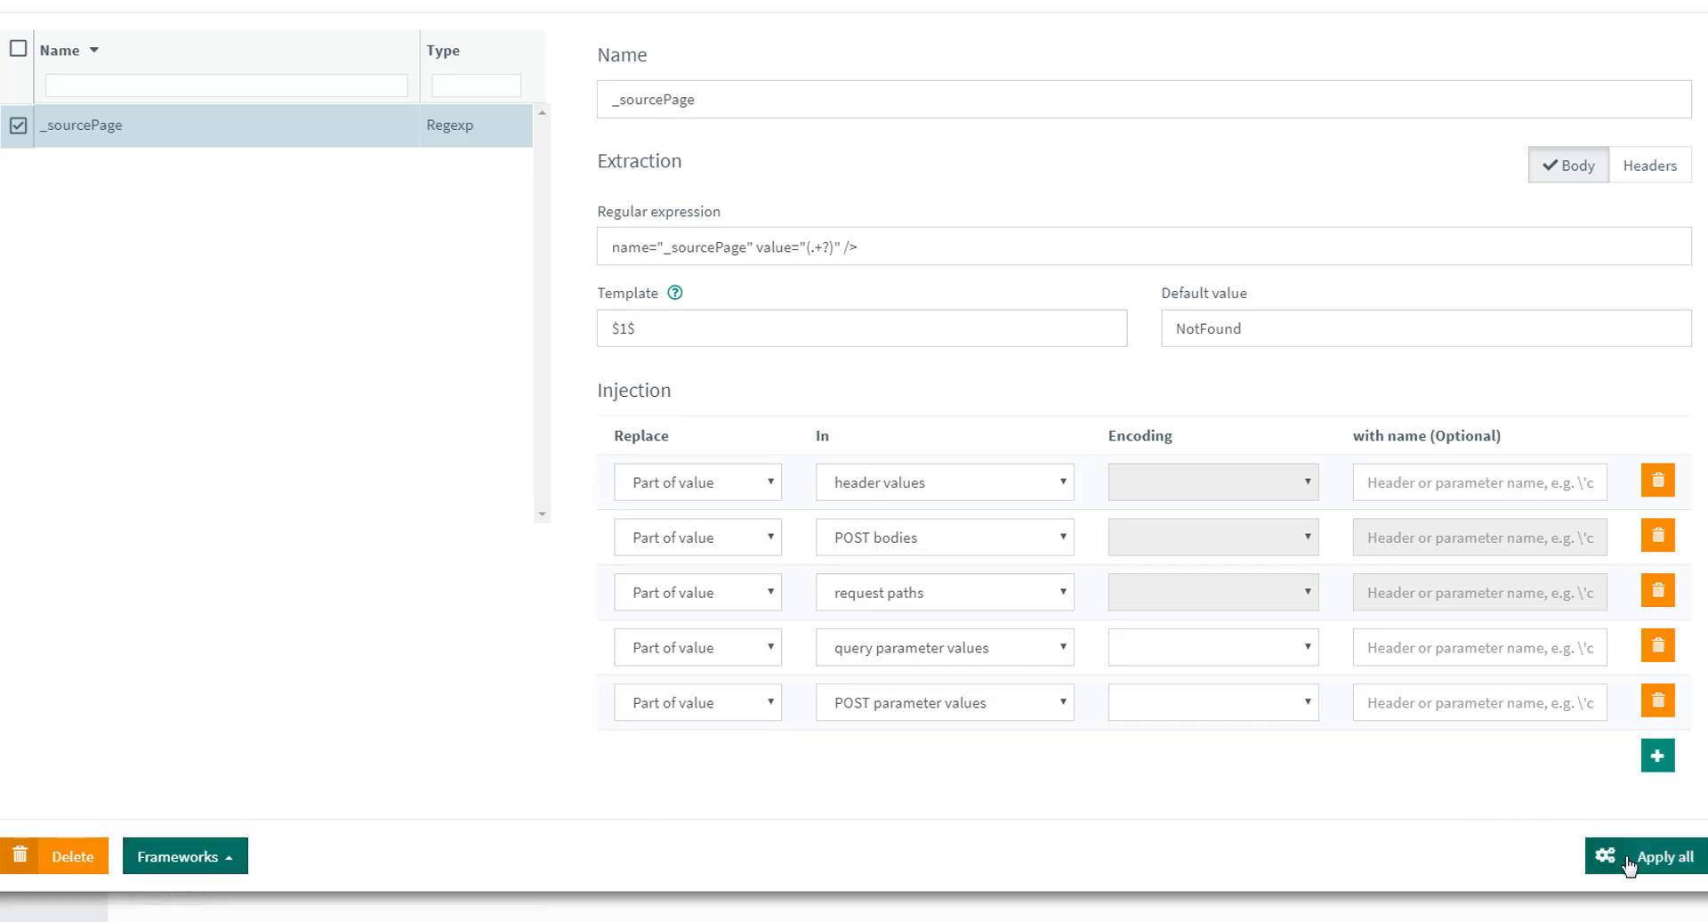
click(1658, 855)
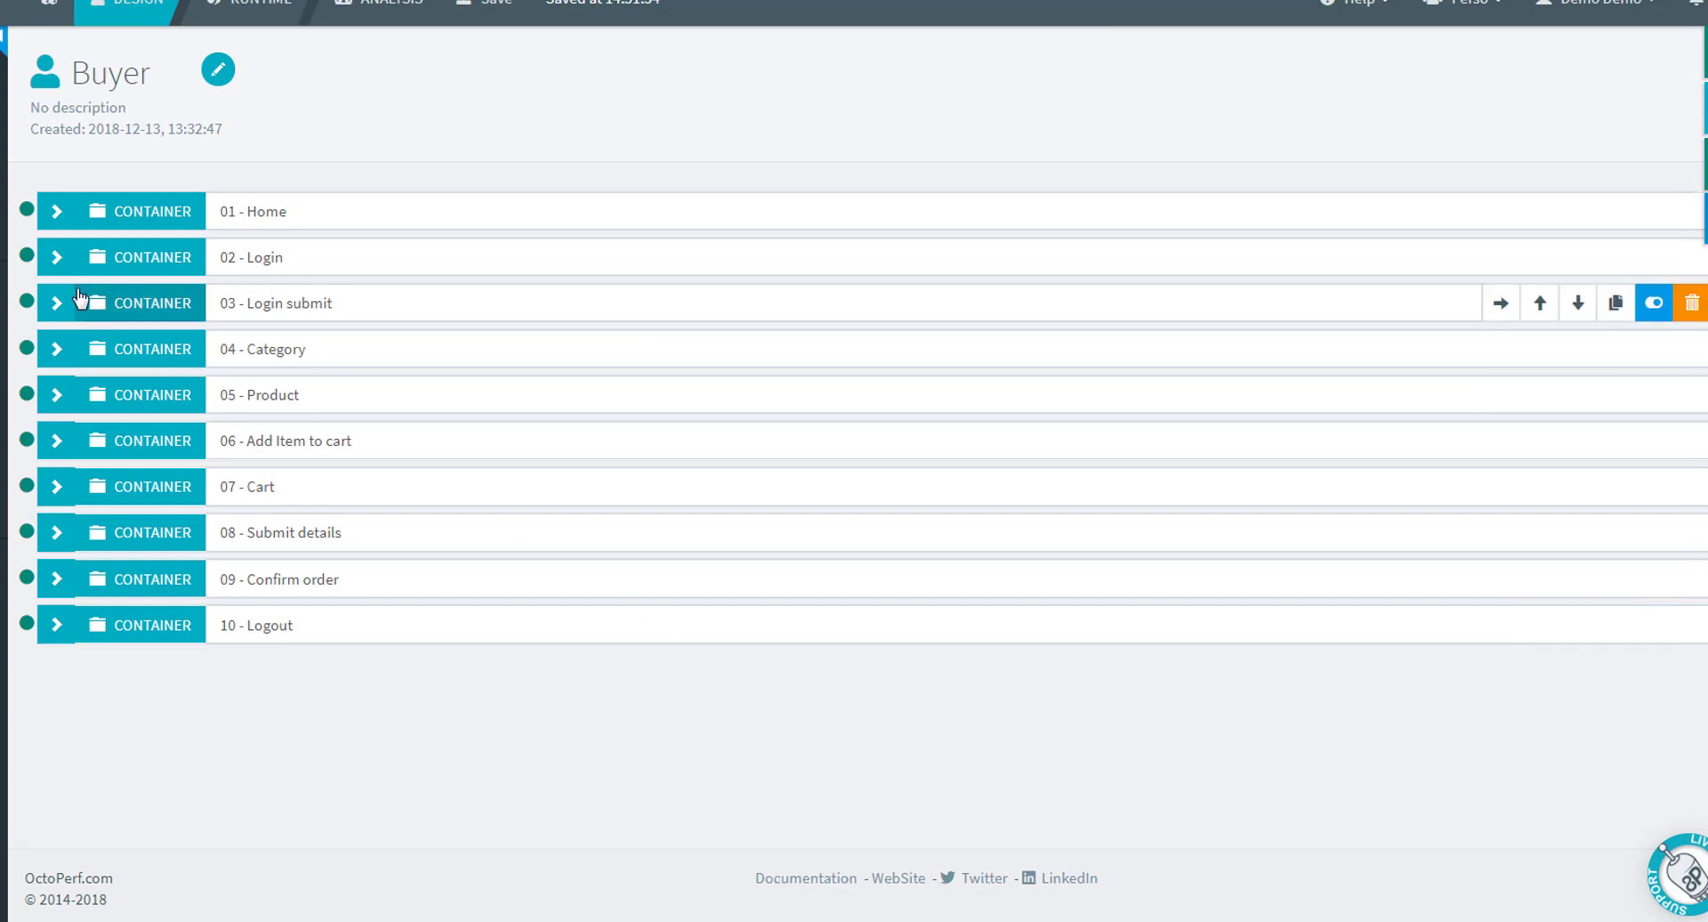
Step: Inspect Login submit and Submit details POST data for ${_sourcePage} and the Cart GET extractor
click(55, 257)
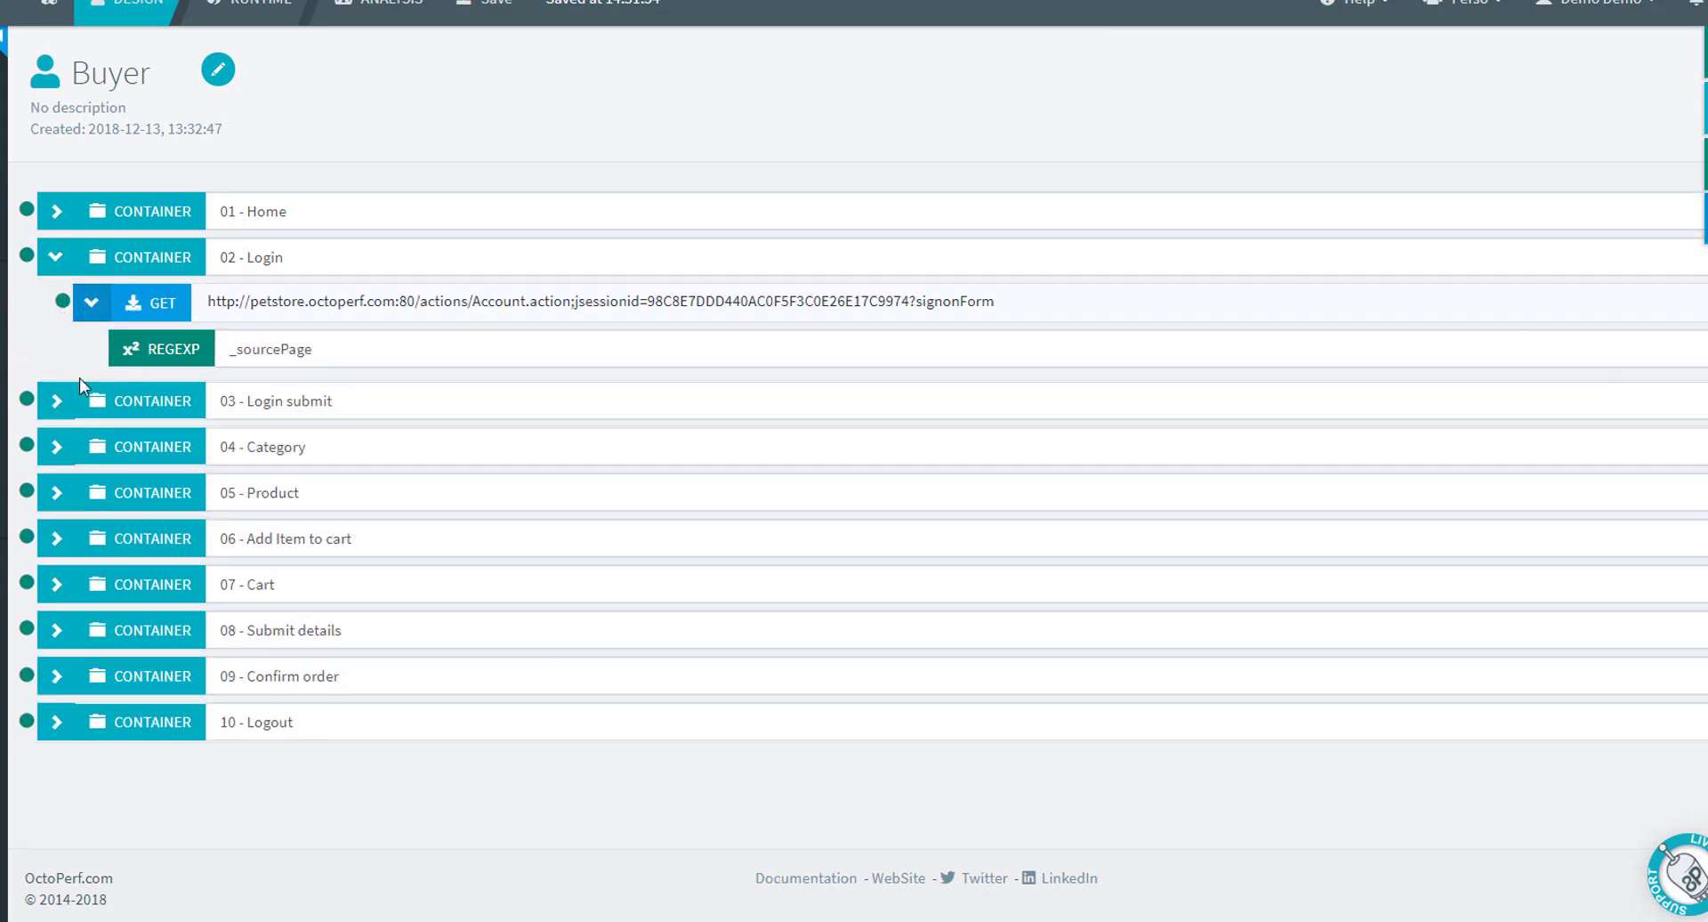
click(55, 399)
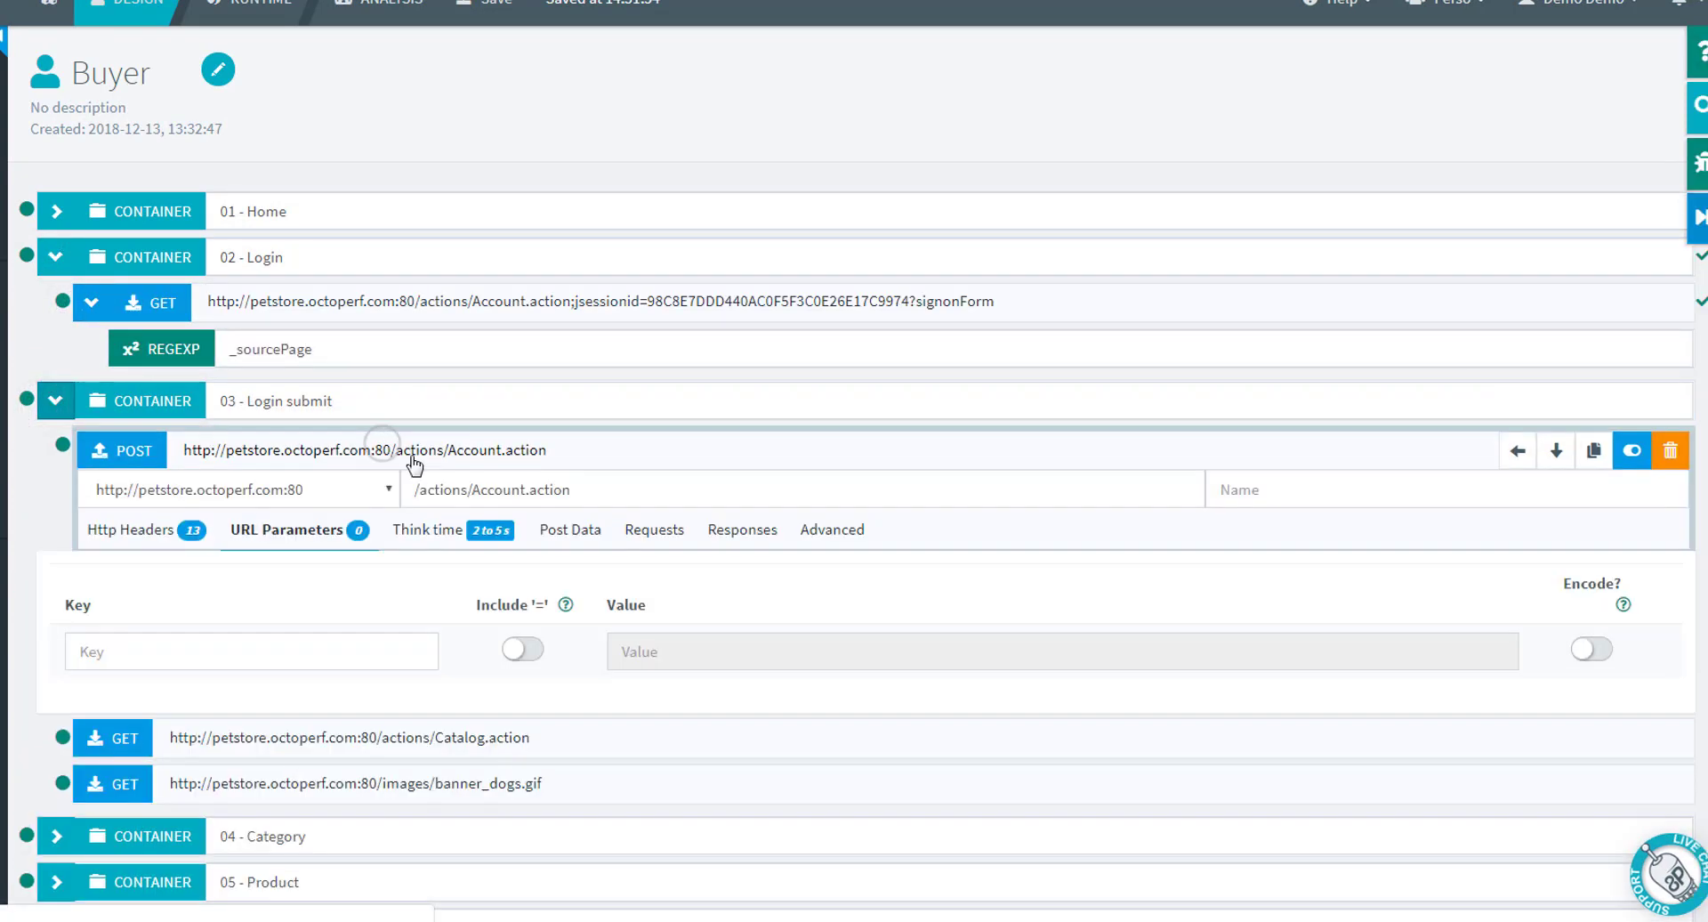
click(568, 530)
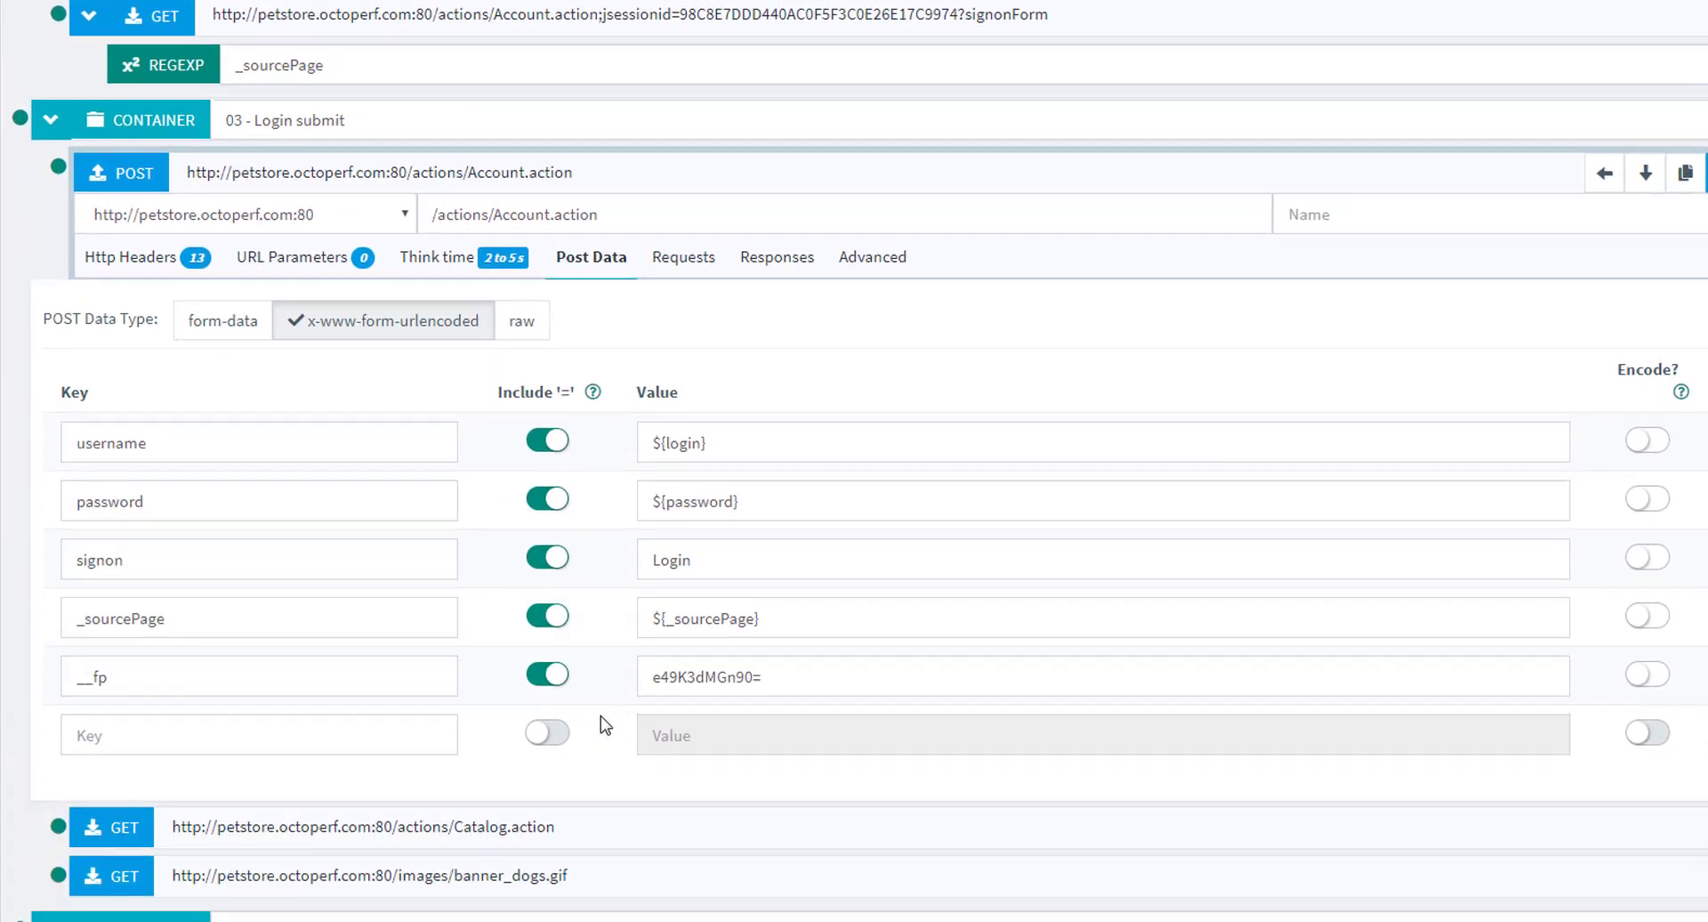
scroll(down, 3)
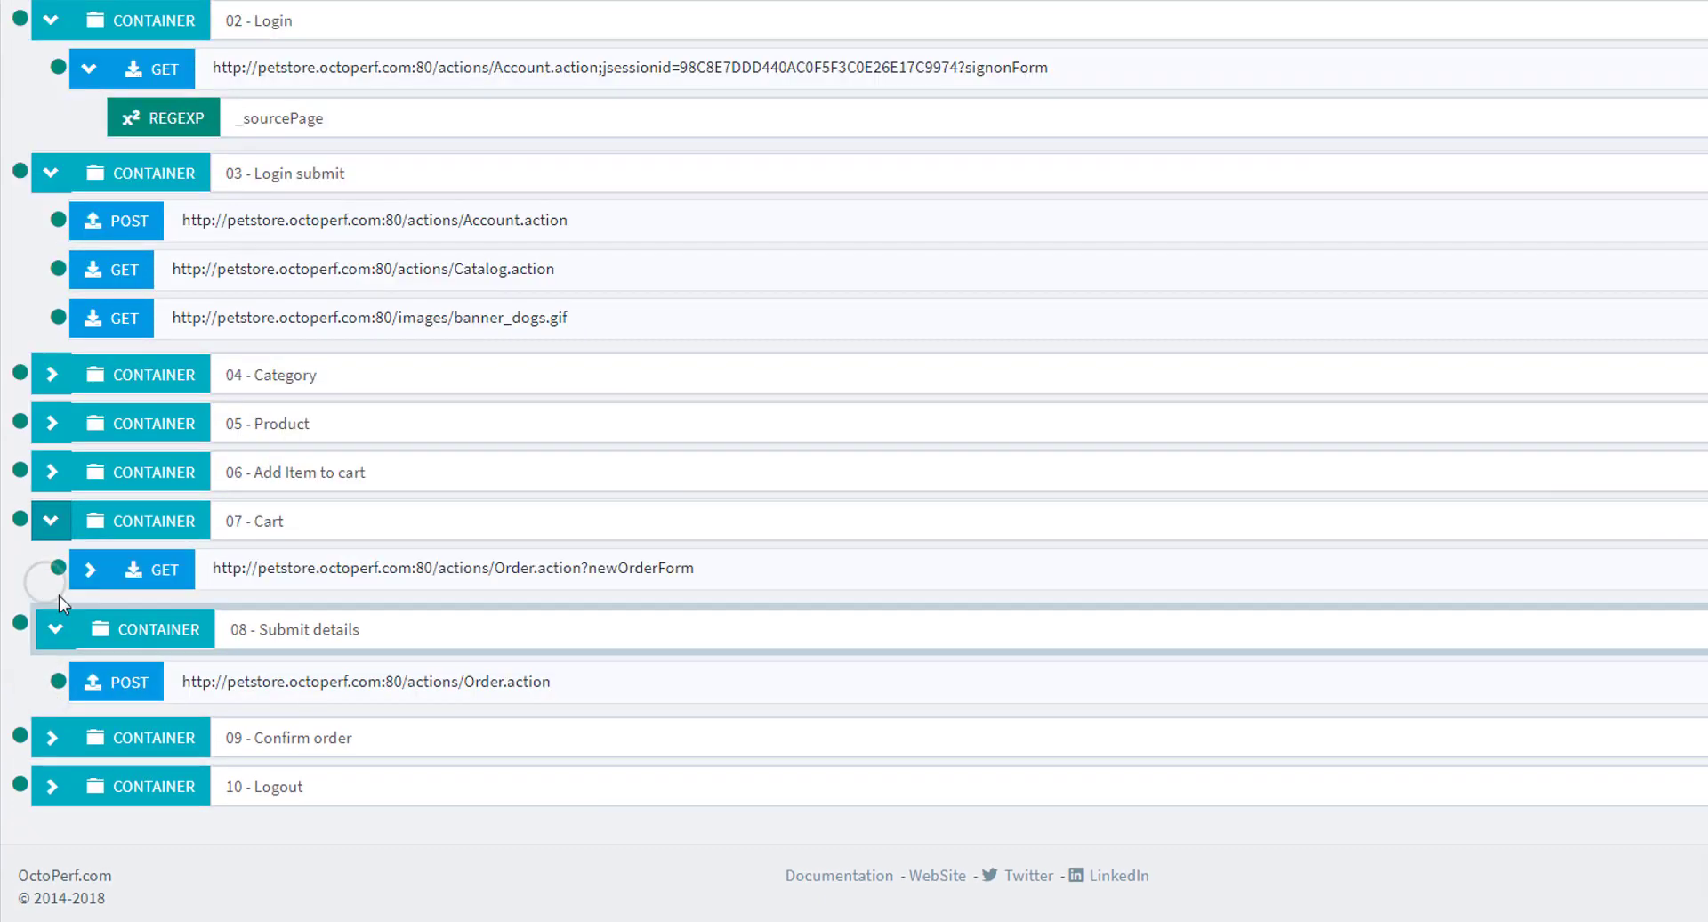
click(89, 569)
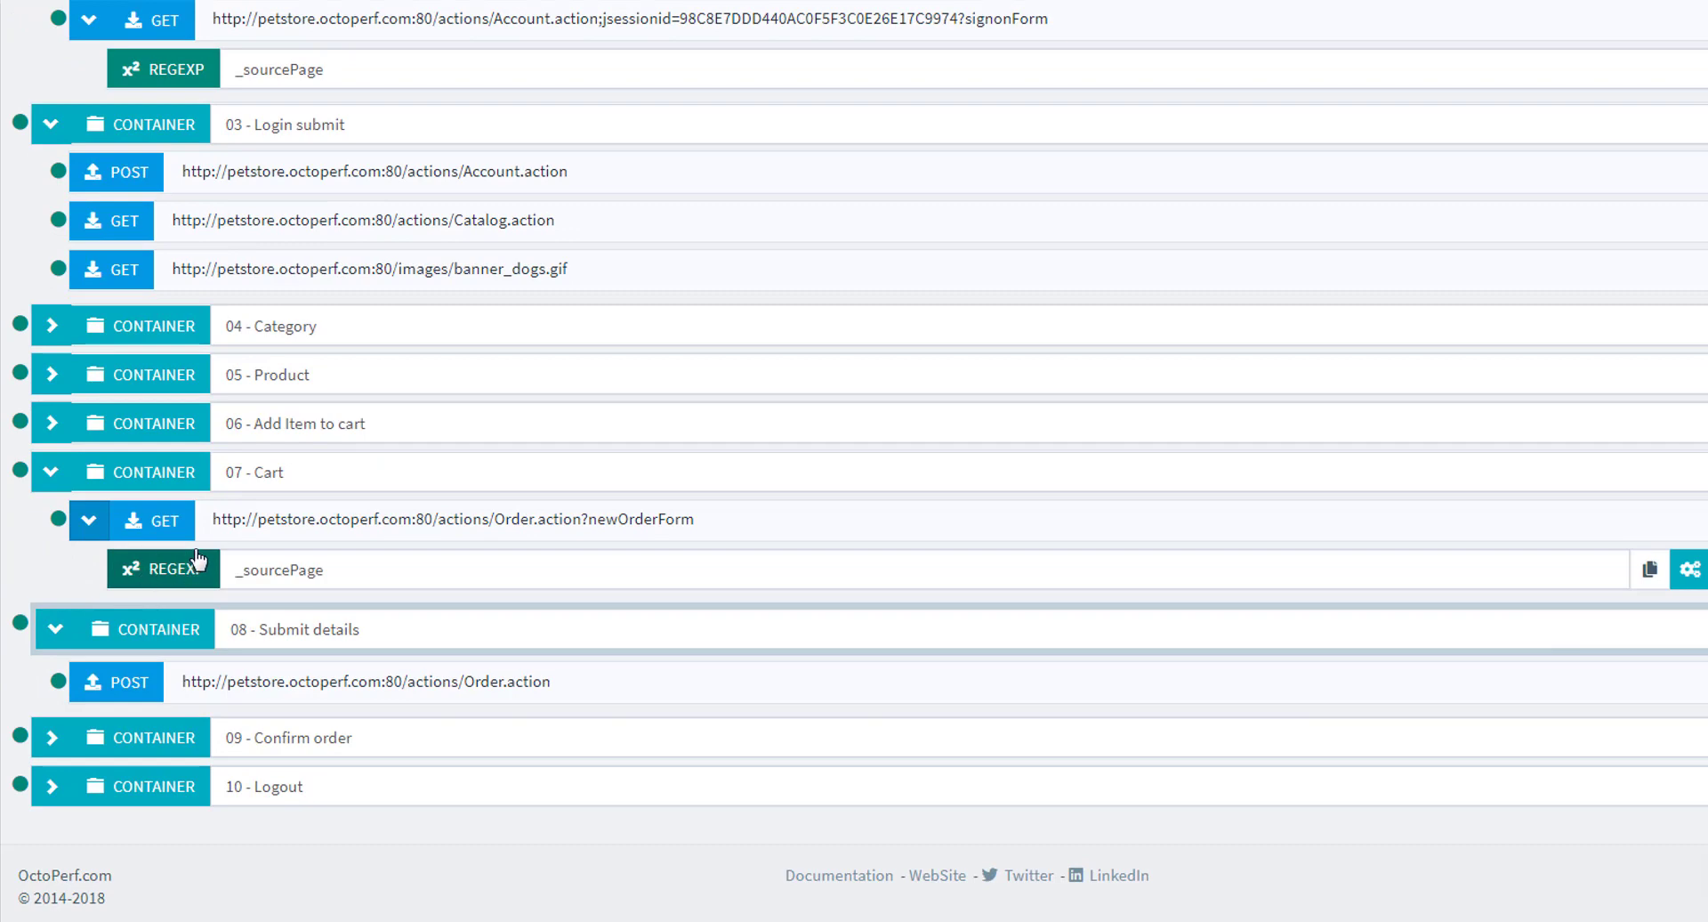
mouse_move(283, 695)
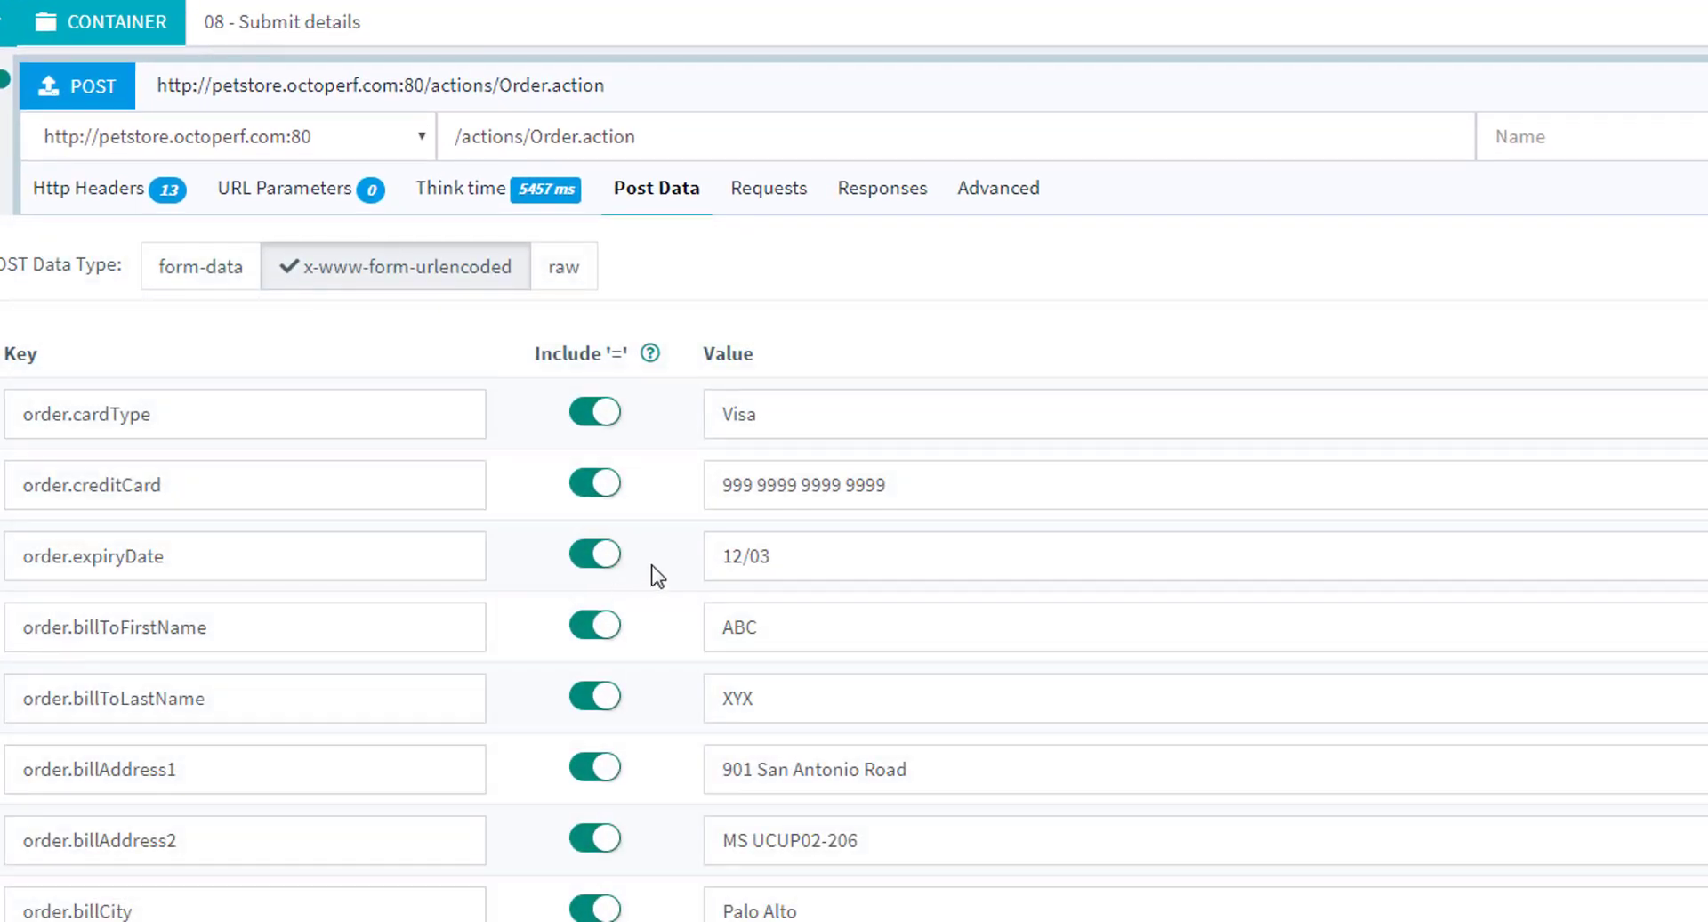
scroll(down, 3)
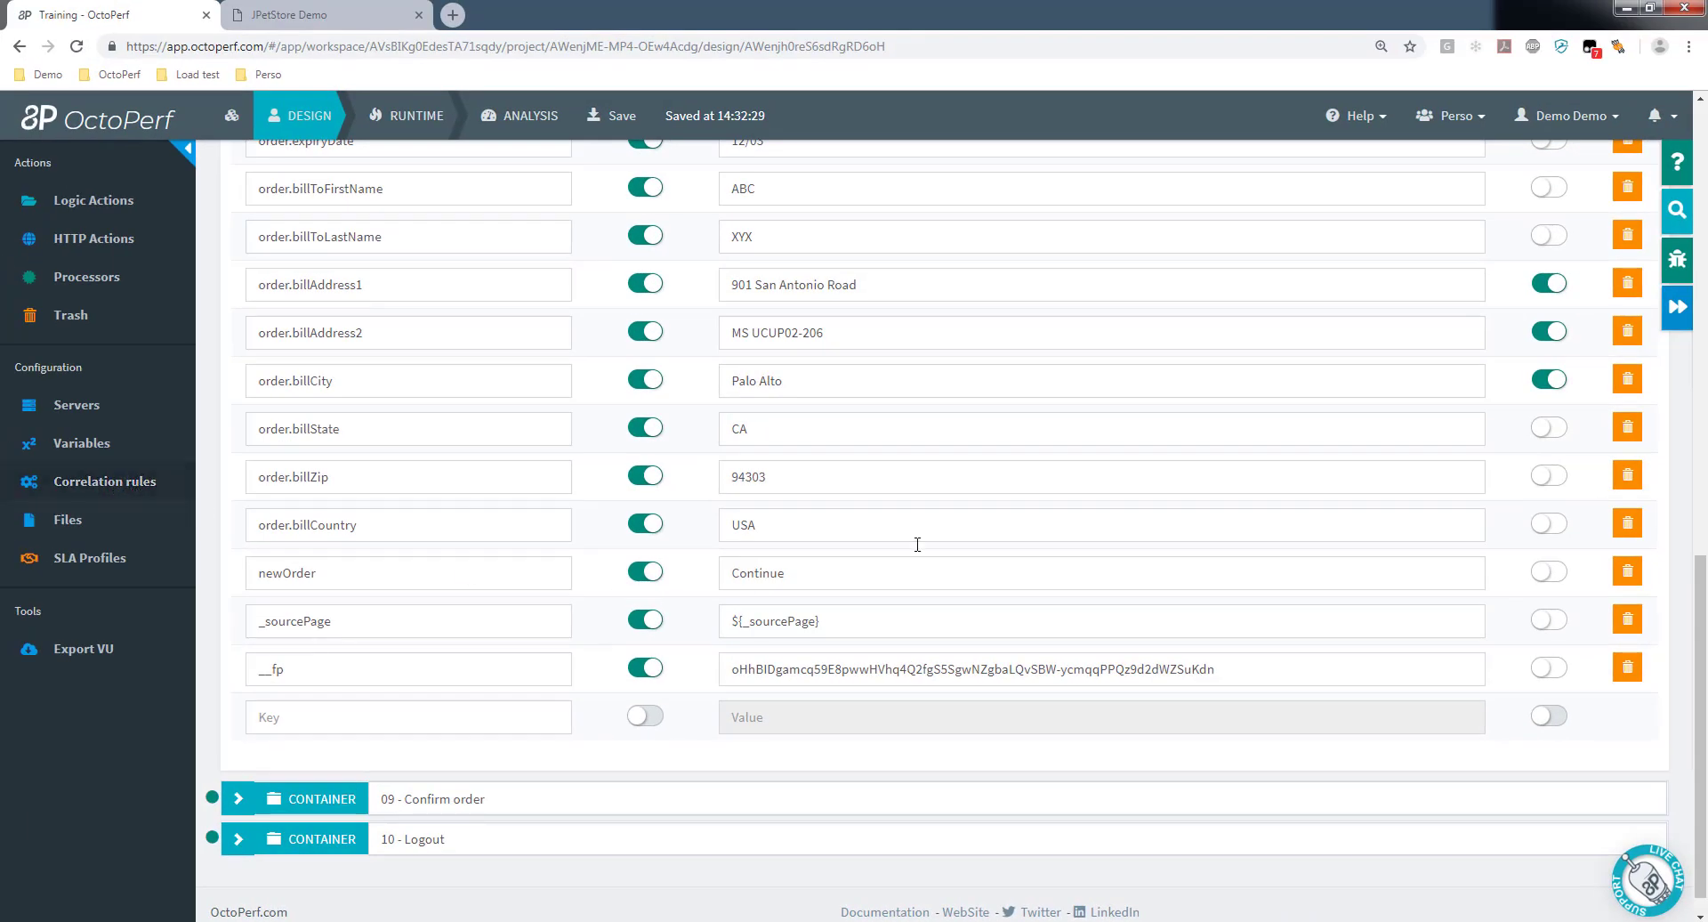
Step: Launch a Validate Virtual User replay on Amazon EC2 EU West (Paris) and reopen the Login submit POST
click(1676, 259)
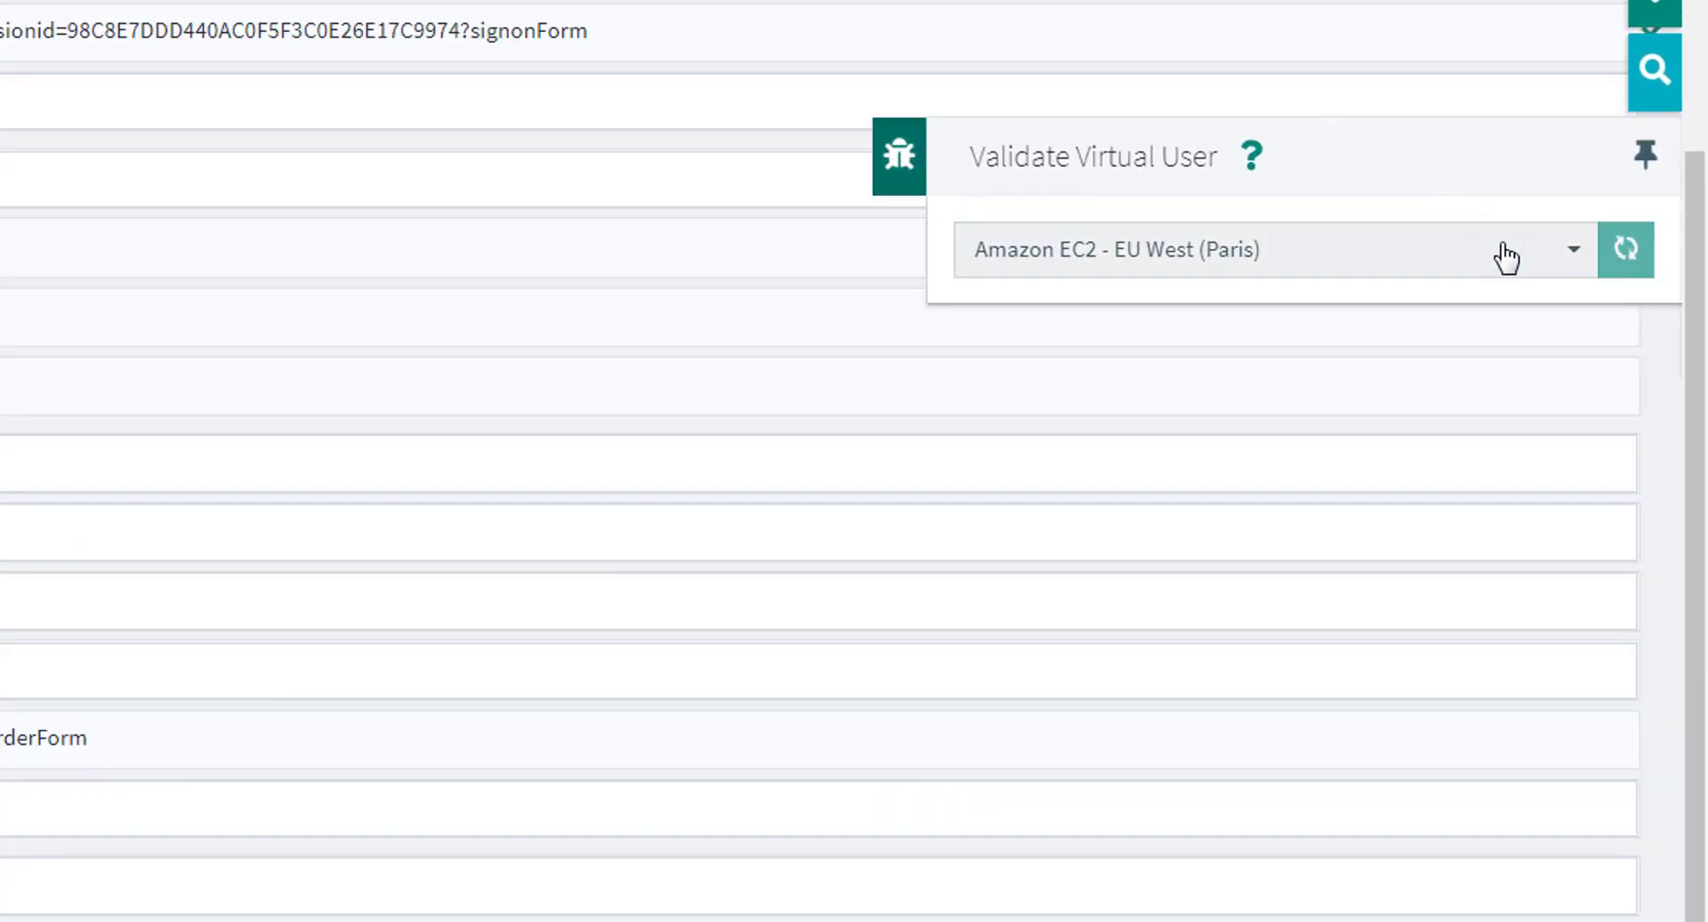
click(1627, 249)
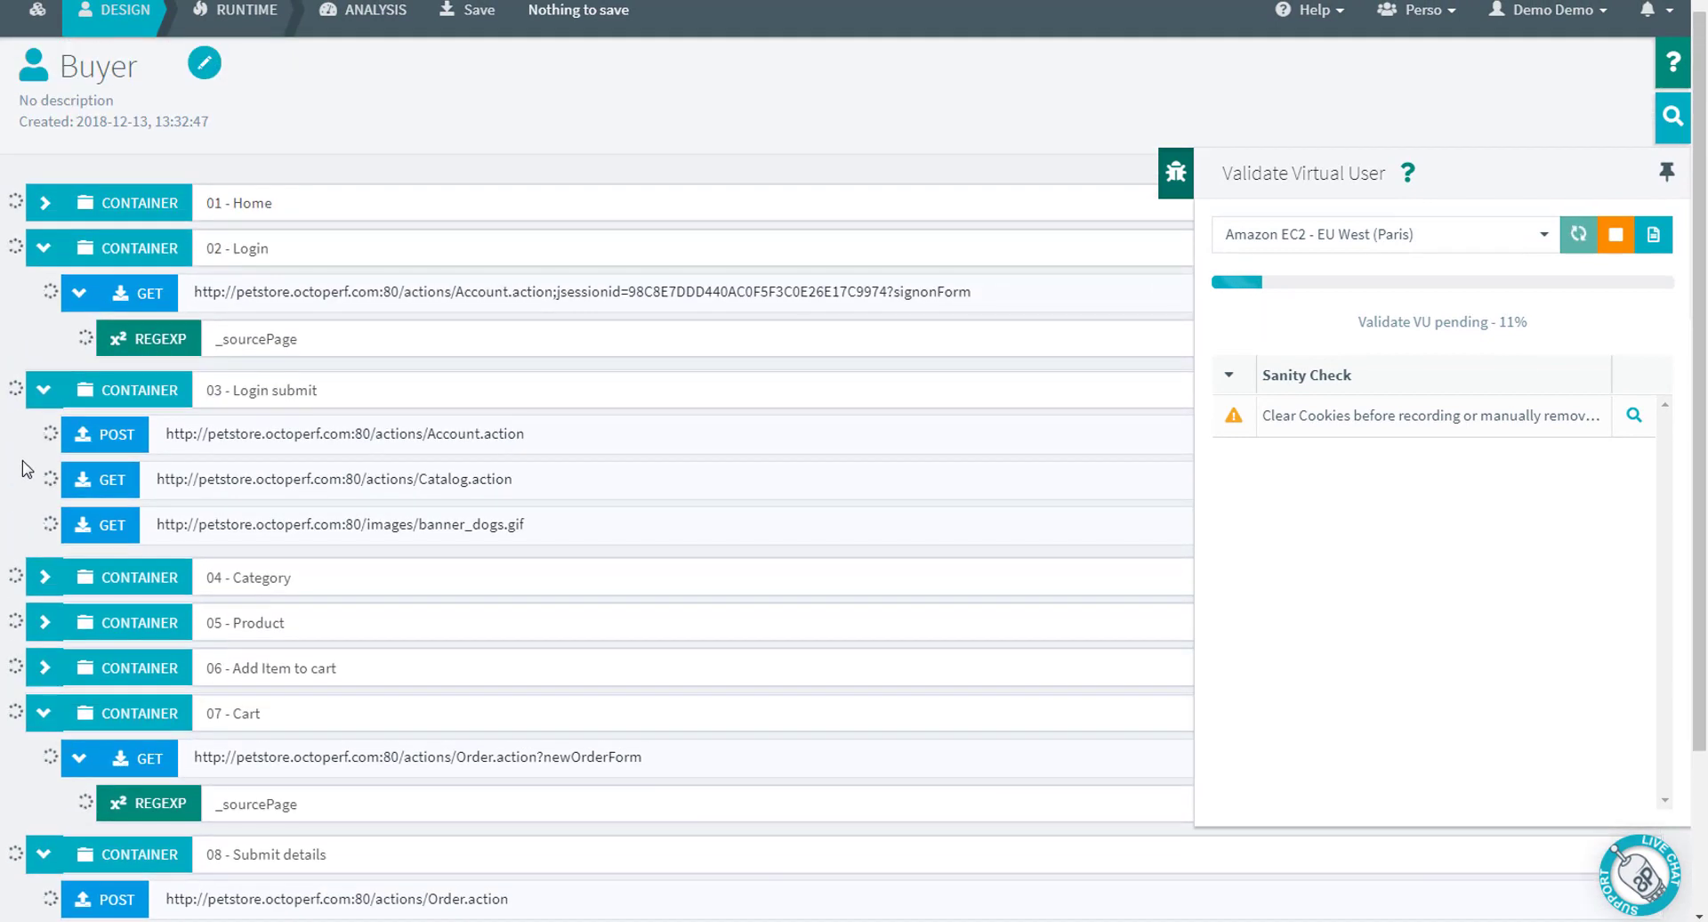
mouse_move(469, 433)
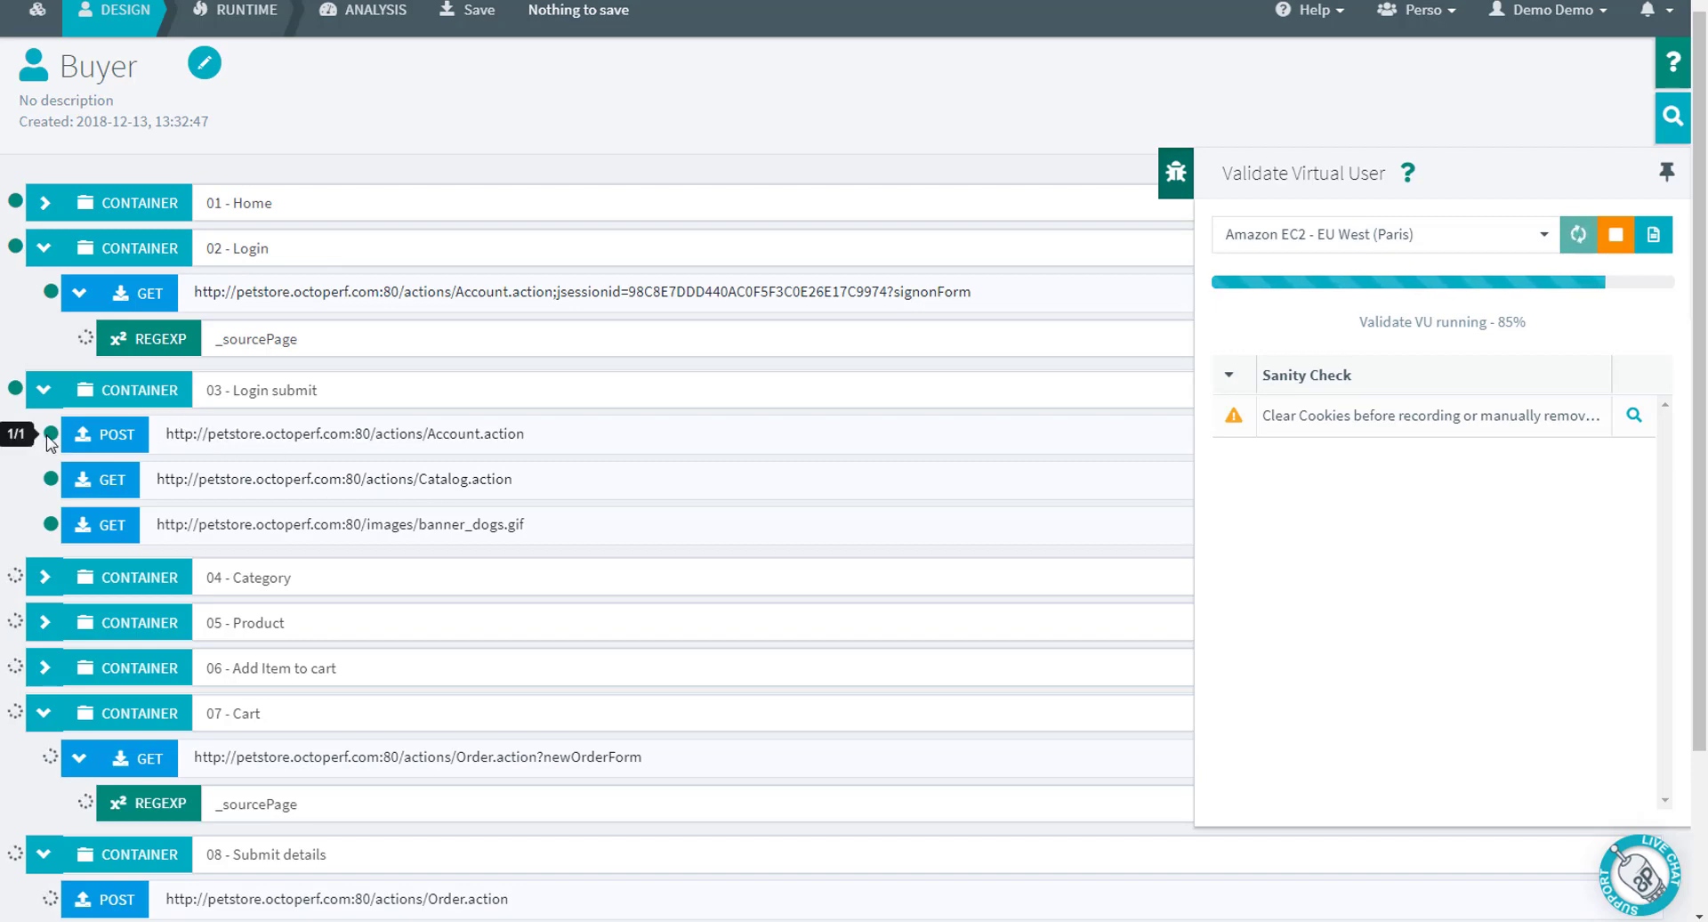
click(103, 433)
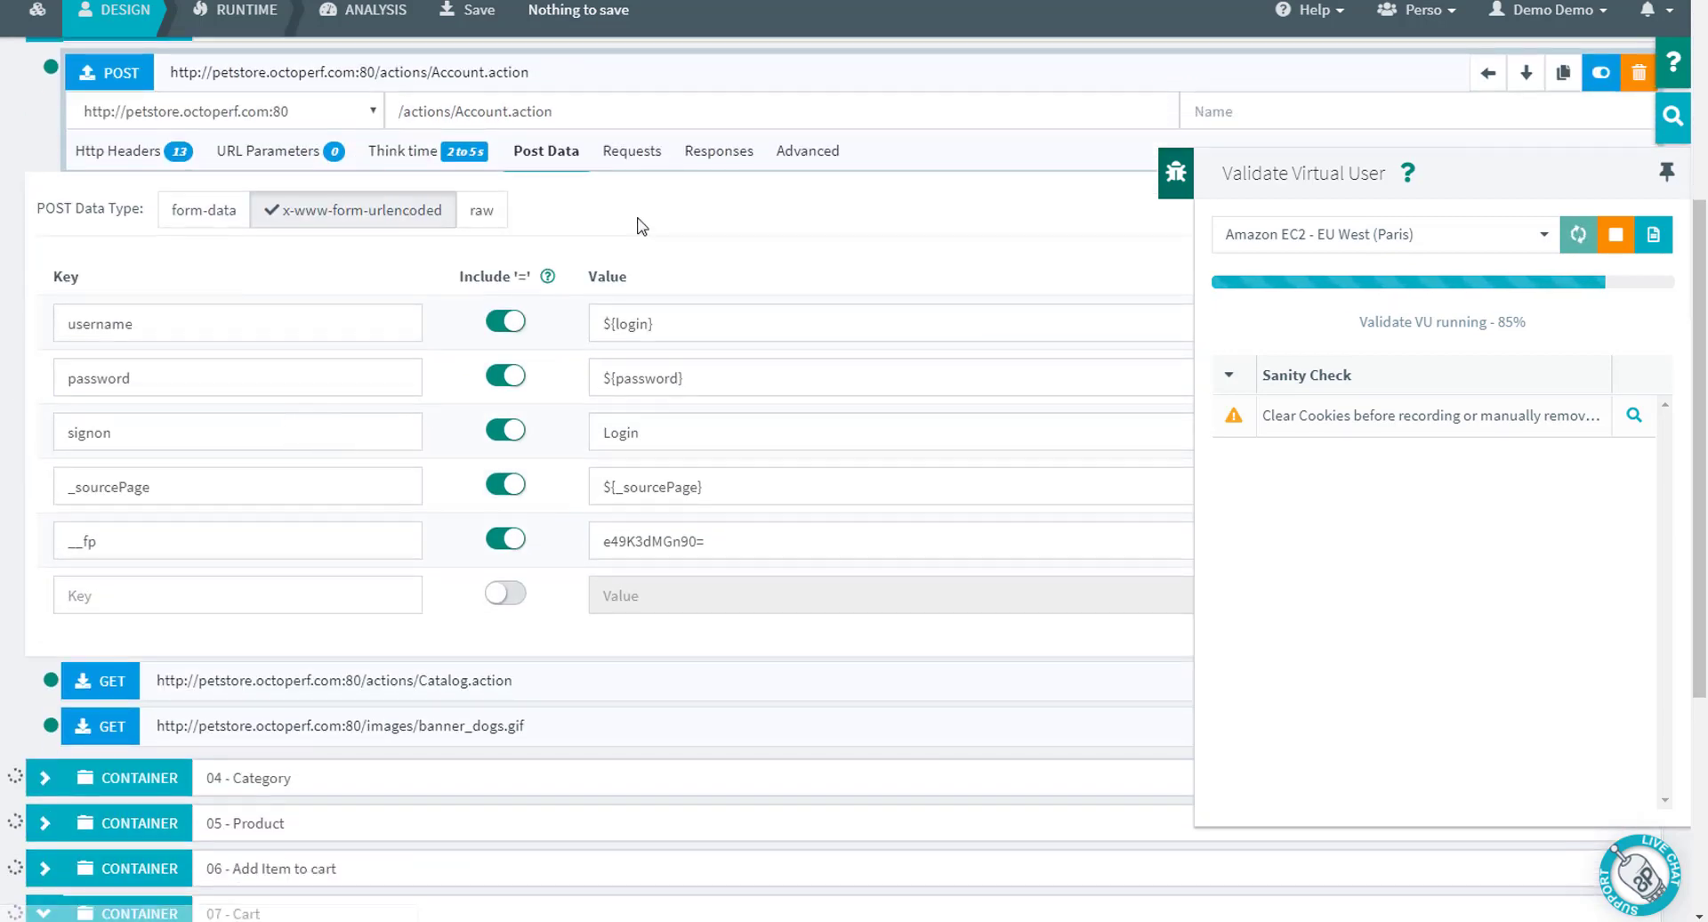
mouse_move(631, 152)
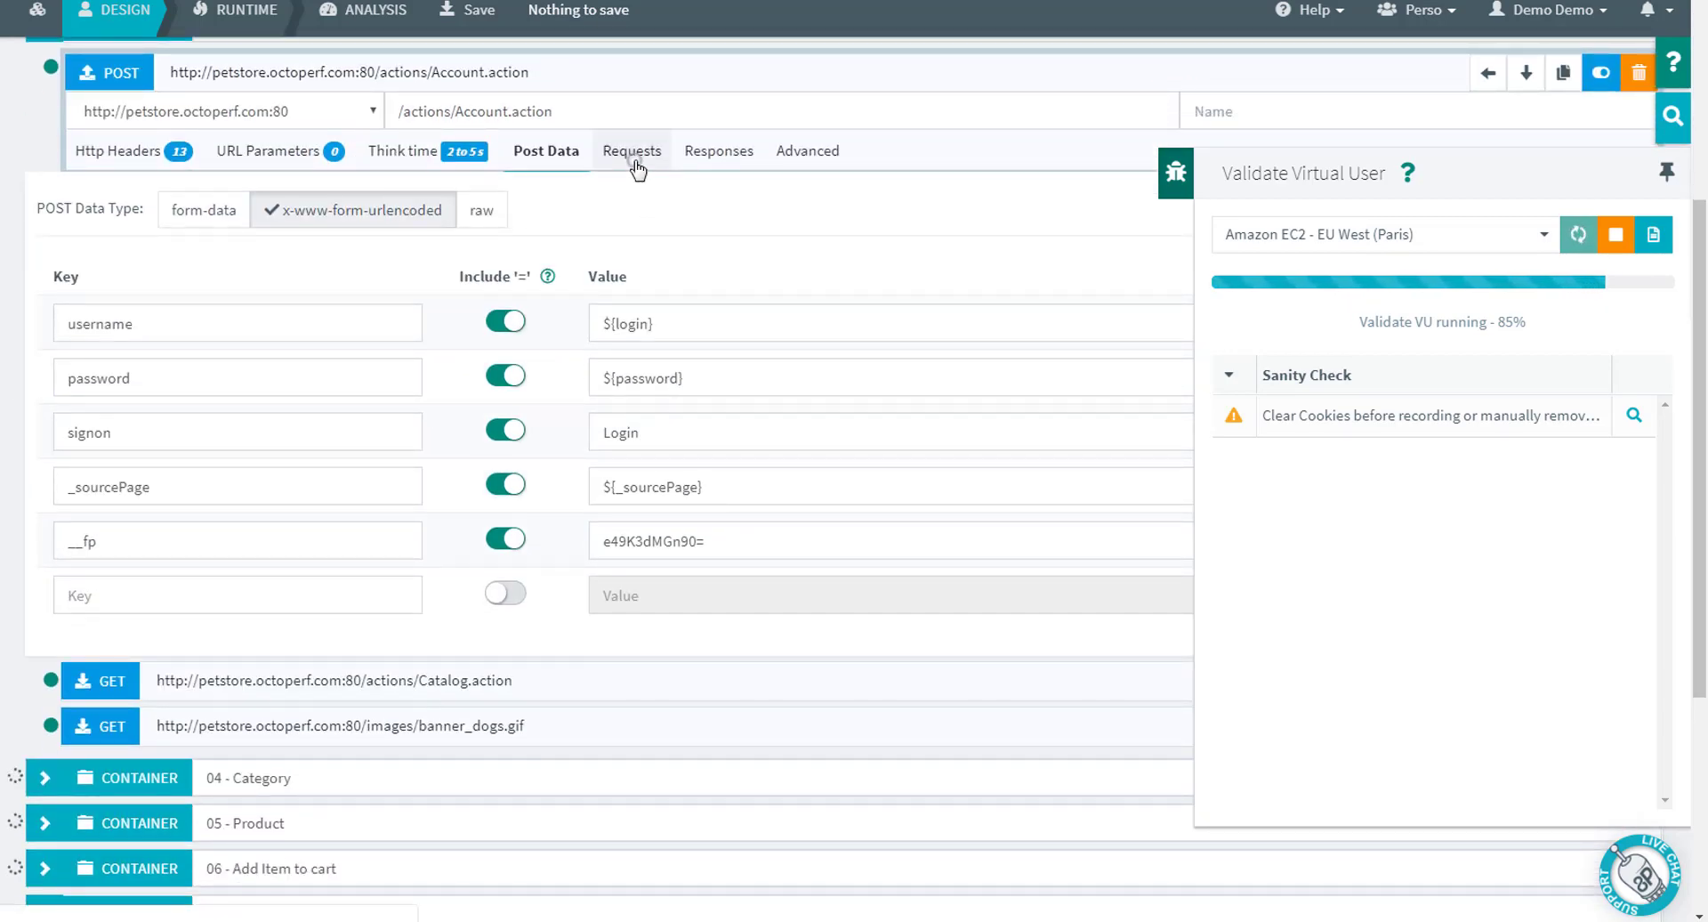
Step: Compare recorded vs replayed Login submit requests and responses, confirming _sourcePage carries a fresh value, then collapse the request
click(631, 151)
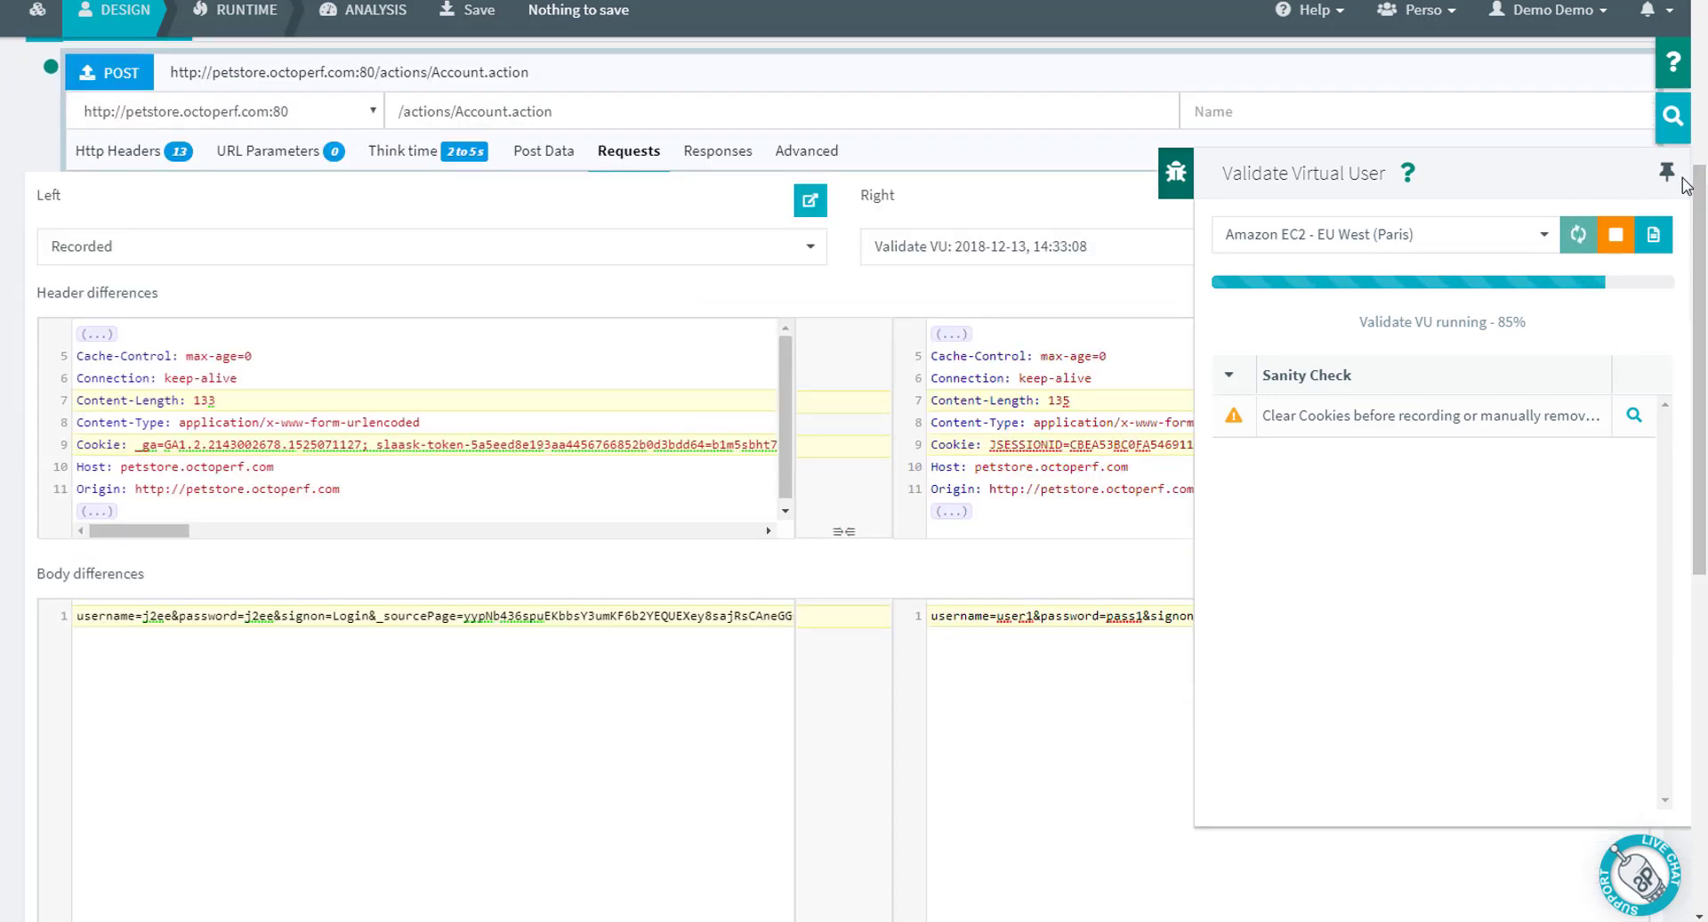
click(1666, 171)
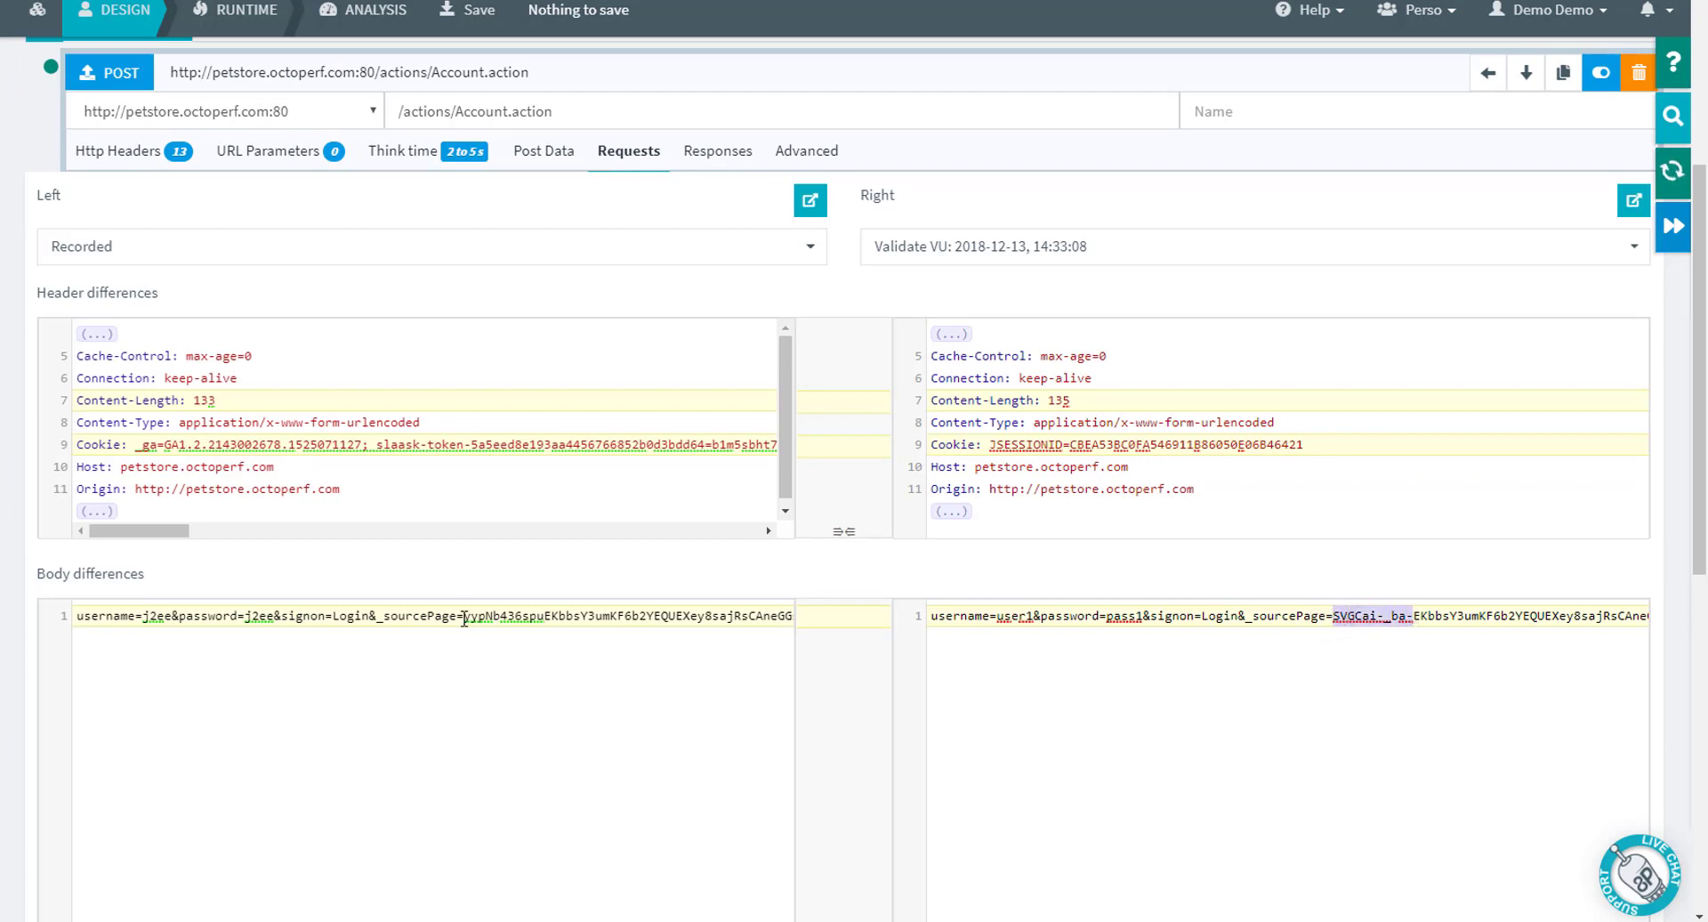
click(717, 150)
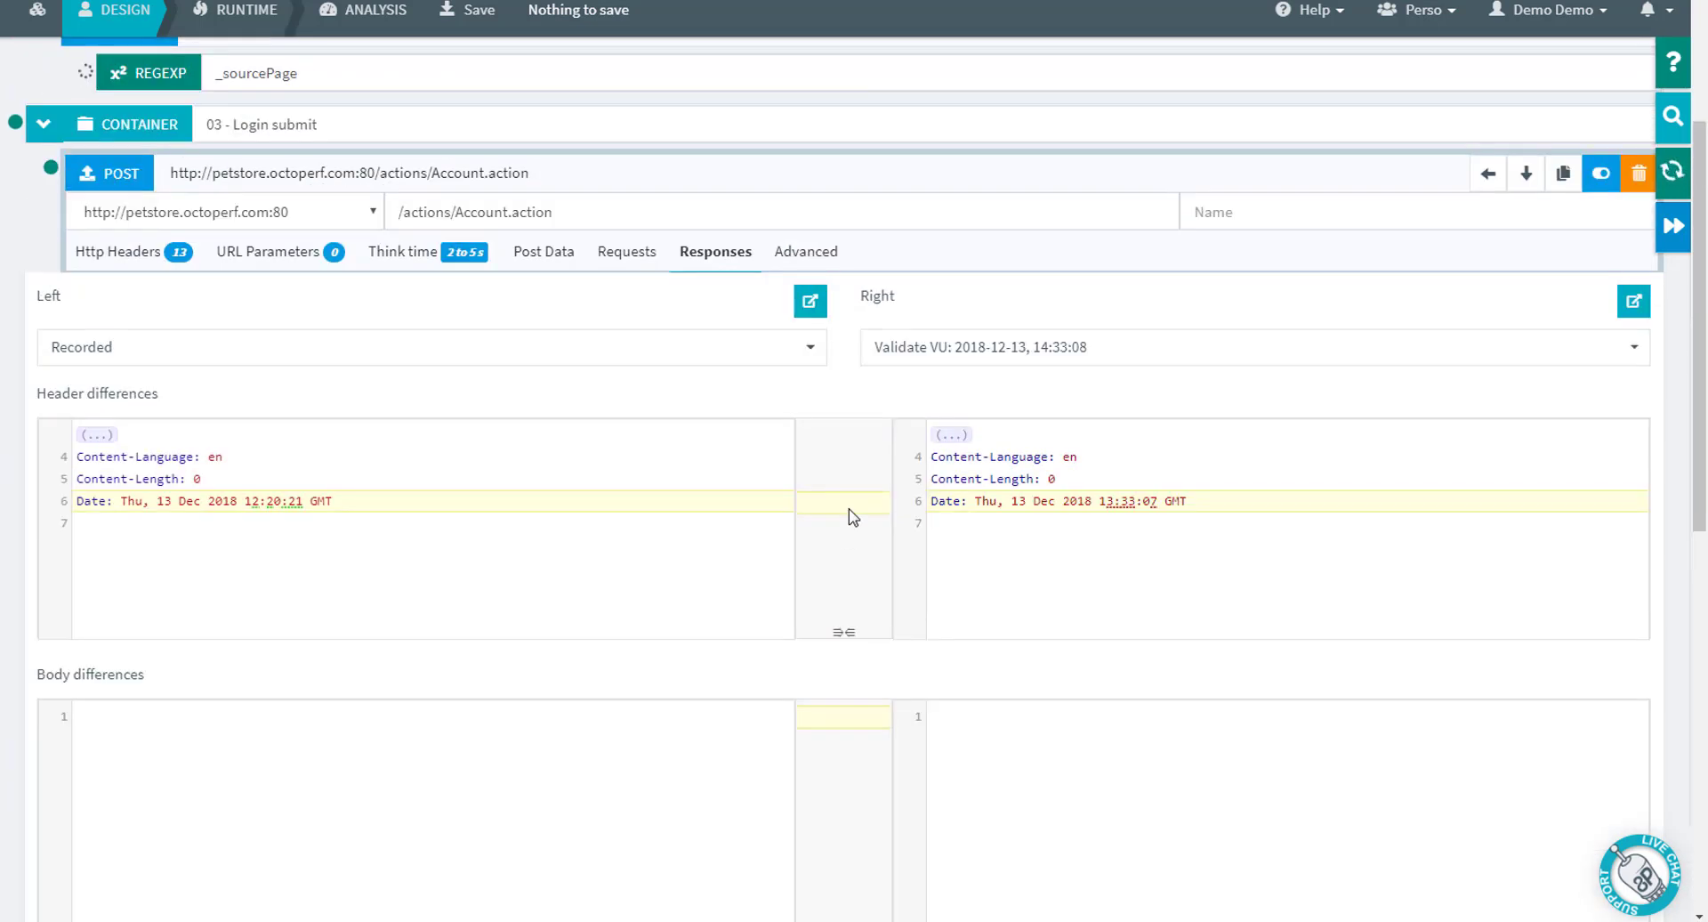
scroll(up, 3)
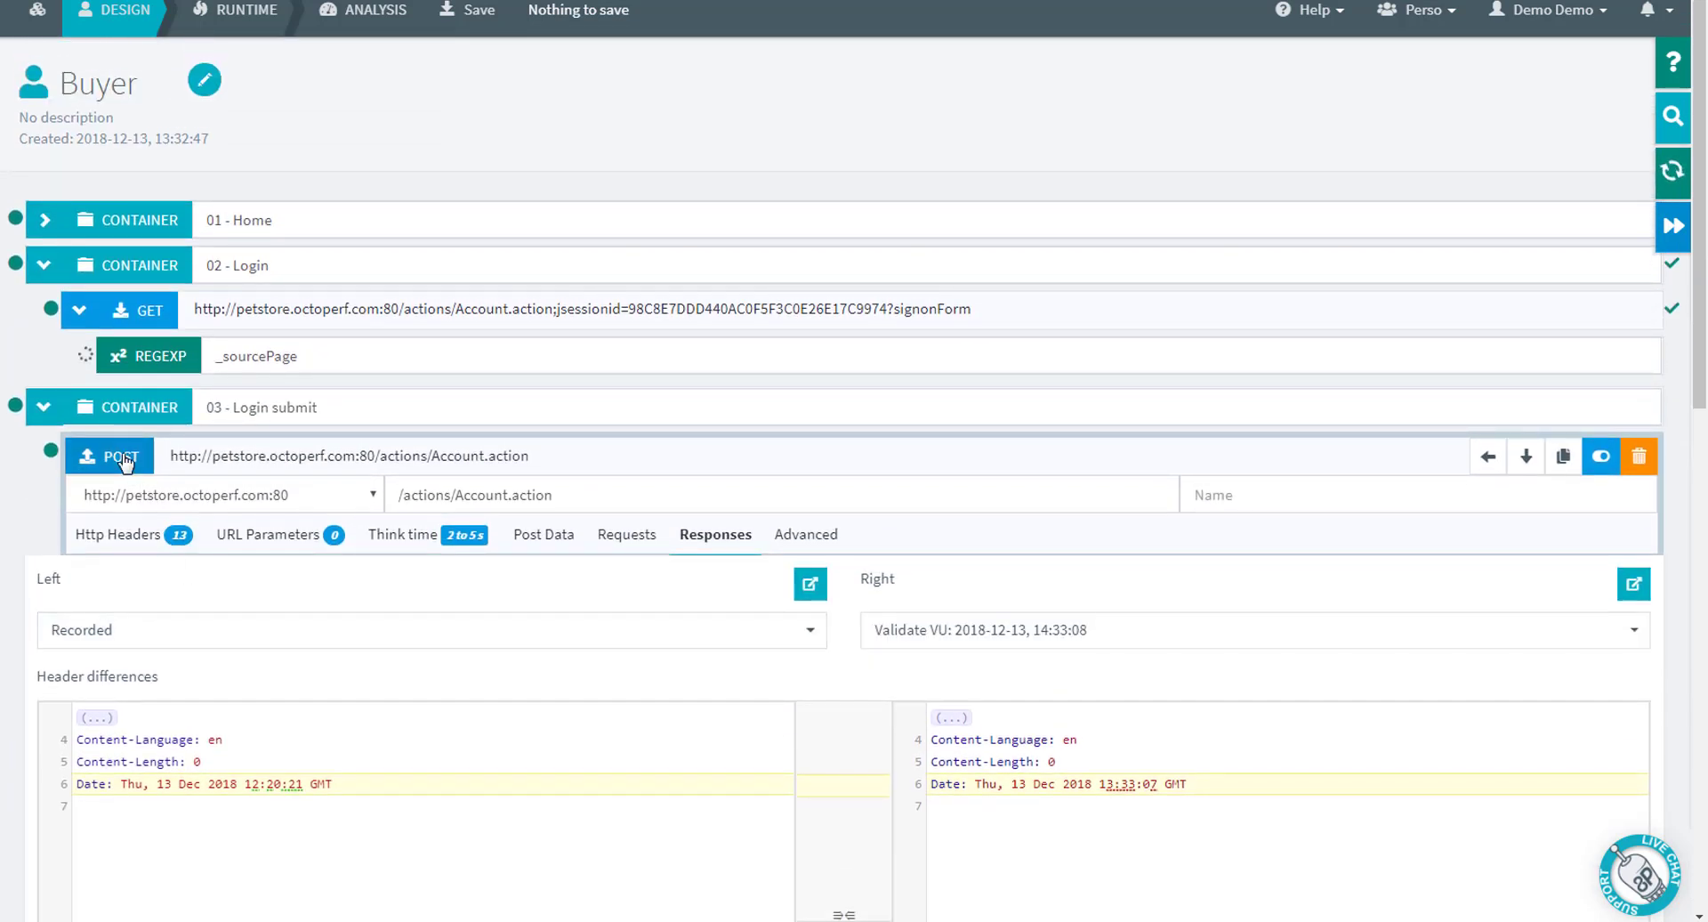
click(78, 454)
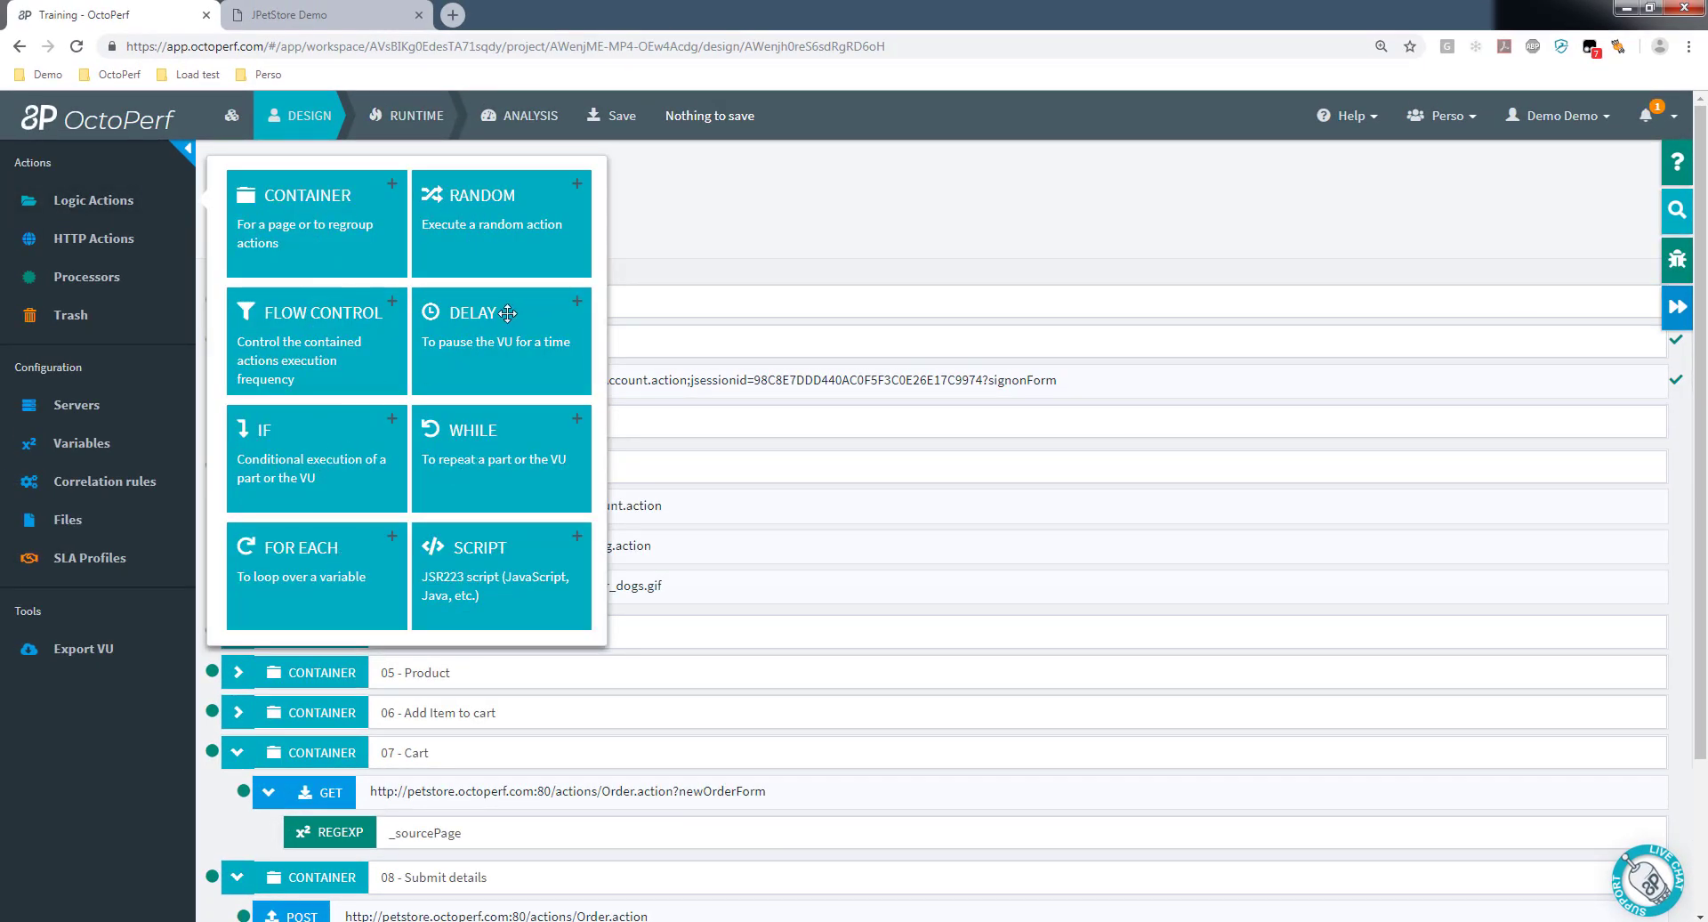
mouse_move(686, 225)
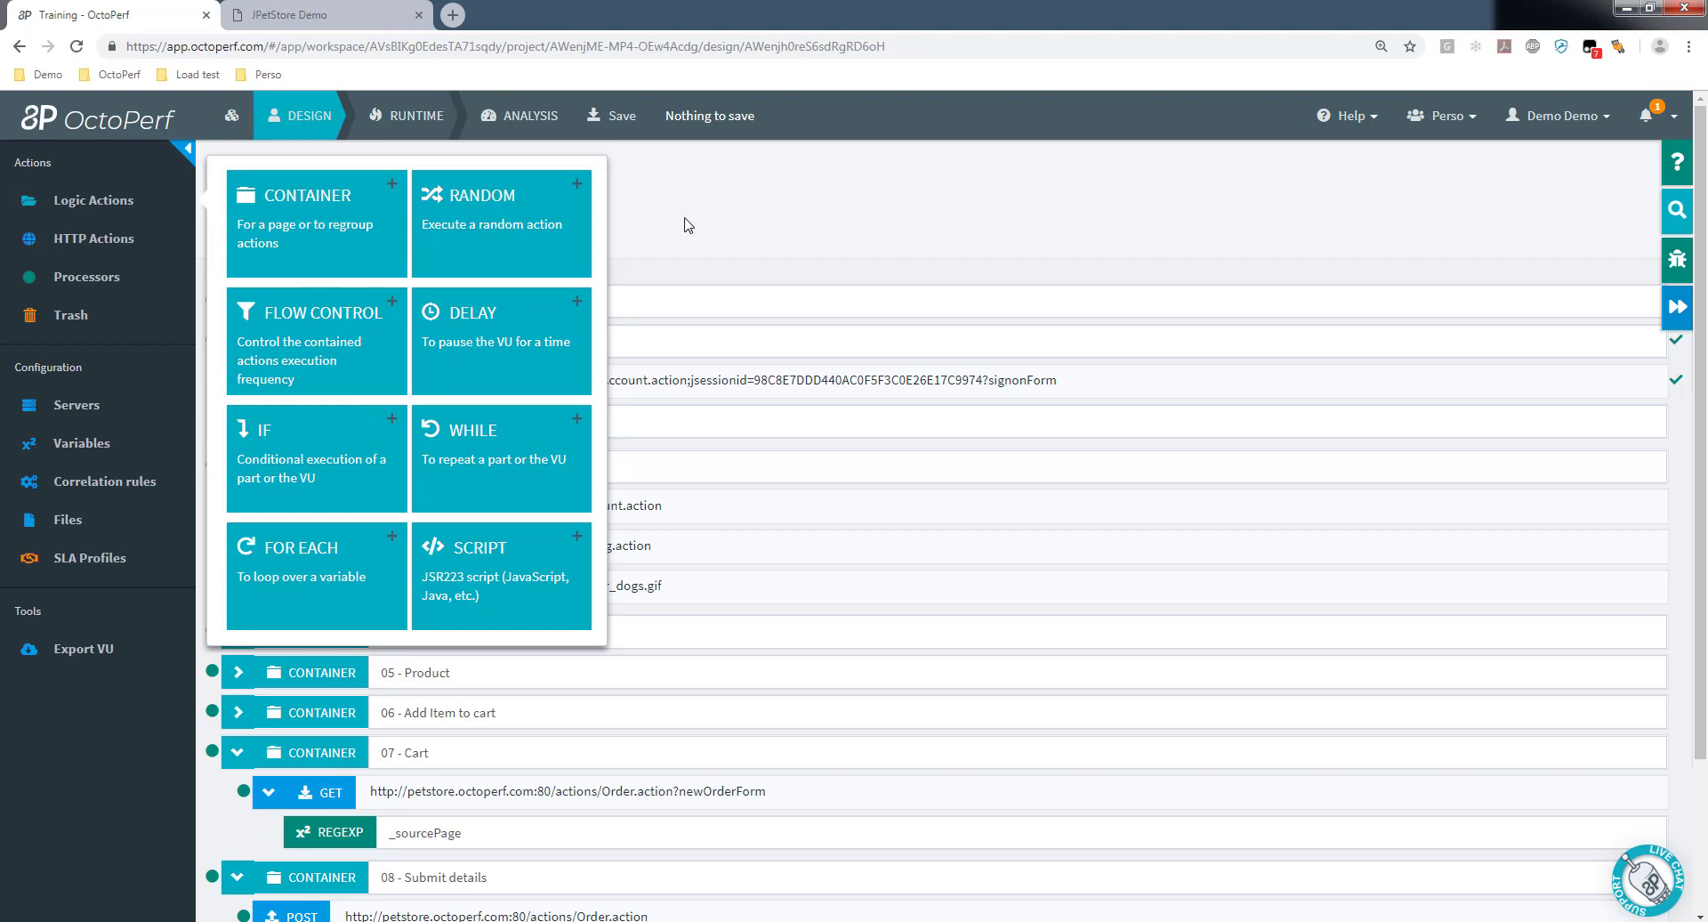
click(800, 225)
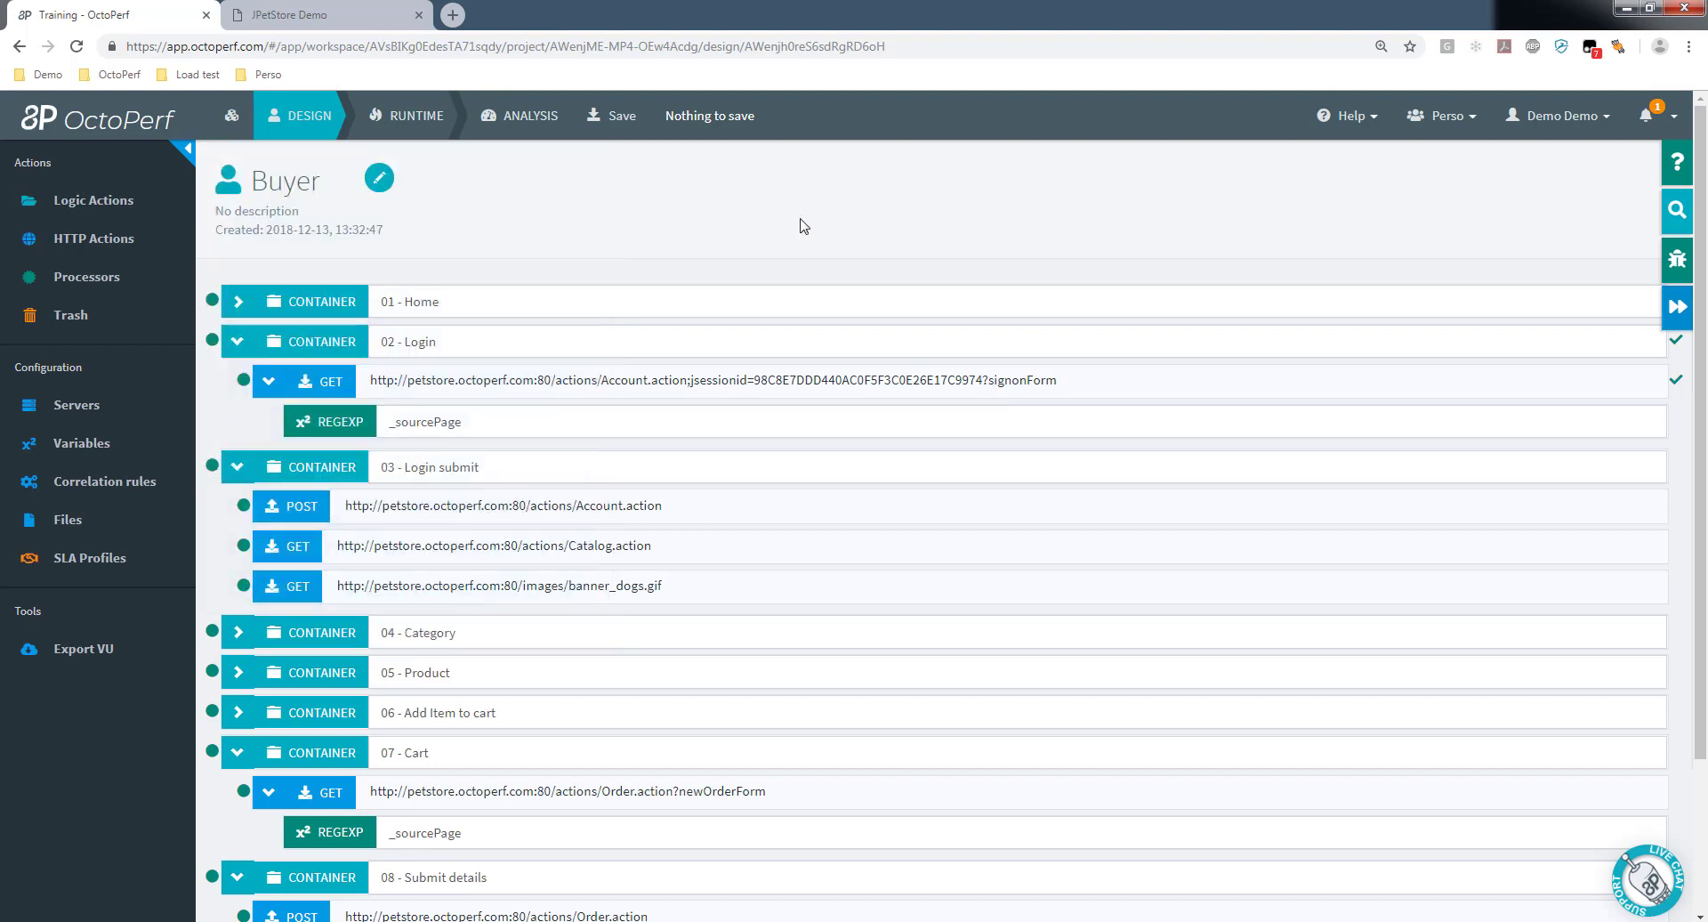